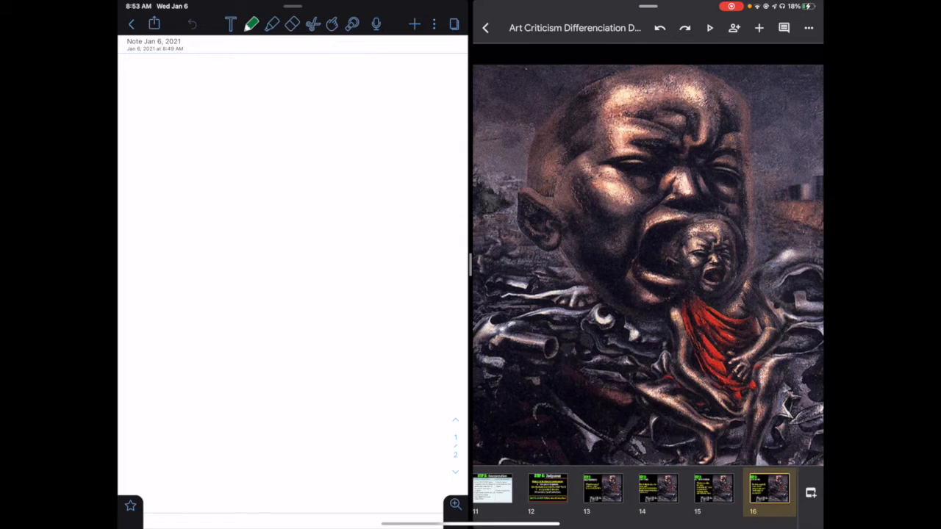
Draw a green line under the header, then switch to black and draw the frame's right and bottom edges.
{"action": "left_click_drag", "start_coordinate": [125, 65], "coordinate": [147, 66]}
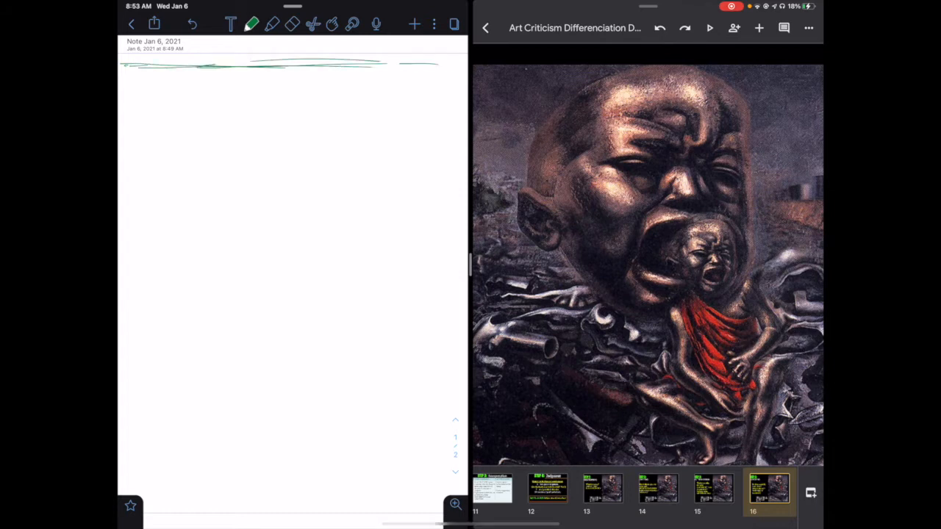
{"action": "left_click", "coordinate": [251, 24]}
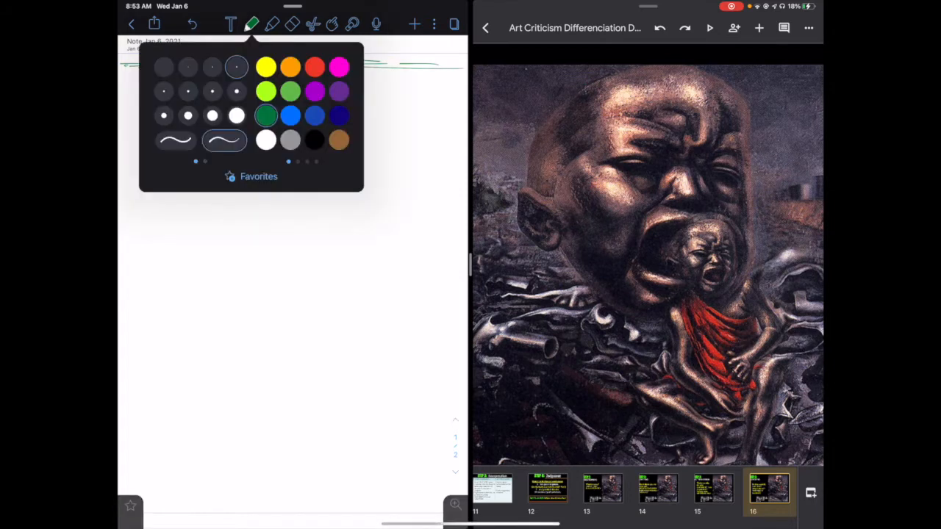
{"action": "left_click", "coordinate": [252, 24]}
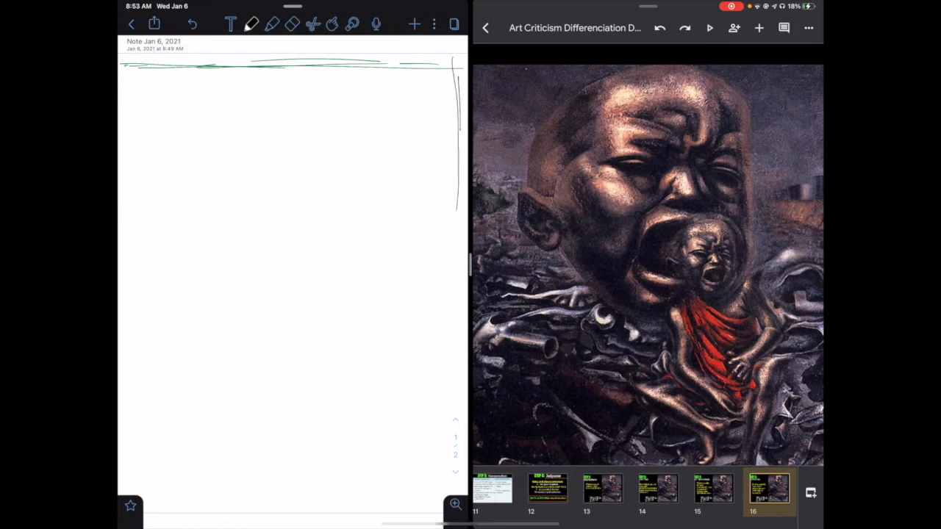
{"action": "left_click_drag", "start_coordinate": [147, 368], "coordinate": [305, 362]}
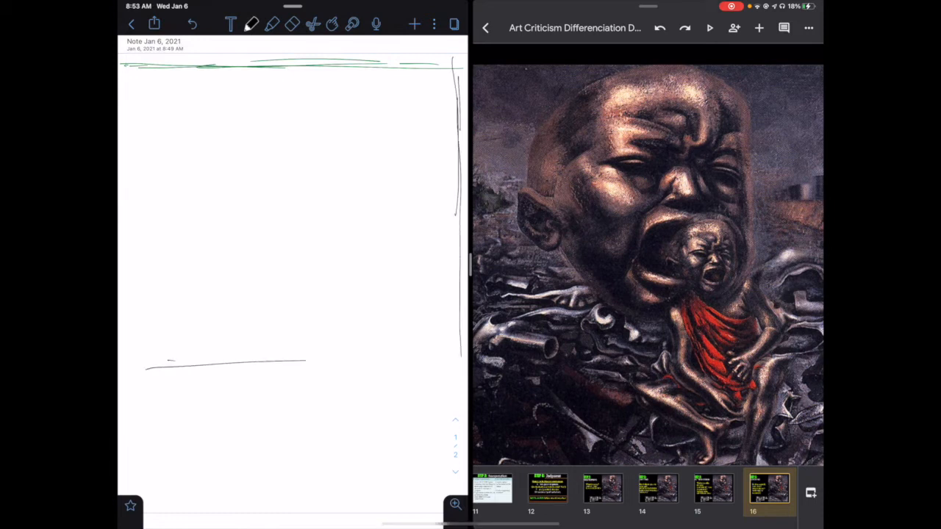
{"action": "left_click_drag", "start_coordinate": [147, 367], "coordinate": [442, 378]}
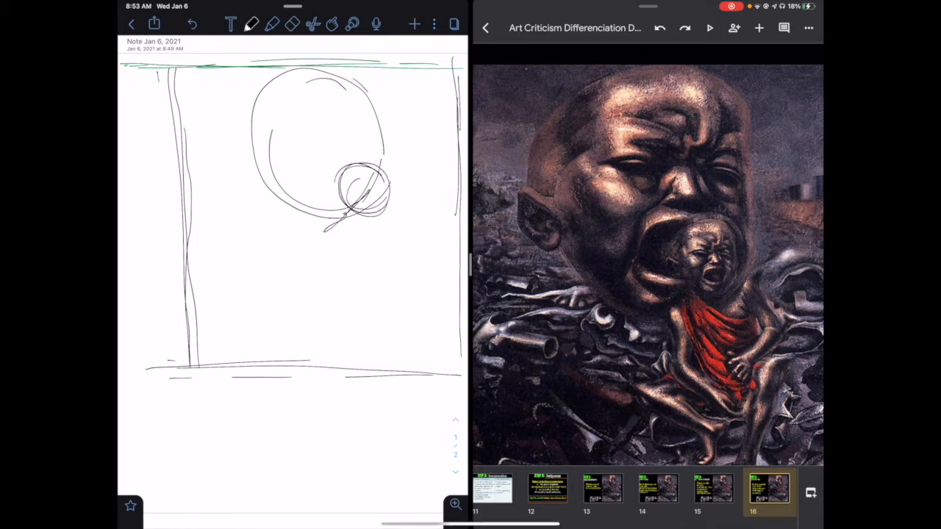
Tidy the small circle with the eraser, then sketch the child's head, arm and body strokes.
{"action": "left_click", "coordinate": [292, 25]}
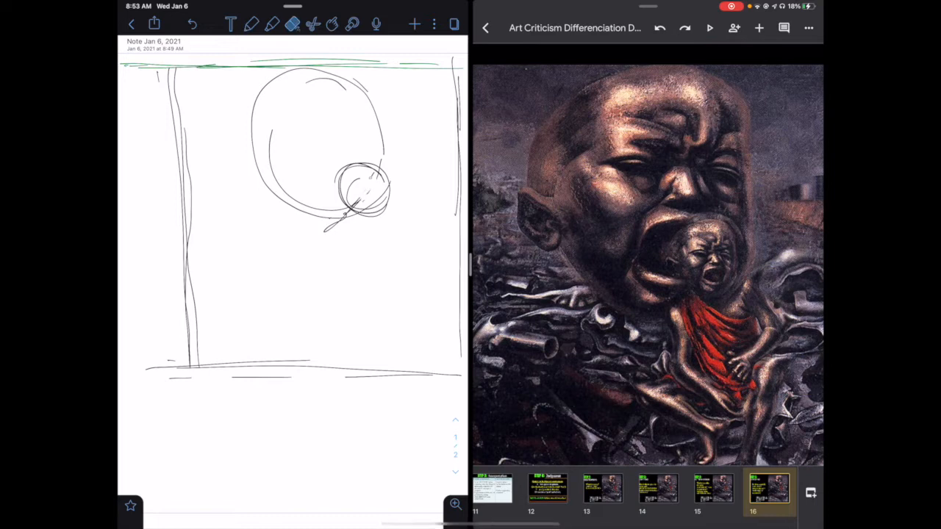
{"action": "left_click", "coordinate": [254, 24]}
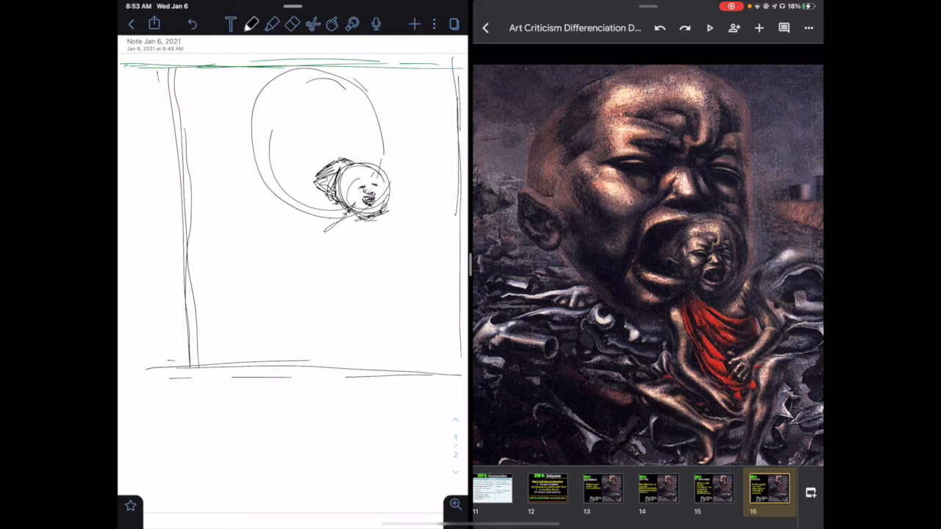
{"action": "left_click_drag", "start_coordinate": [338, 220], "coordinate": [353, 228]}
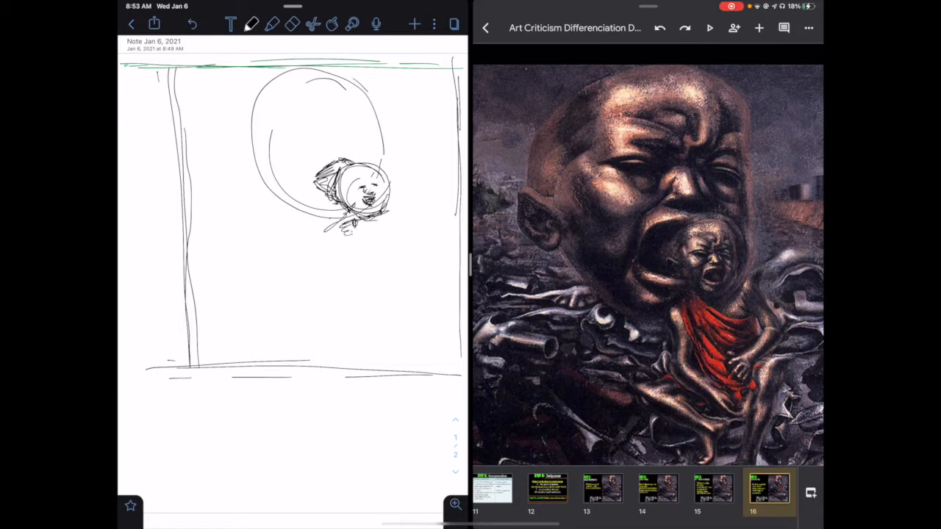
{"action": "left_click_drag", "start_coordinate": [353, 228], "coordinate": [423, 254]}
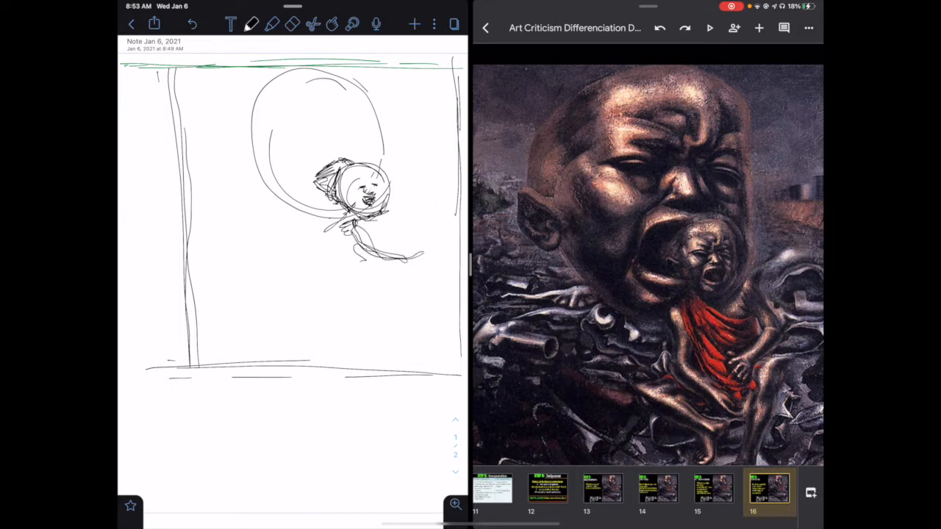
{"action": "left_click_drag", "start_coordinate": [368, 258], "coordinate": [397, 276]}
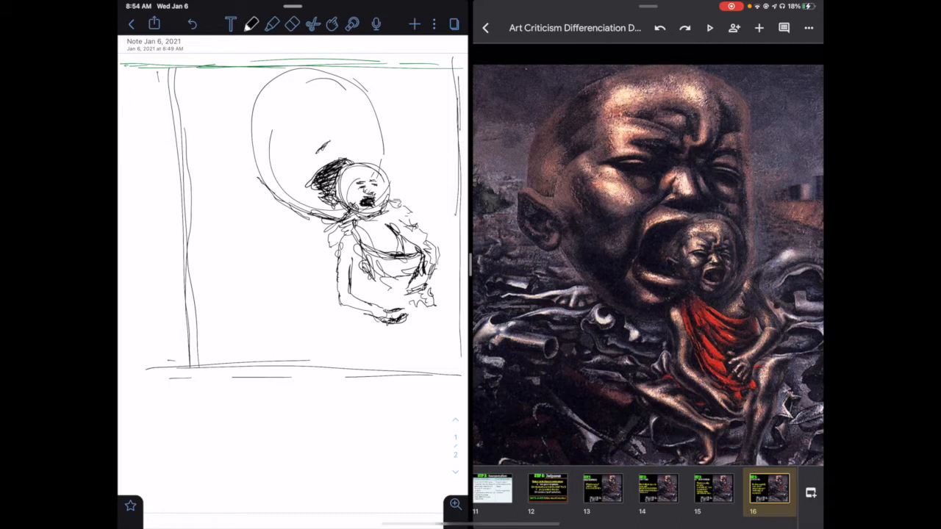
Draw brow and eye lines on the large screaming head.
{"action": "left_click_drag", "start_coordinate": [320, 144], "coordinate": [335, 147]}
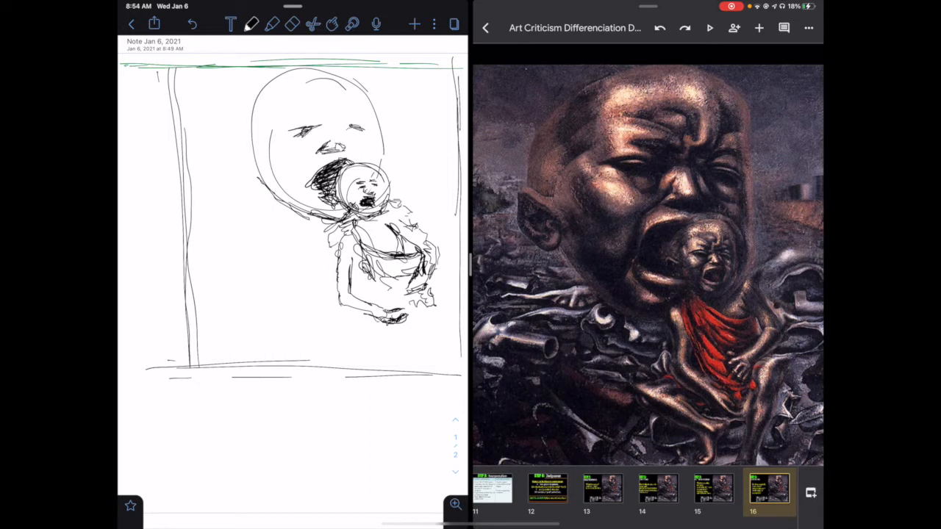
{"action": "left_click_drag", "start_coordinate": [280, 154], "coordinate": [309, 162]}
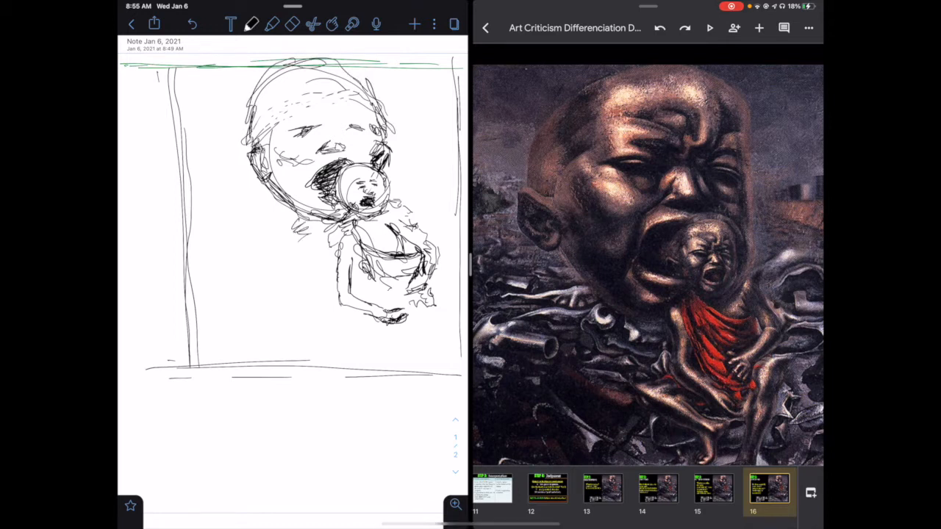
Add loose arm strokes to the left of the child figure.
{"action": "left_click", "coordinate": [262, 23]}
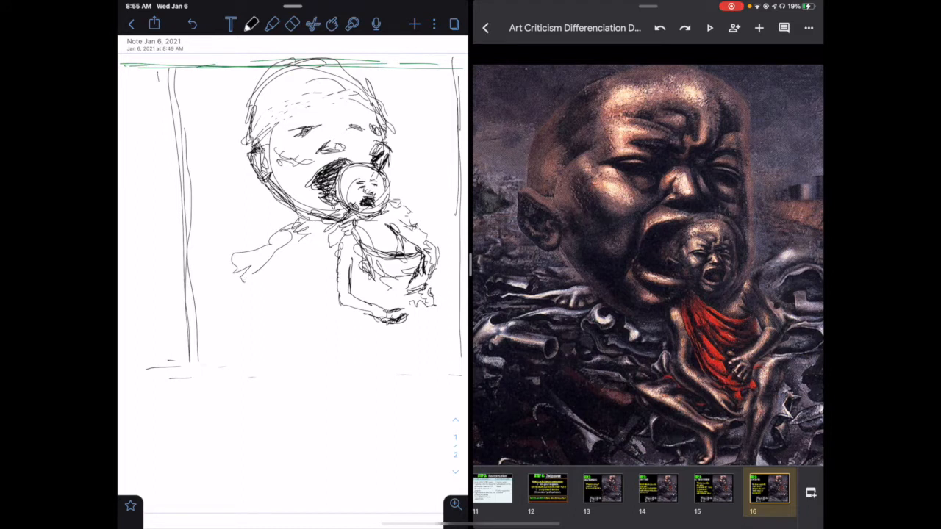
{"action": "left_click_drag", "start_coordinate": [236, 265], "coordinate": [199, 309]}
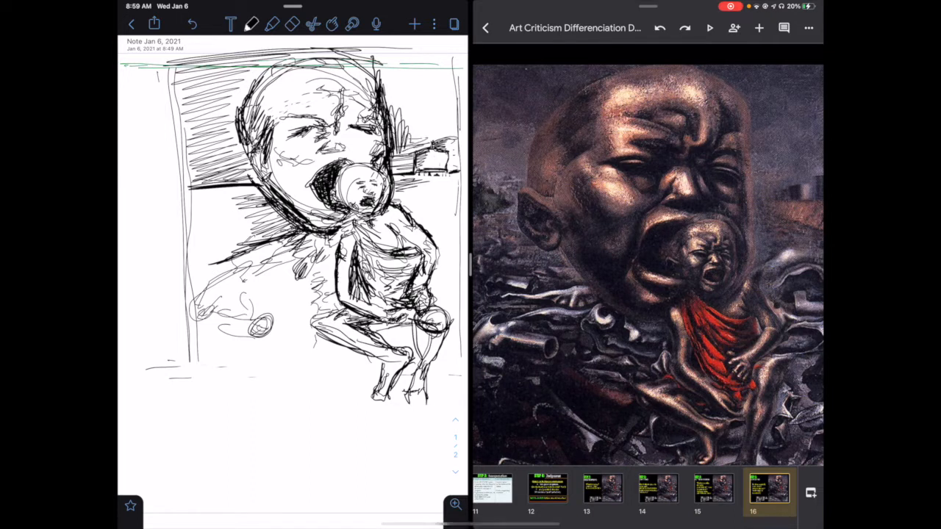
Create a custom muted greyish-purple highlighter colour #715579 for the background wash.
{"action": "left_click", "coordinate": [291, 23]}
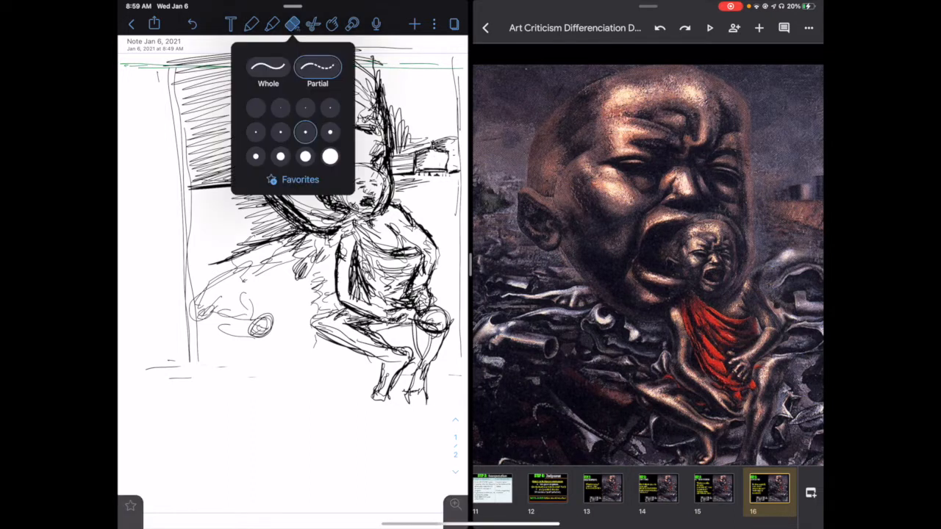
{"action": "left_click", "coordinate": [265, 22]}
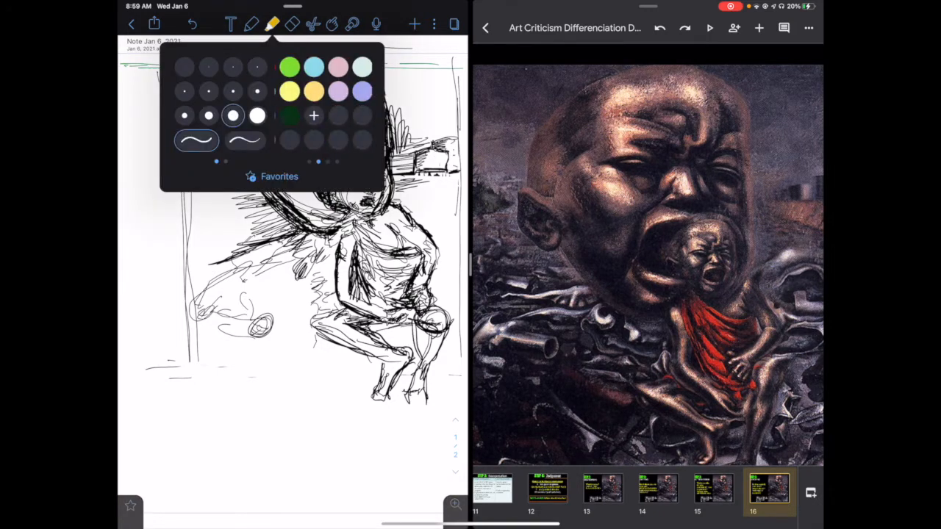
{"action": "left_click", "coordinate": [305, 116]}
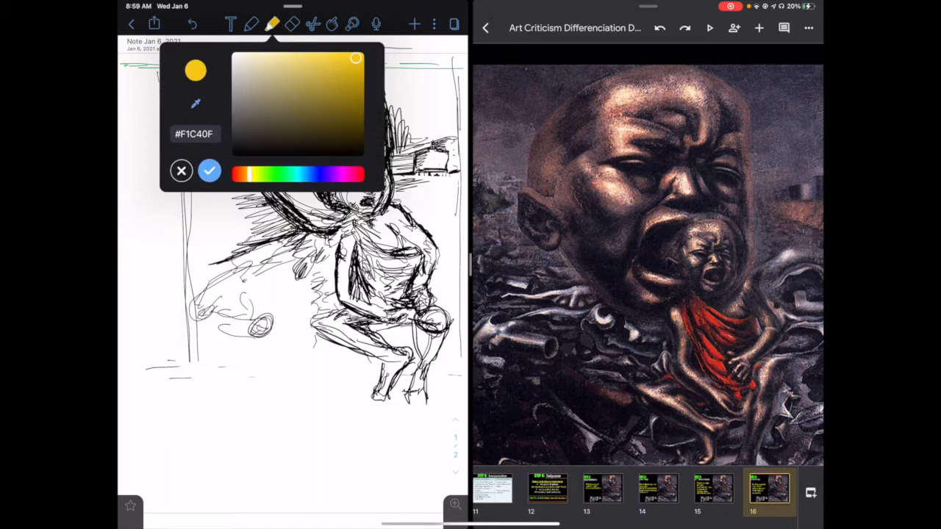
{"action": "left_click_drag", "start_coordinate": [243, 174], "coordinate": [338, 175]}
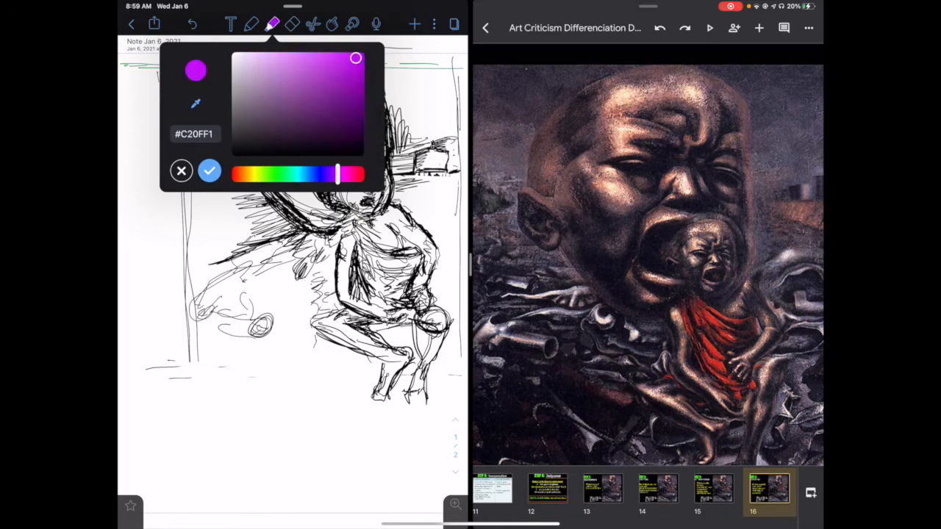
{"action": "left_click", "coordinate": [270, 108]}
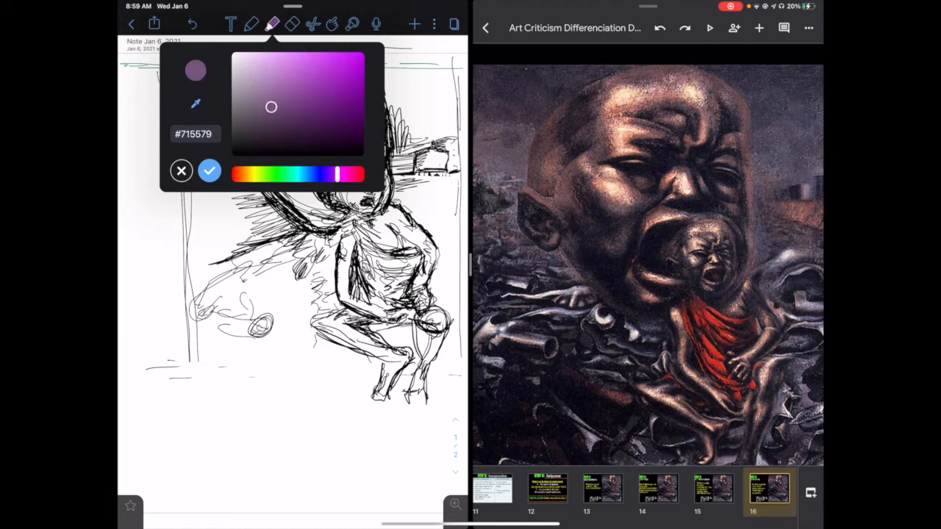
{"action": "left_click", "coordinate": [210, 171]}
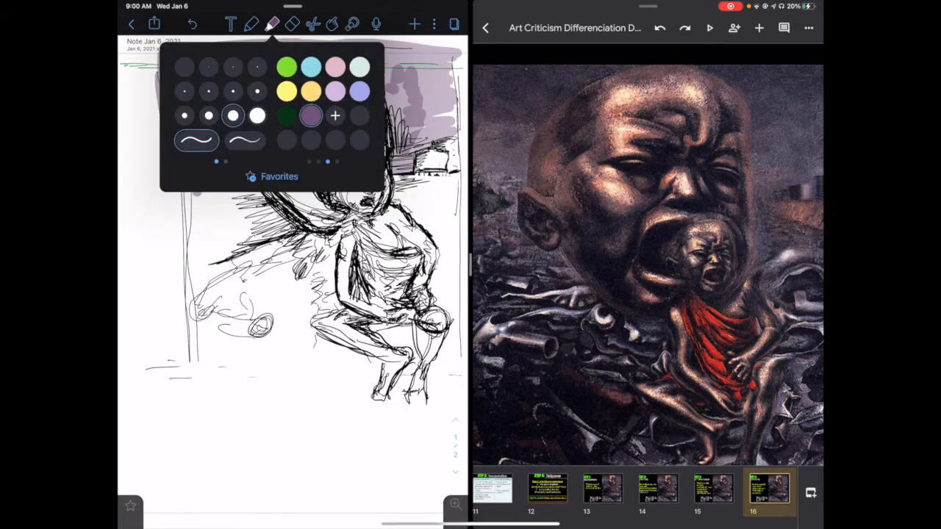
Add dark blue-grey highlighter colour #272944 for background patches, then pick pinkish red for the cloth.
{"action": "left_click", "coordinate": [307, 115]}
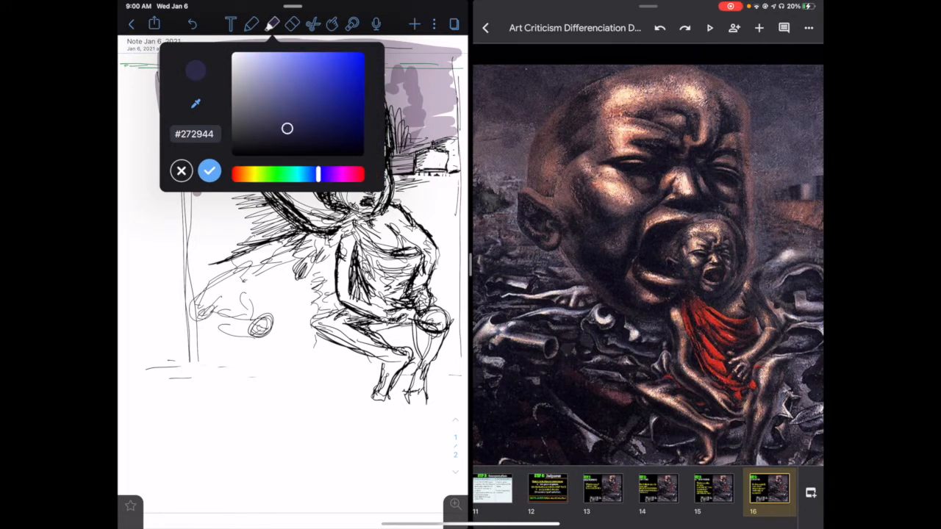
{"action": "left_click", "coordinate": [210, 170]}
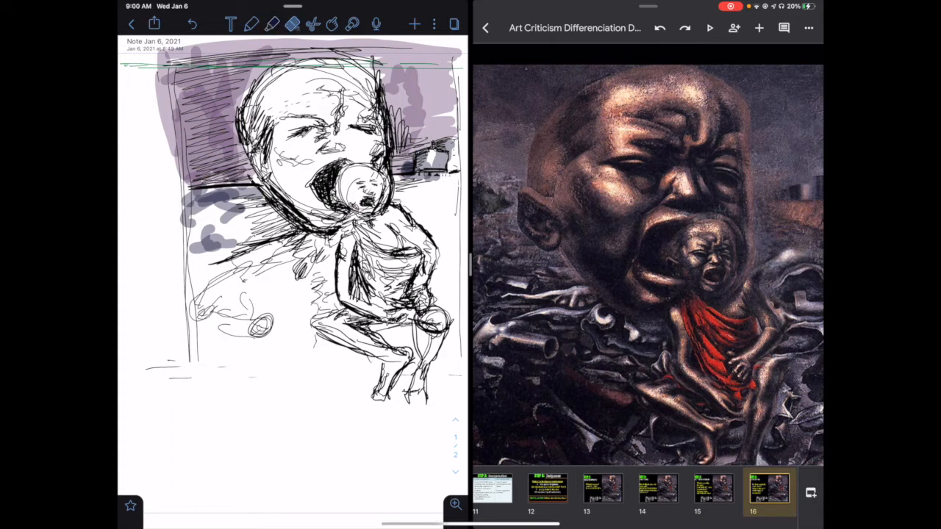
{"action": "left_click", "coordinate": [264, 25]}
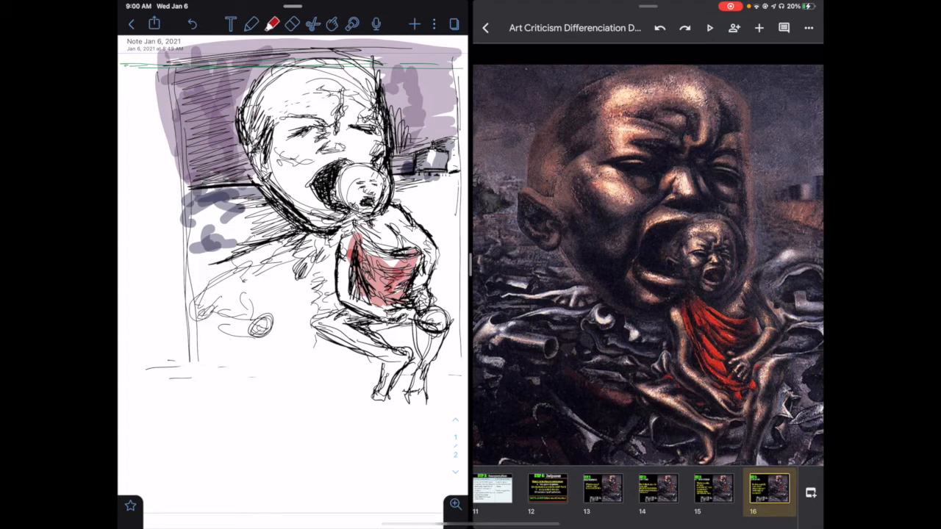
Set the highlighter to custom deep red-orange #A42906 for the child's cloth.
{"action": "left_click", "coordinate": [266, 23]}
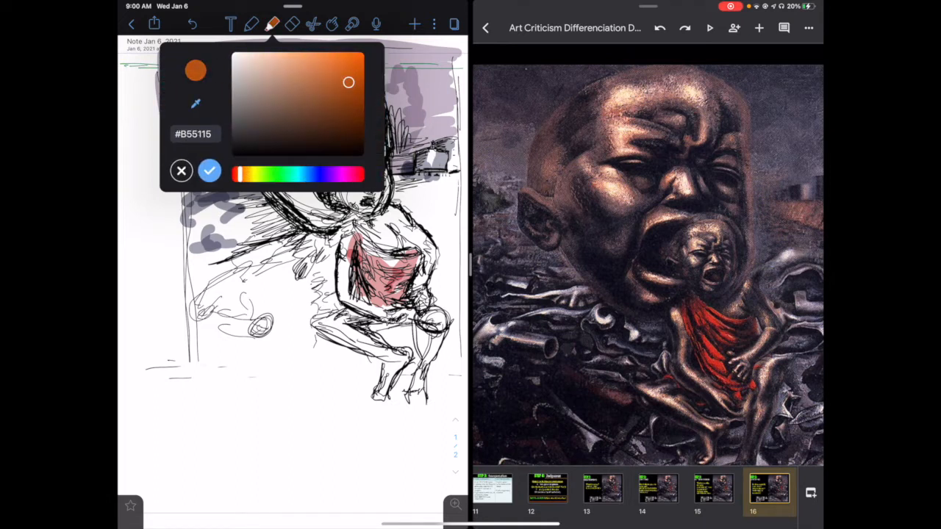
{"action": "left_click_drag", "start_coordinate": [349, 82], "coordinate": [359, 89]}
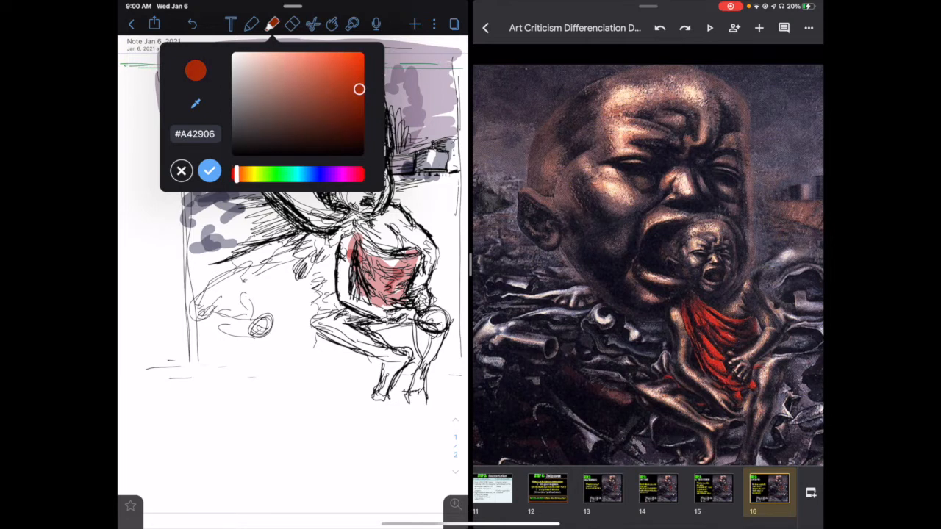
{"action": "left_click", "coordinate": [210, 170]}
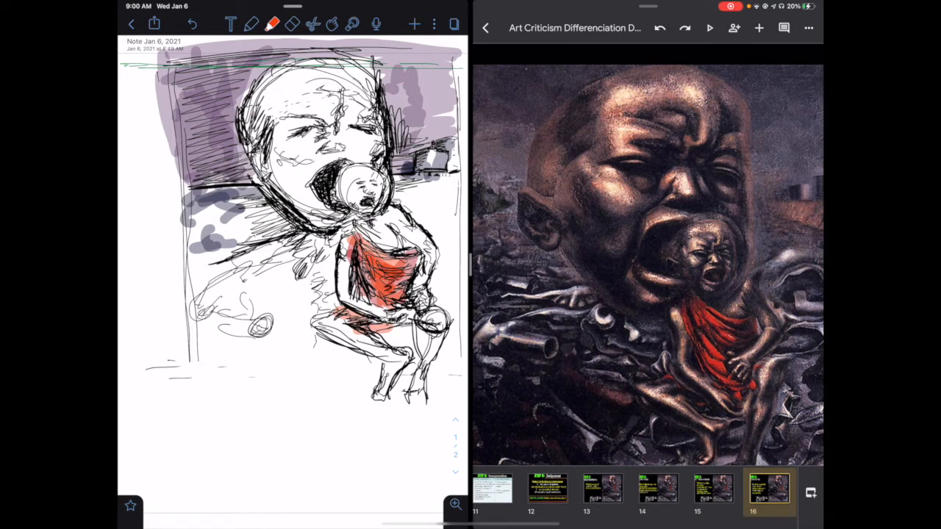
{"action": "left_click", "coordinate": [265, 22]}
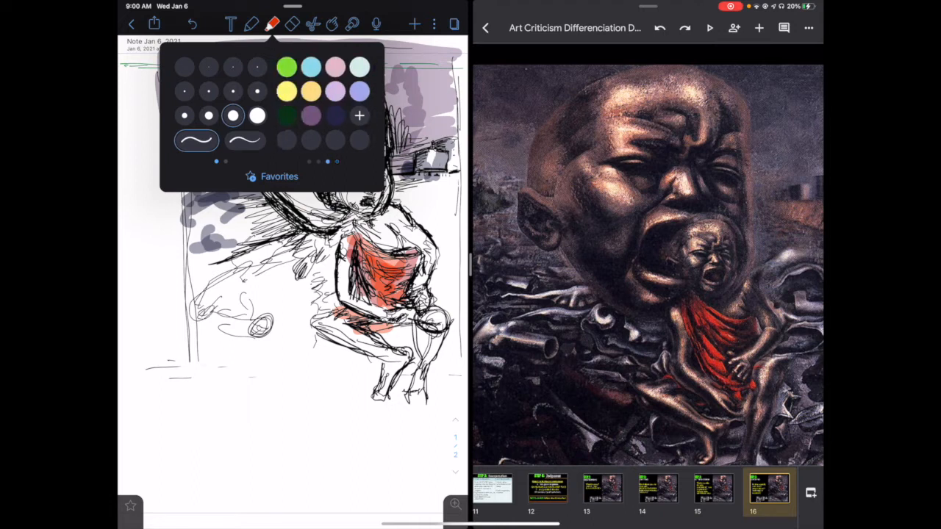
Set a near-black custom highlighter colour for shading the lower rubble.
{"action": "left_click", "coordinate": [266, 22]}
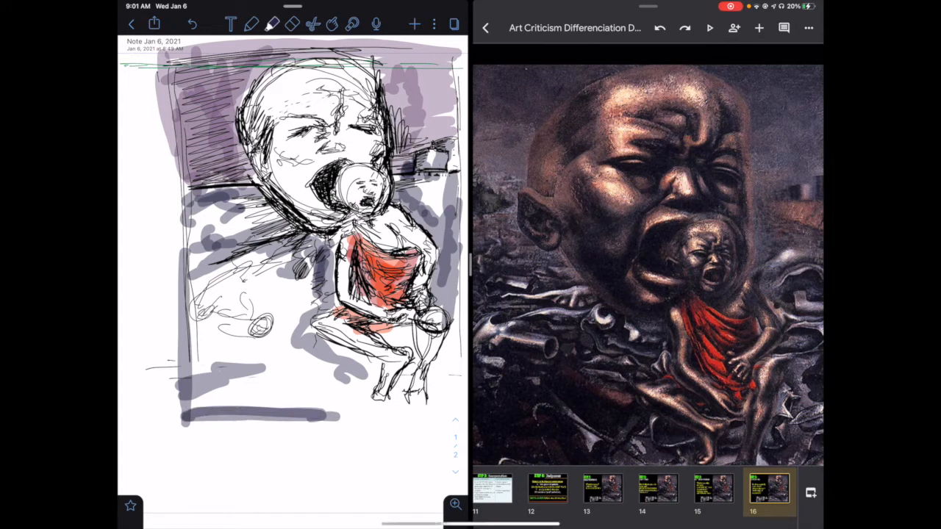
{"action": "left_click", "coordinate": [262, 24]}
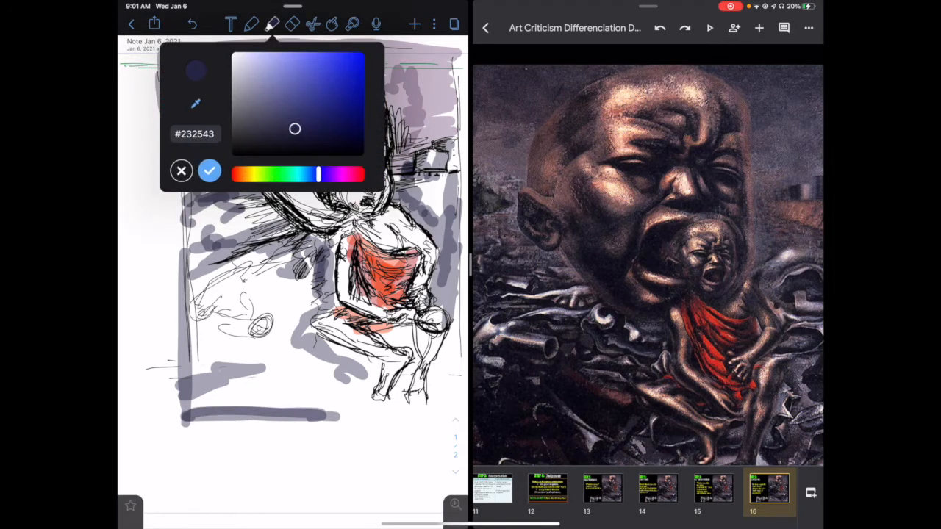
{"action": "left_click", "coordinate": [305, 151]}
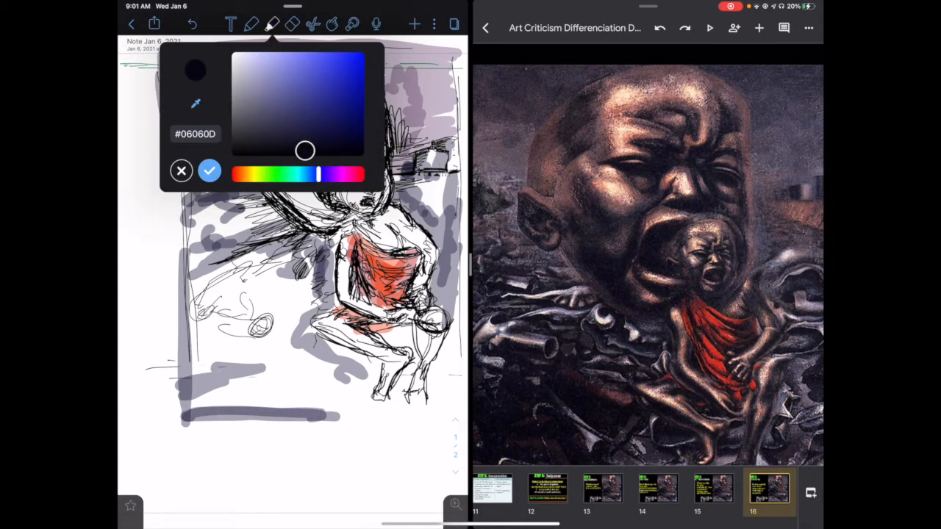
{"action": "left_click", "coordinate": [209, 170]}
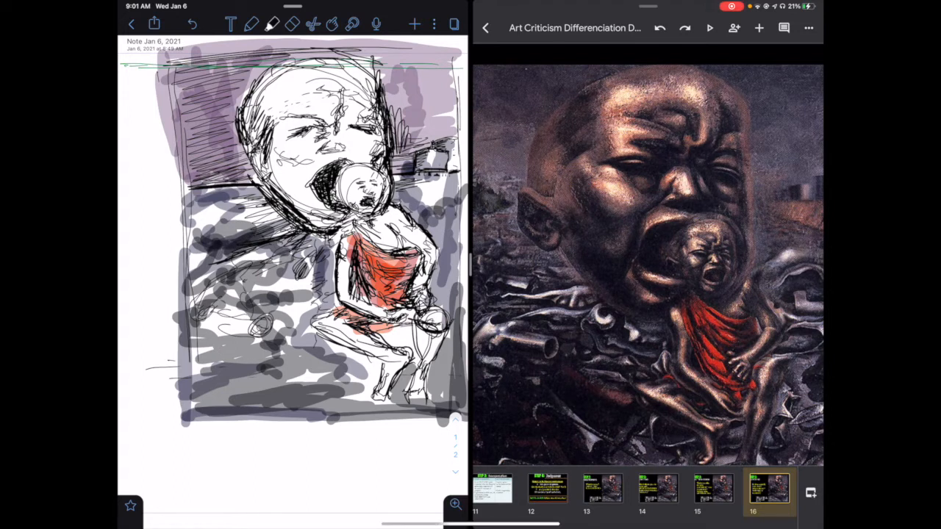
Erase and redraw the big head's ear, then choose a thick black pen for the border.
{"action": "left_click", "coordinate": [291, 24]}
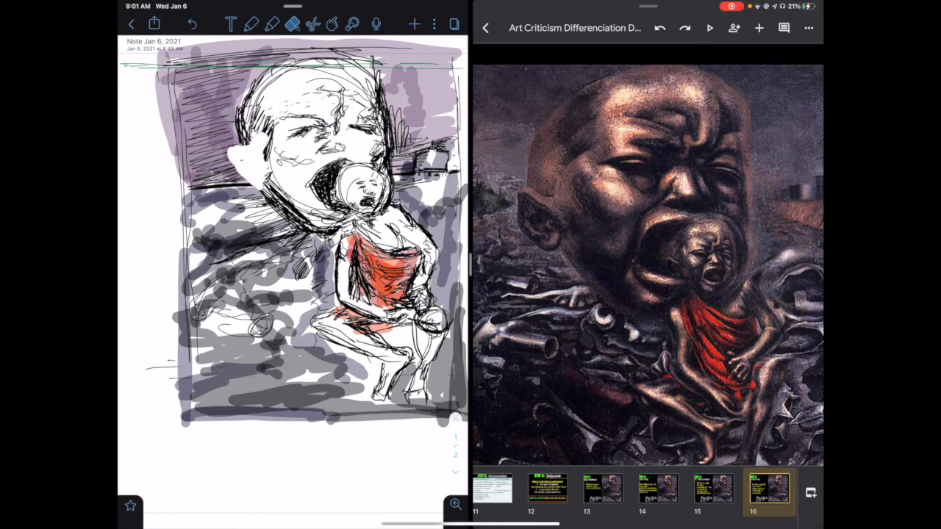
{"action": "left_click", "coordinate": [257, 24]}
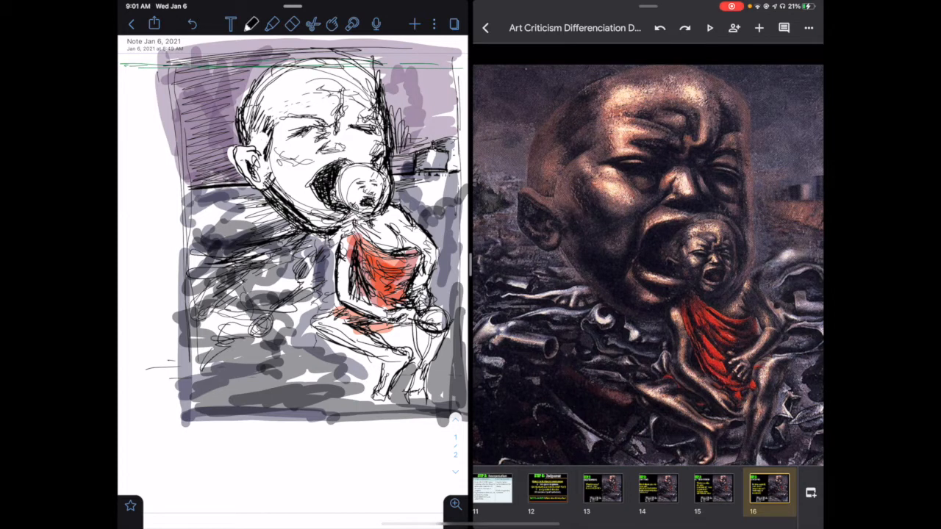
{"action": "left_click", "coordinate": [255, 25]}
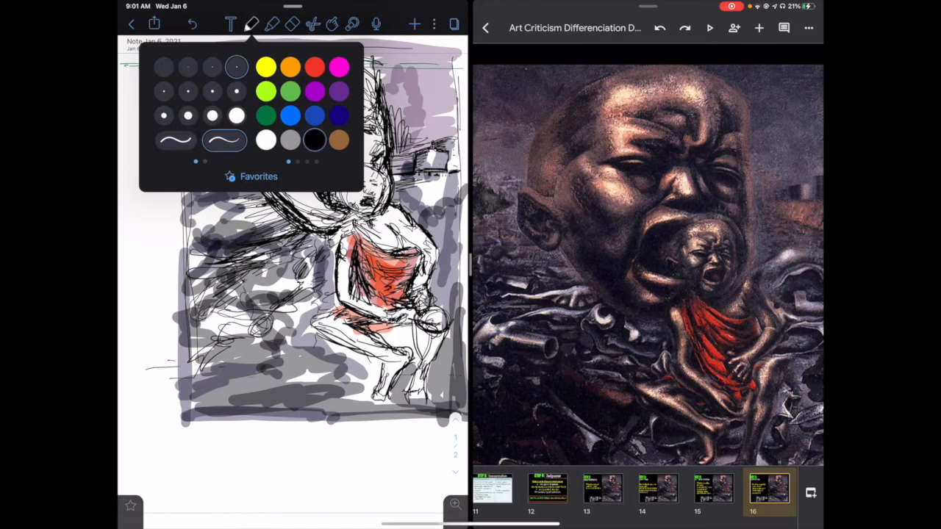
{"action": "left_click", "coordinate": [250, 22]}
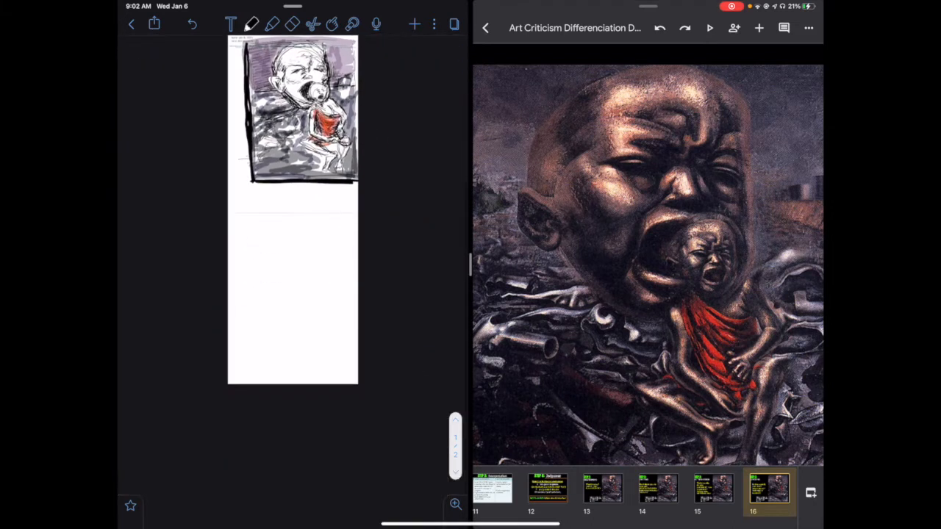
Handwrite 'Echo of a Scream by David Alfaro Siqueiros' in black pen below the sketch.
{"action": "left_click", "coordinate": [252, 24]}
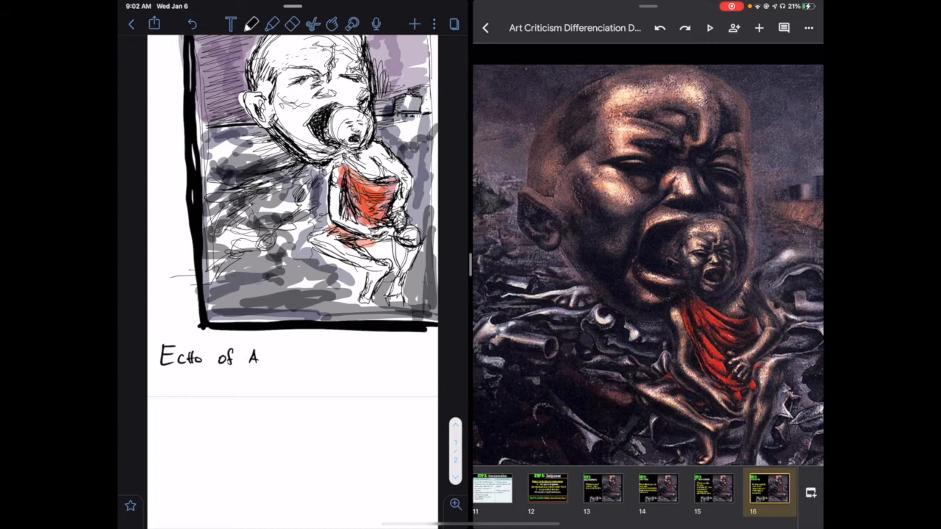
{"action": "type", "text": "SCREAM BY"}
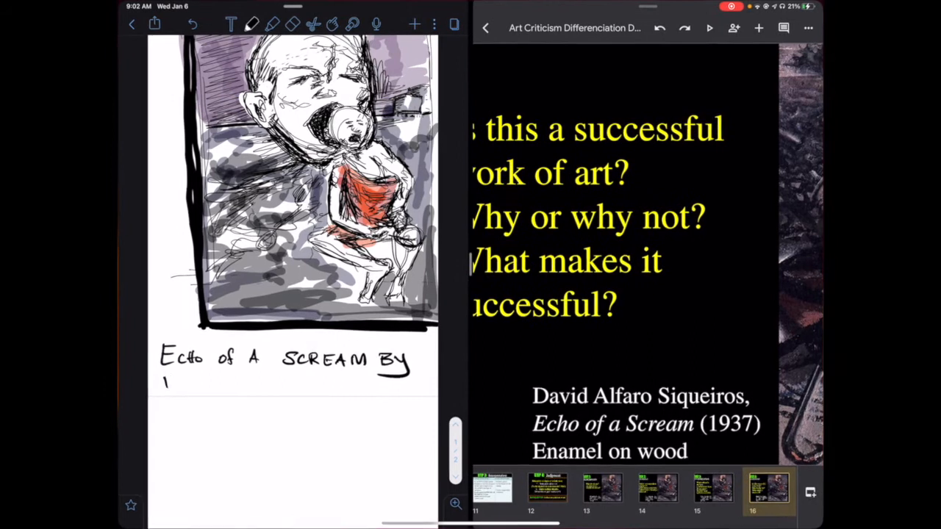
{"action": "type", "text": "David"}
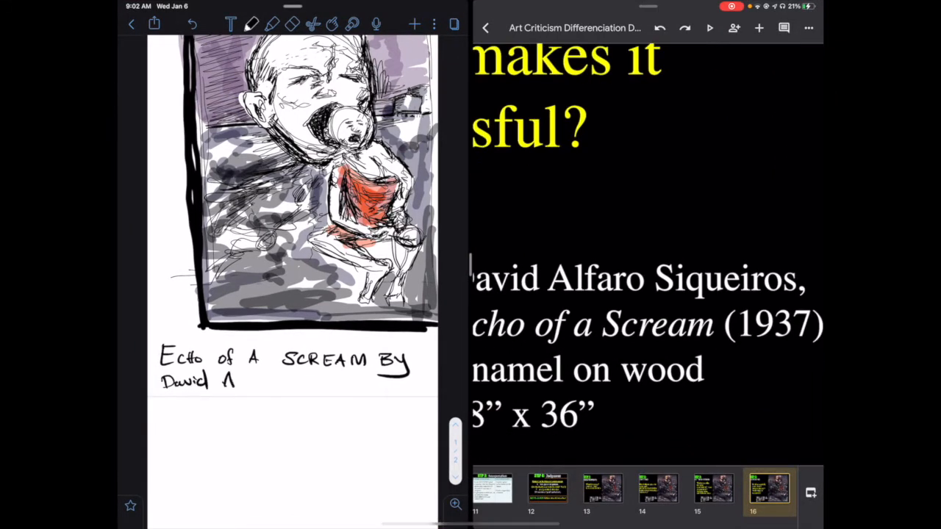
{"action": "type", "text": "Alfaro"}
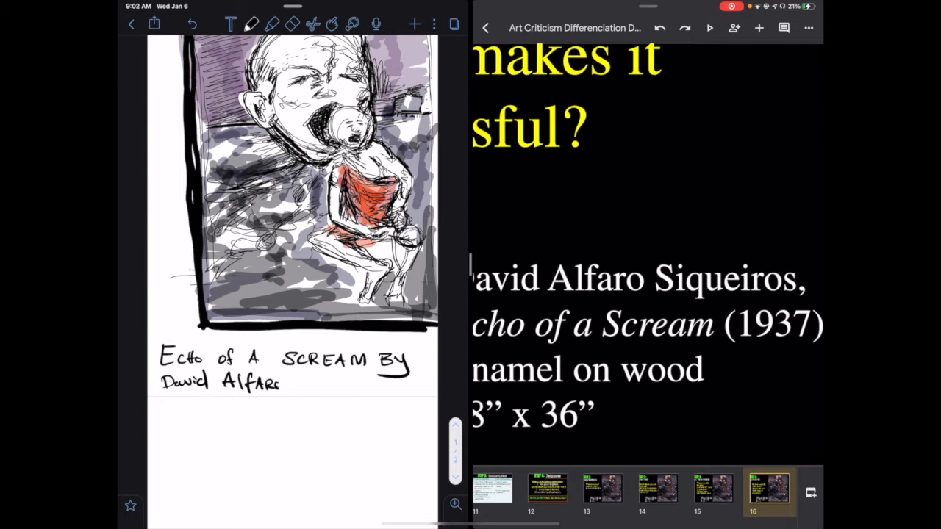
{"action": "left_click_drag", "start_coordinate": [302, 382], "coordinate": [338, 390]}
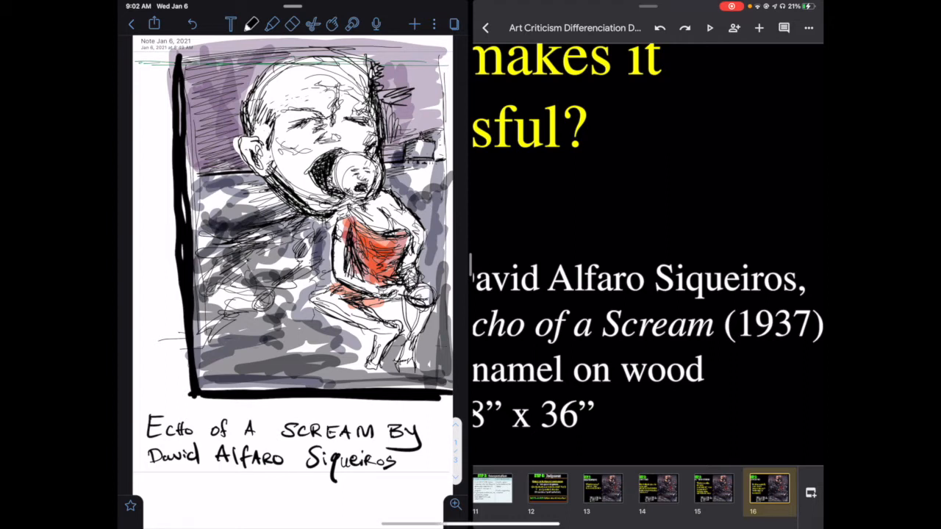
{"action": "key", "text": "home"}
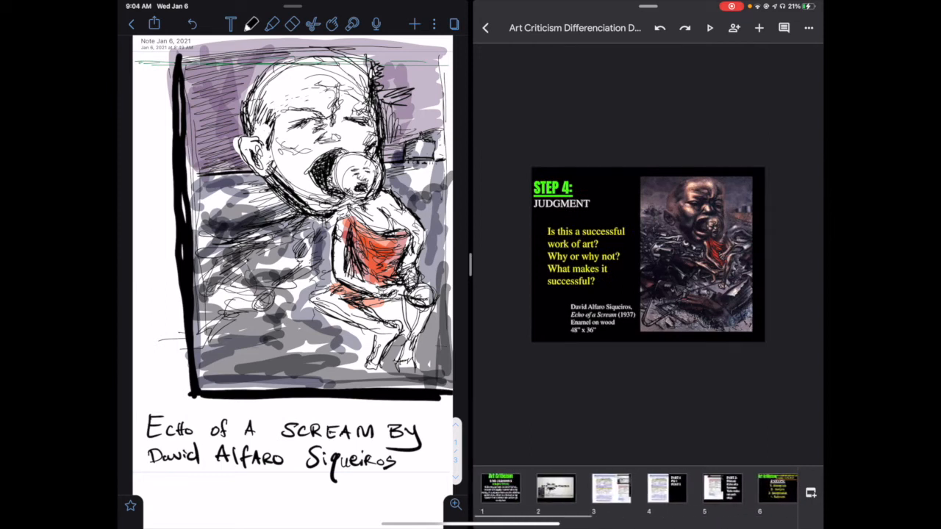
Step through slides 3, 4 and 5 to reach slide 6 listing Description, Analysis, Interpretation, Judgment.
{"action": "left_click", "coordinate": [598, 490]}
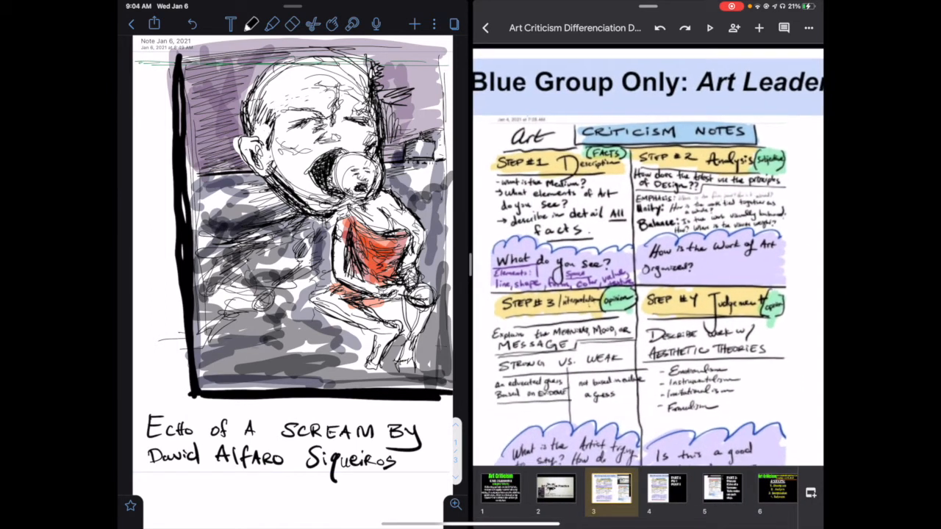
{"action": "scroll", "scroll_direction": "down", "scroll_amount": 3}
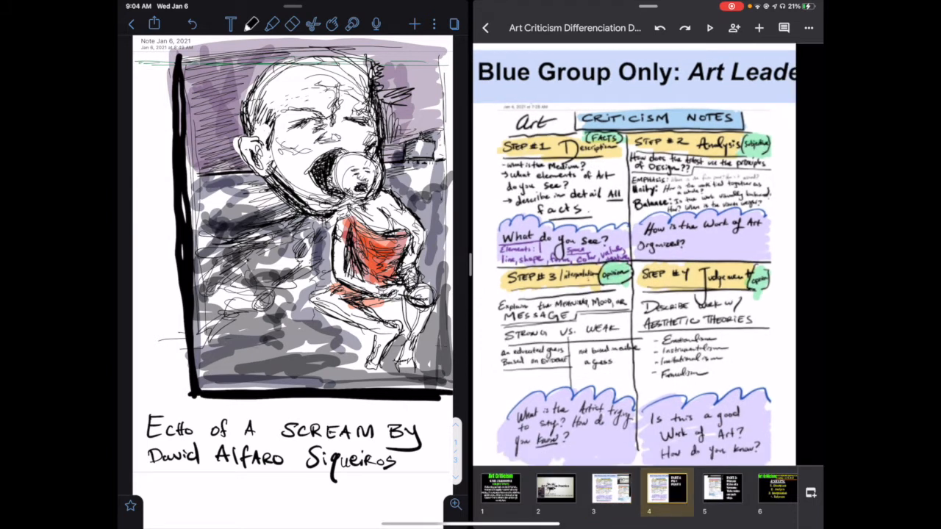
{"action": "left_click", "coordinate": [722, 491]}
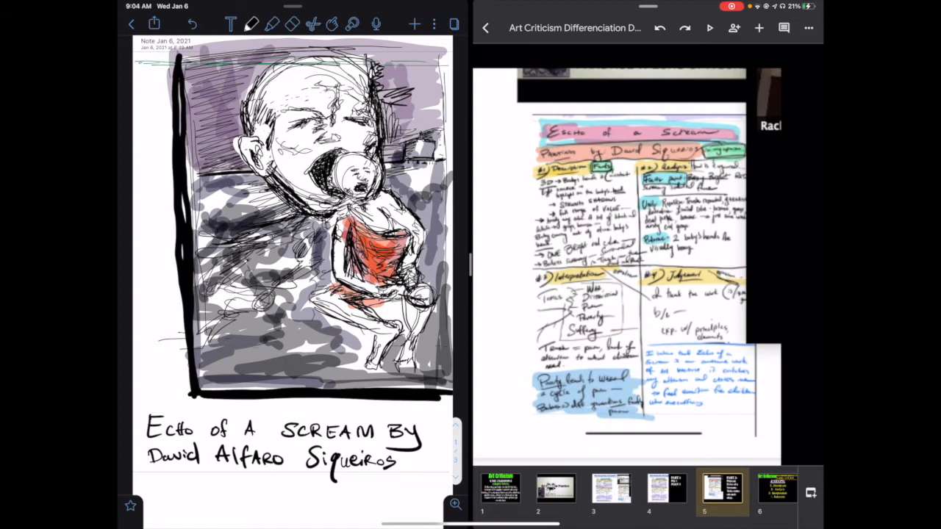
{"action": "scroll", "scroll_direction": "down", "scroll_amount": 3}
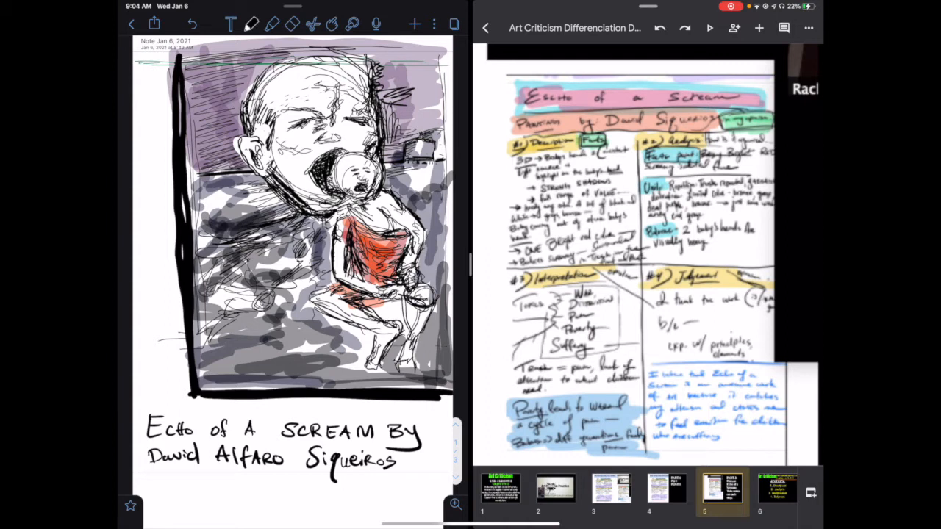
{"action": "left_click", "coordinate": [498, 483]}
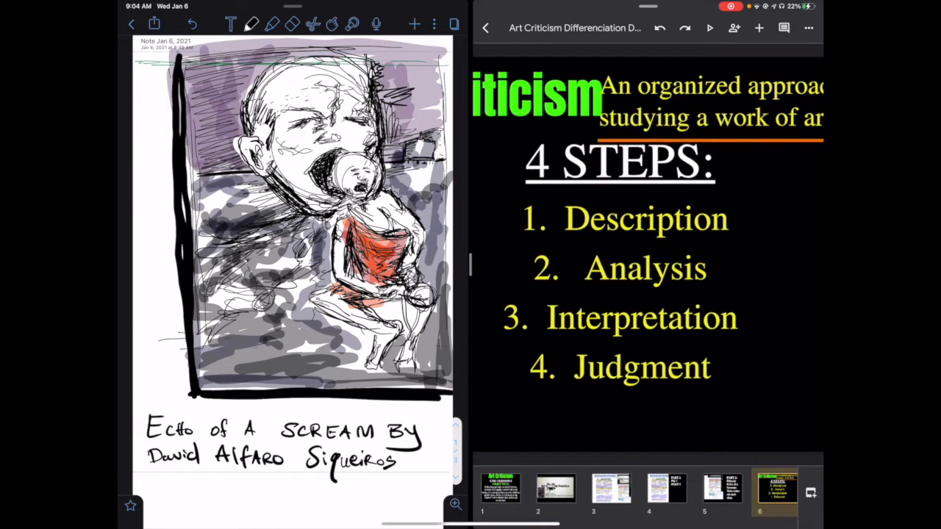
{"action": "scroll", "scroll_direction": "down", "scroll_amount": 3}
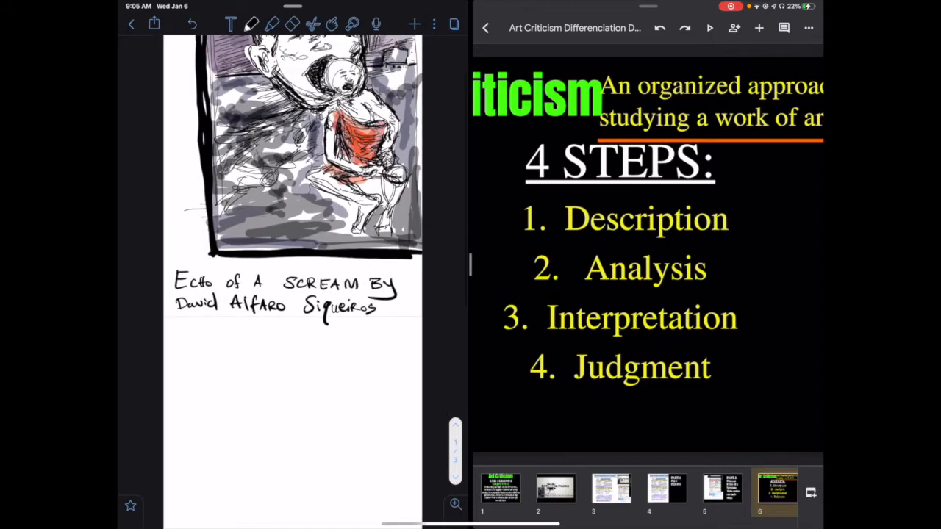
Handwrite an underlined blue 'DAIJ KEY' heading below the sketch caption.
{"action": "left_click", "coordinate": [254, 23]}
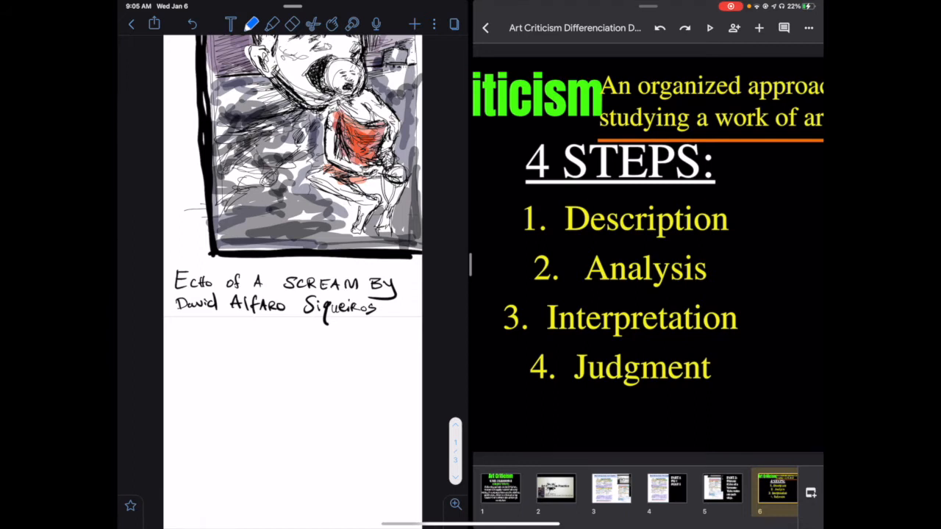
{"action": "left_click_drag", "start_coordinate": [192, 353], "coordinate": [228, 338]}
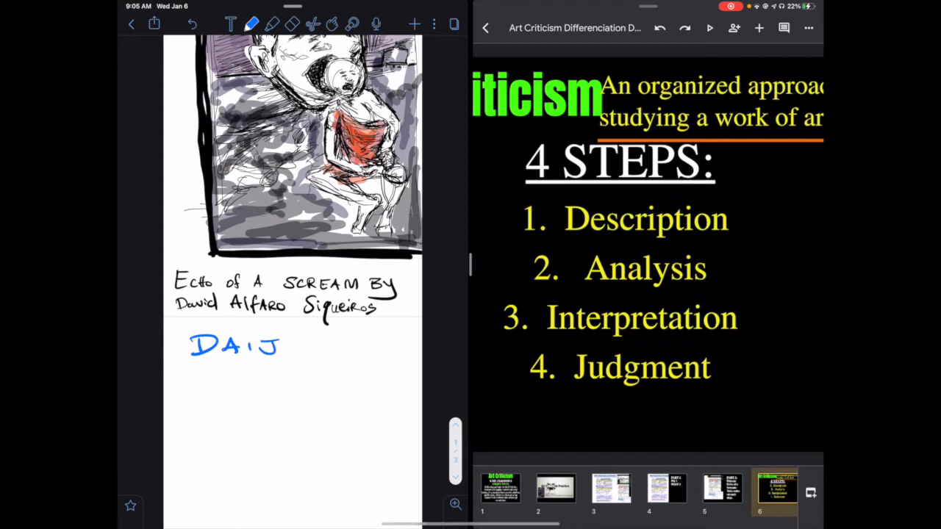
{"action": "scroll", "scroll_direction": "down", "scroll_amount": 3}
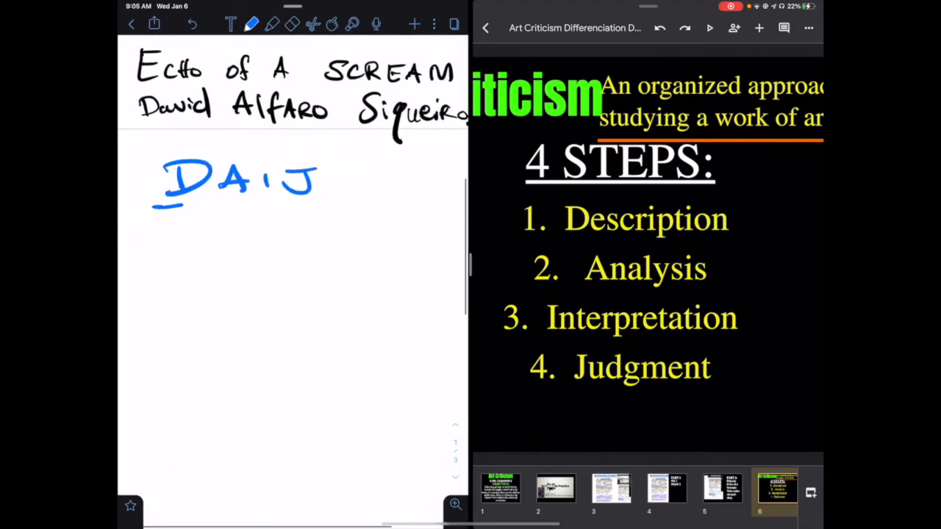
{"action": "left_click_drag", "start_coordinate": [169, 202], "coordinate": [404, 199]}
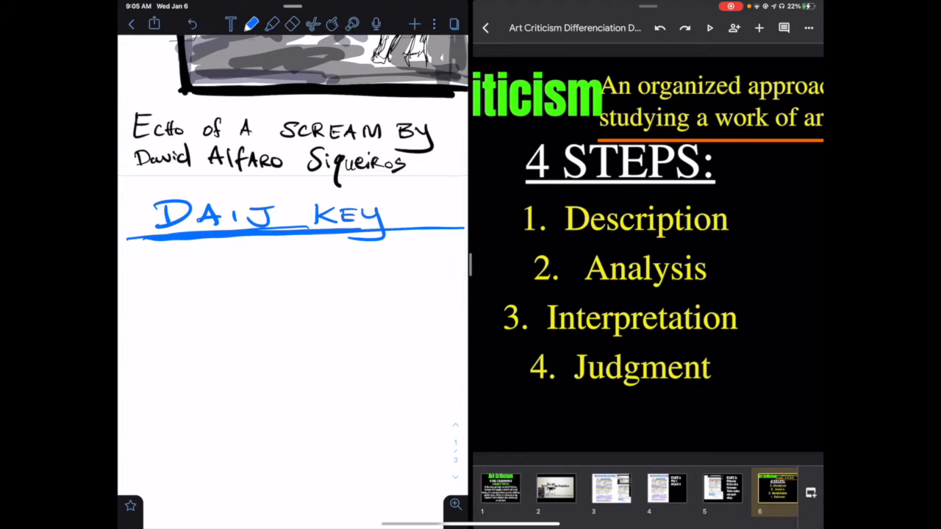
Write '1 Description (elements of ART) What do you see?' beneath the heading.
{"action": "left_click", "coordinate": [250, 25]}
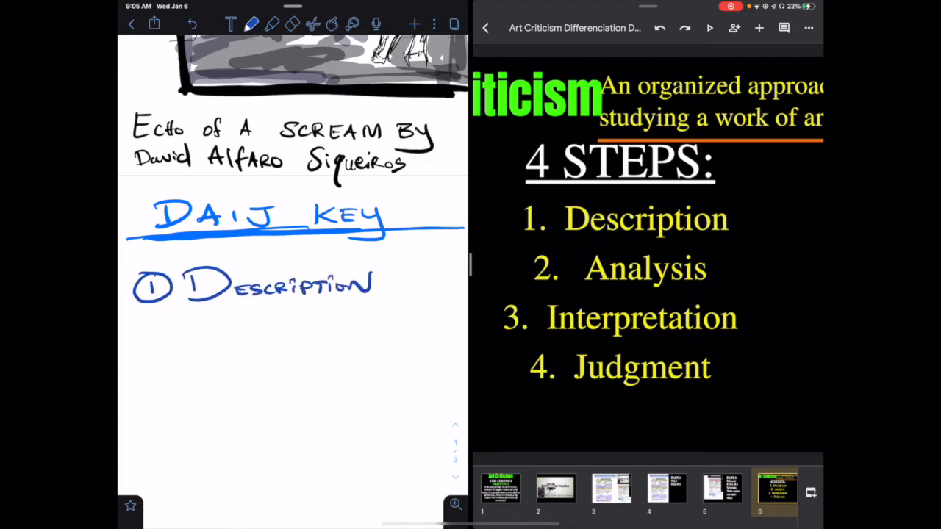
{"action": "type", "text": "elements"}
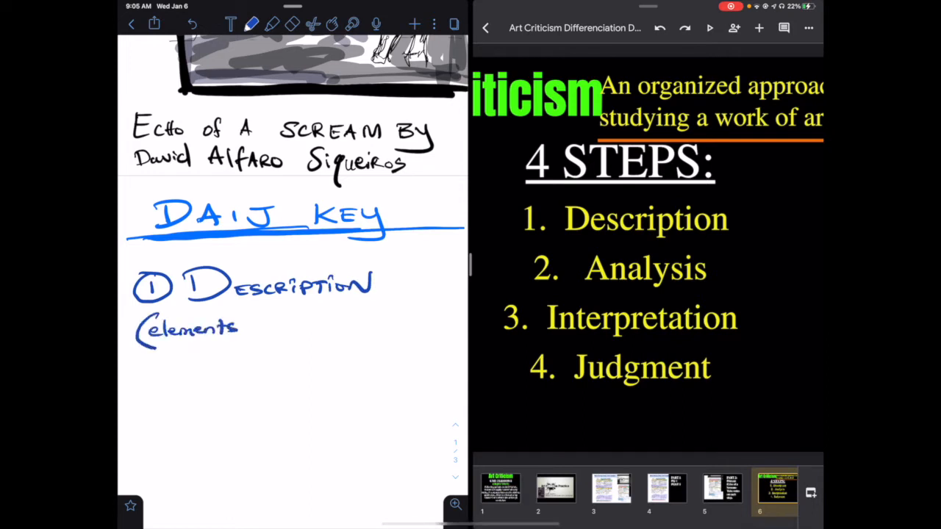
{"action": "type", "text": "of Ar"}
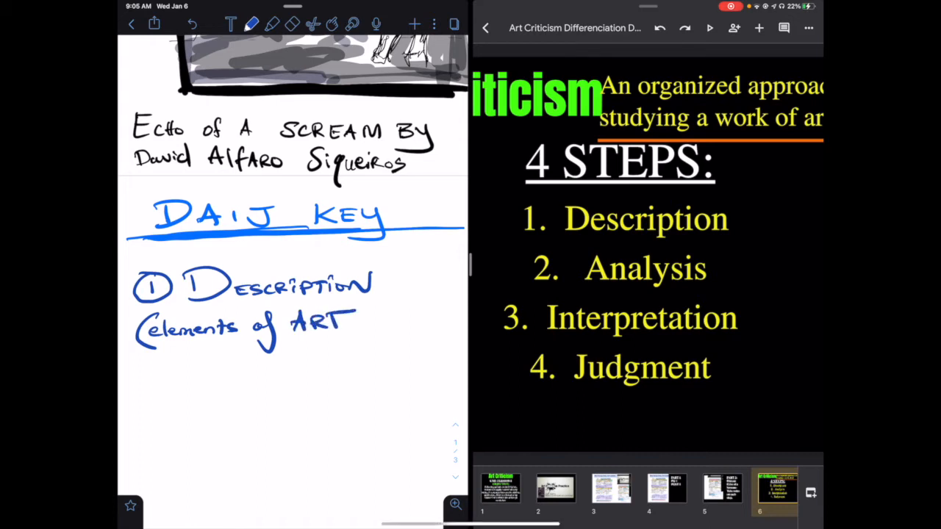
{"action": "left_click_drag", "start_coordinate": [368, 302], "coordinate": [375, 346]}
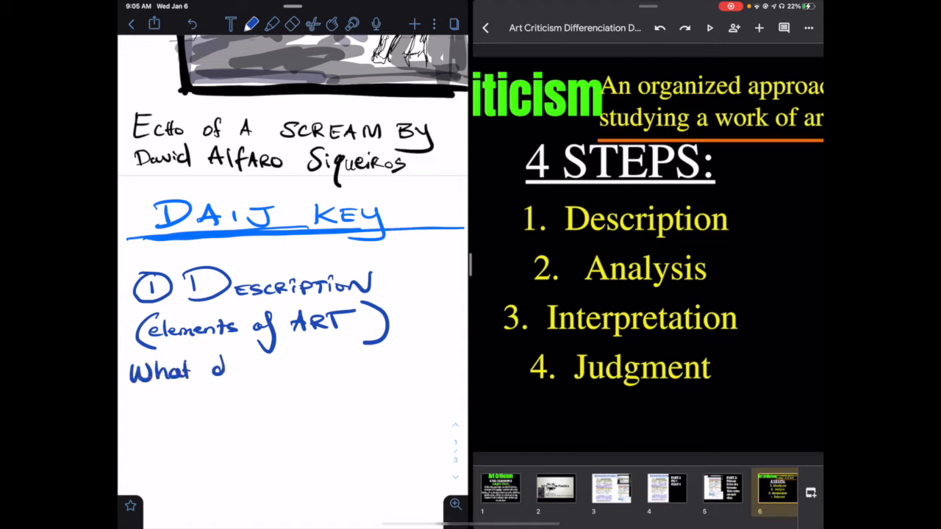
{"action": "type", "text": "do you see ?"}
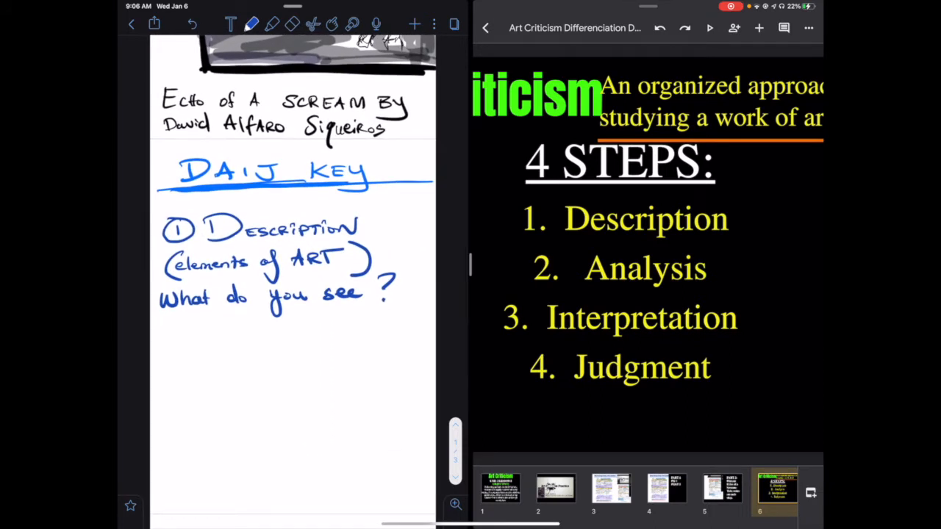
{"action": "left_click", "coordinate": [249, 24]}
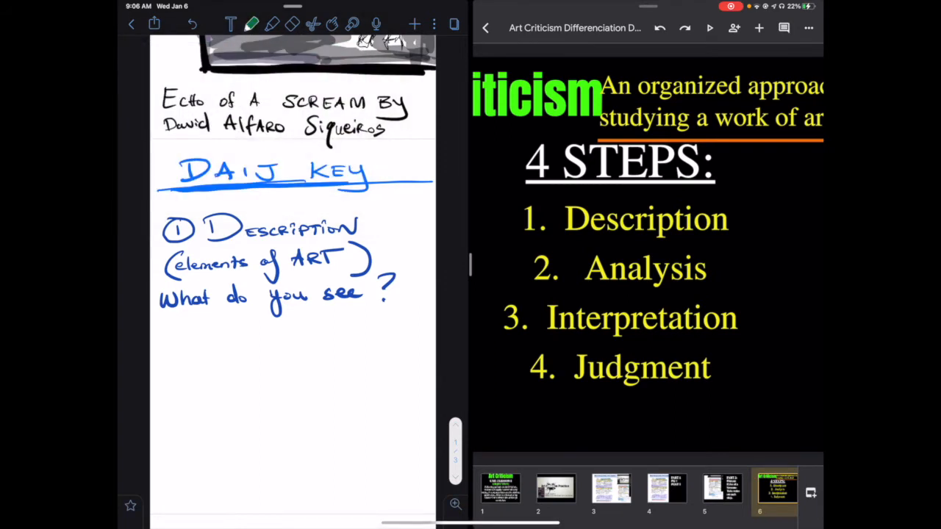
Write '2 Analysis (principles of Design)' in green ink.
{"action": "type", "text": "2 Analysis"}
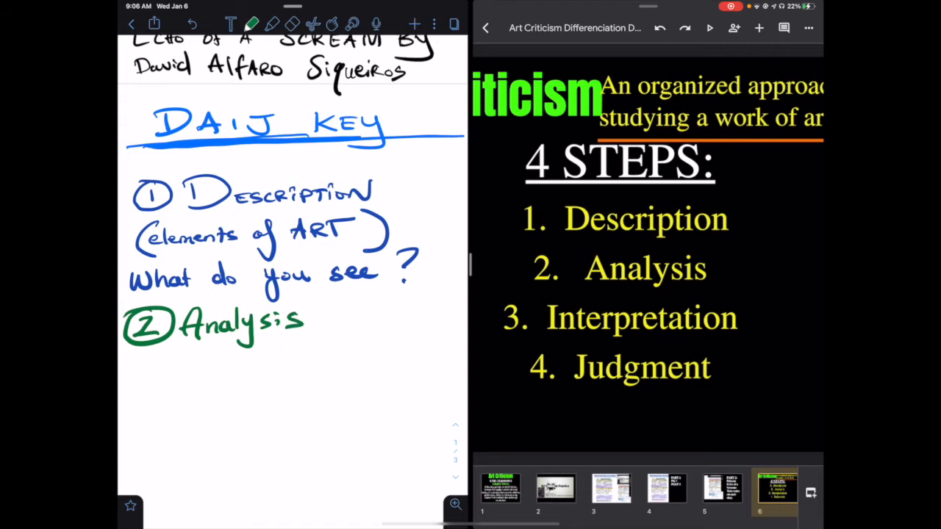
{"action": "left_click_drag", "start_coordinate": [133, 367], "coordinate": [162, 382]}
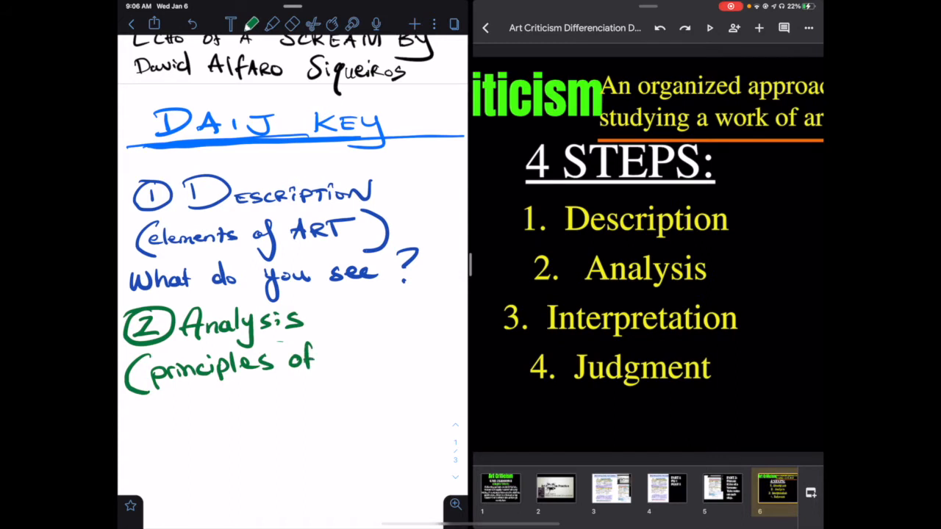
{"action": "left_click_drag", "start_coordinate": [327, 361], "coordinate": [408, 361]}
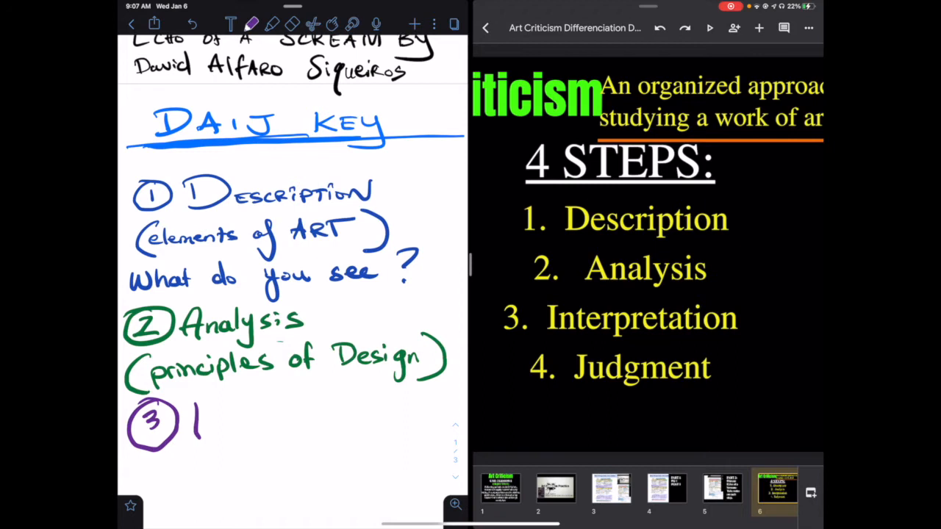
Write '3 Interpretation' in purple, then draw a red circled 4.
{"action": "type", "text": "Interpretation"}
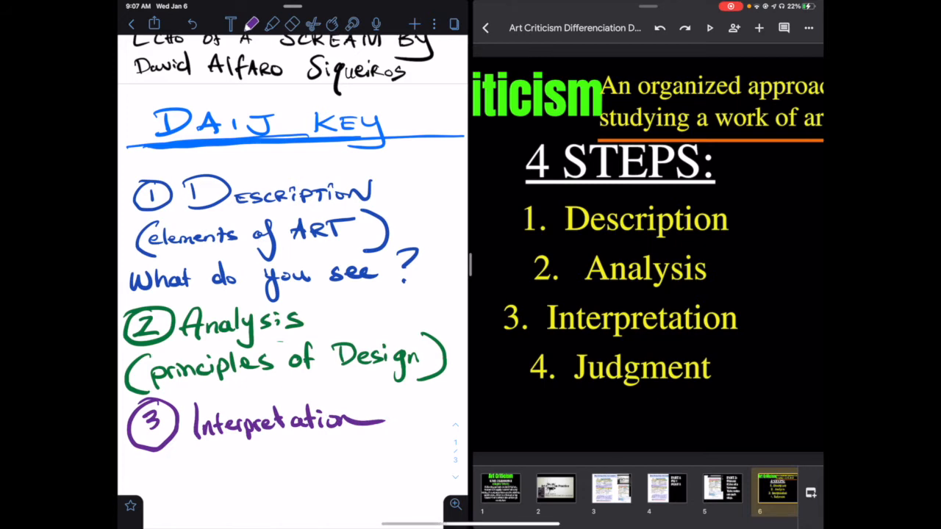
{"action": "left_click", "coordinate": [253, 22]}
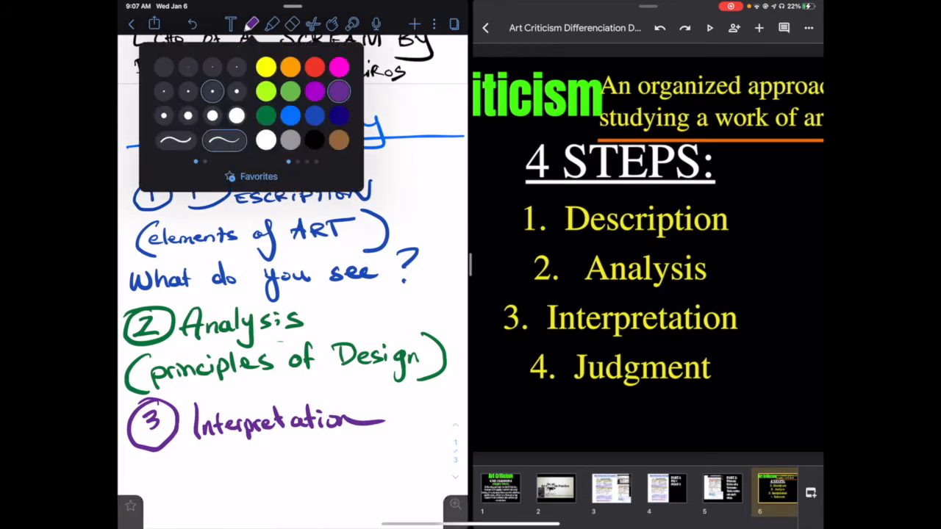
{"action": "left_click", "coordinate": [312, 67]}
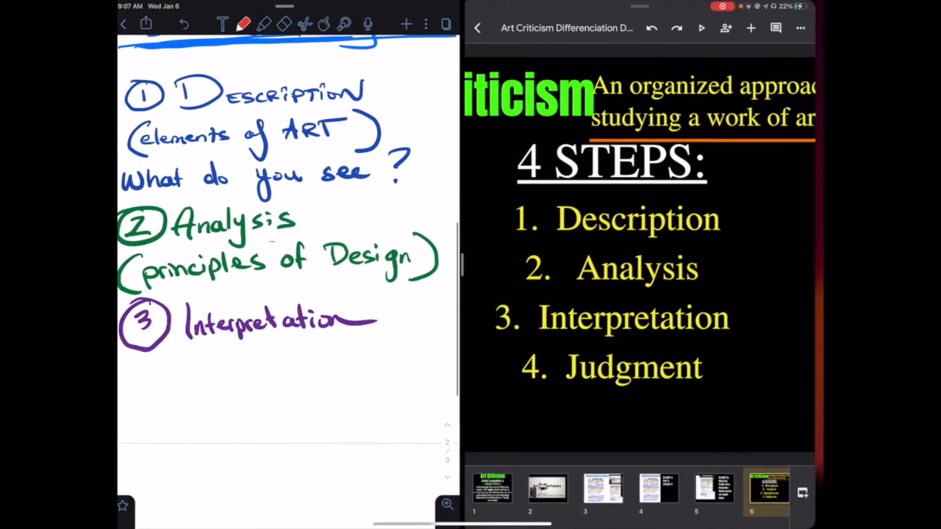
{"action": "left_click_drag", "start_coordinate": [148, 368], "coordinate": [177, 411]}
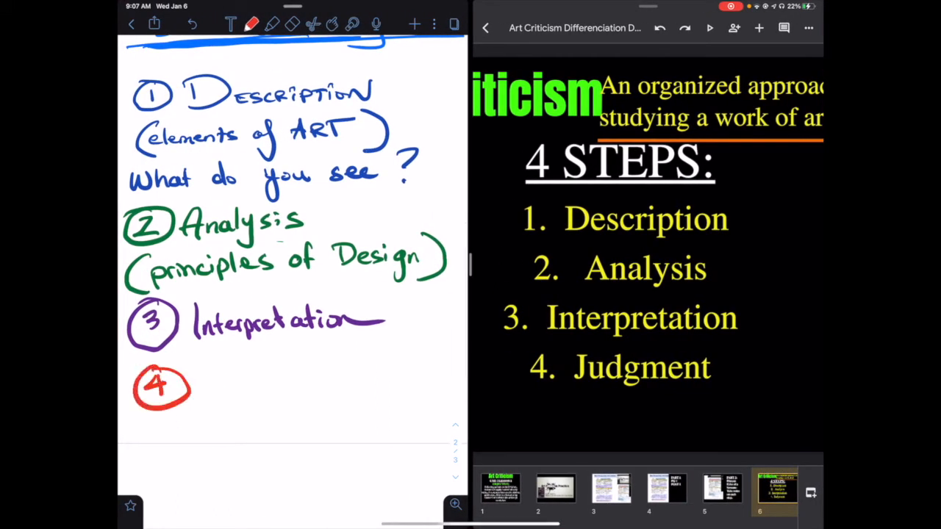
Write red 'Judgement: is this a good work? Why' beside the circled 4.
{"action": "type", "text": "Judgement"}
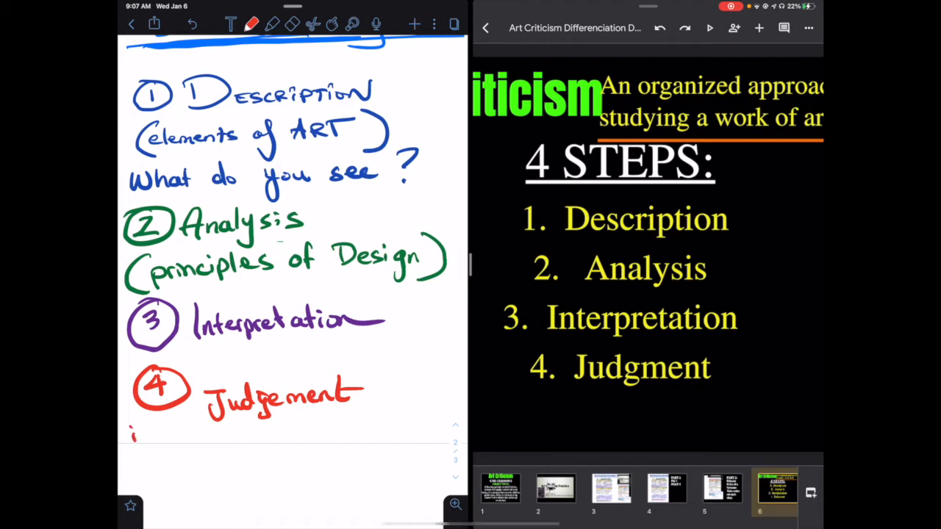
{"action": "type", "text": "is this"}
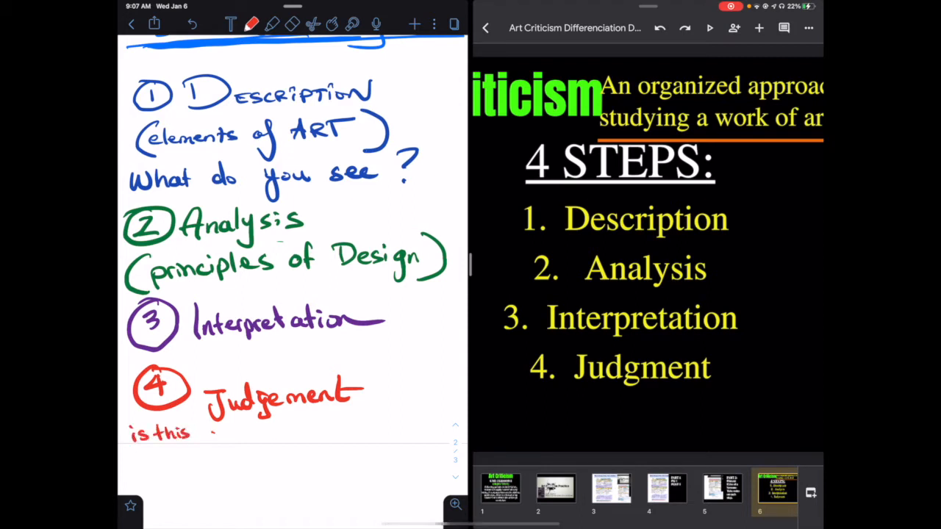
{"action": "type", "text": "a good work ?"}
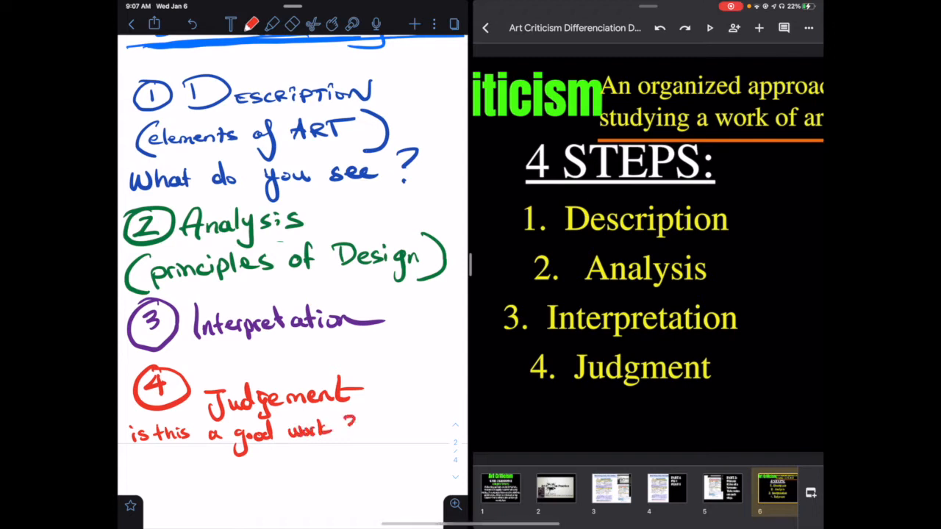
{"action": "type", "text": "Why"}
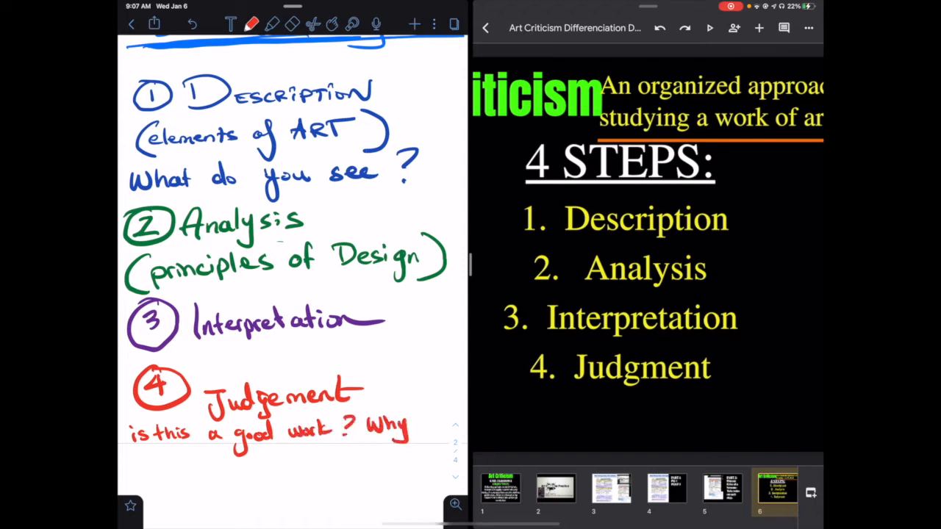
Add a bracketed red '[EVIDENCE = What you see]' note beneath the question.
{"action": "left_click_drag", "start_coordinate": [176, 463], "coordinate": [192, 489]}
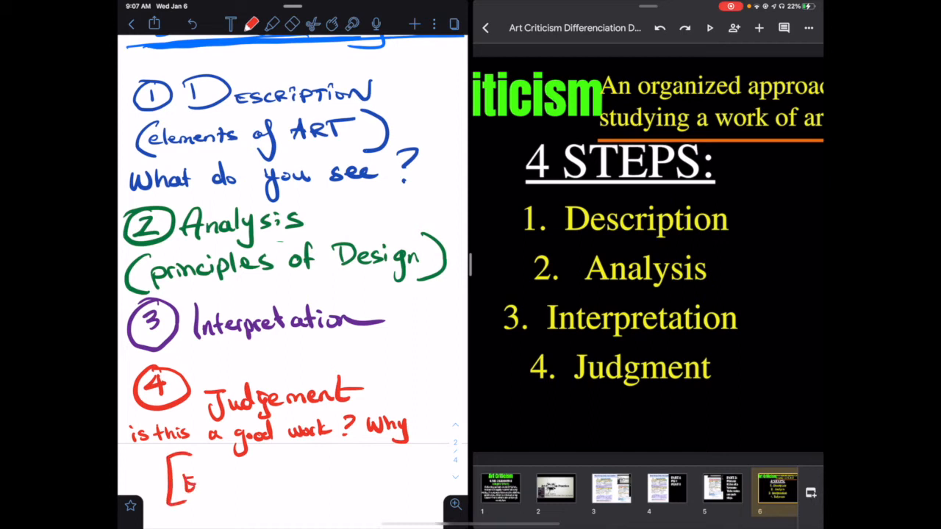
{"action": "type", "text": "EVIDENCE"}
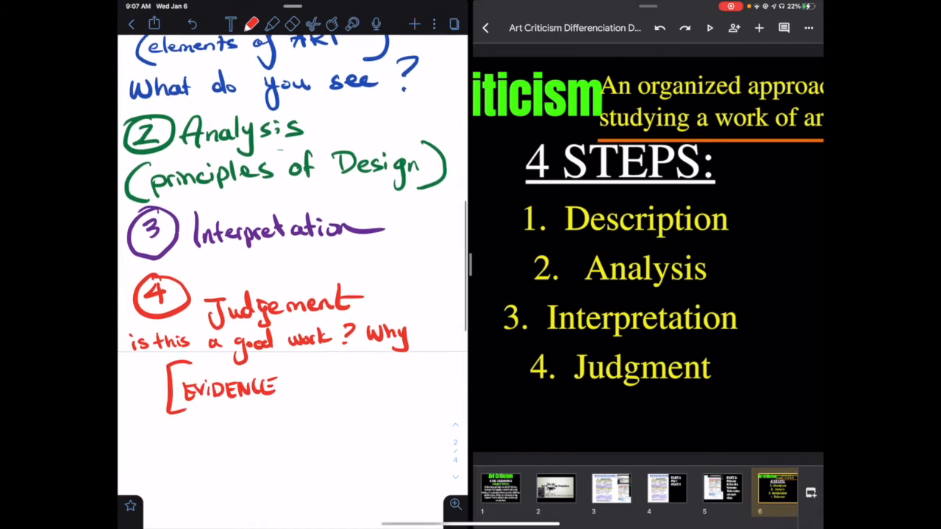
{"action": "left_click_drag", "start_coordinate": [287, 386], "coordinate": [298, 386]}
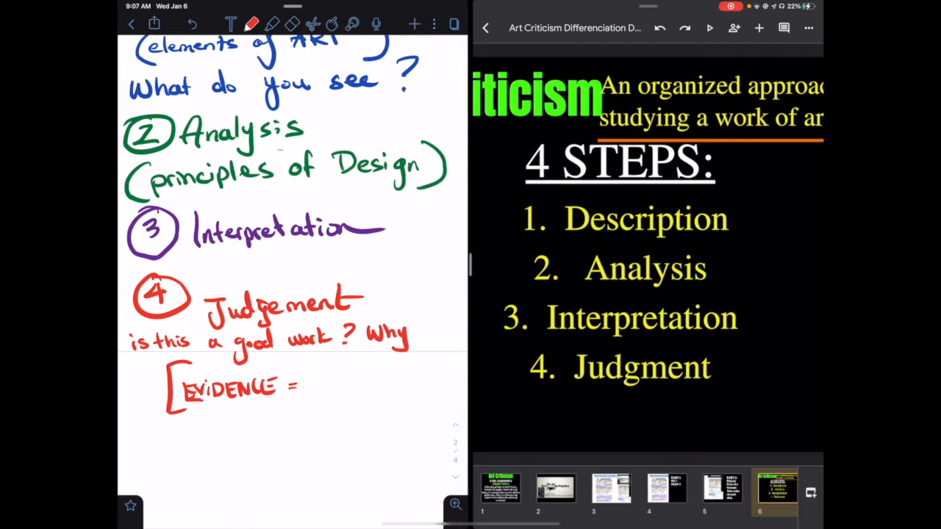
{"action": "type", "text": "What"}
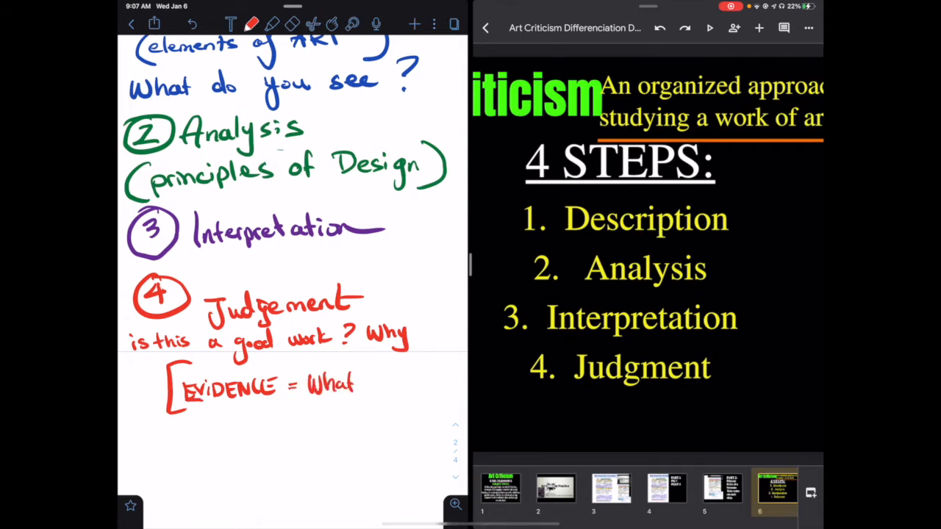
{"action": "type", "text": "you see"}
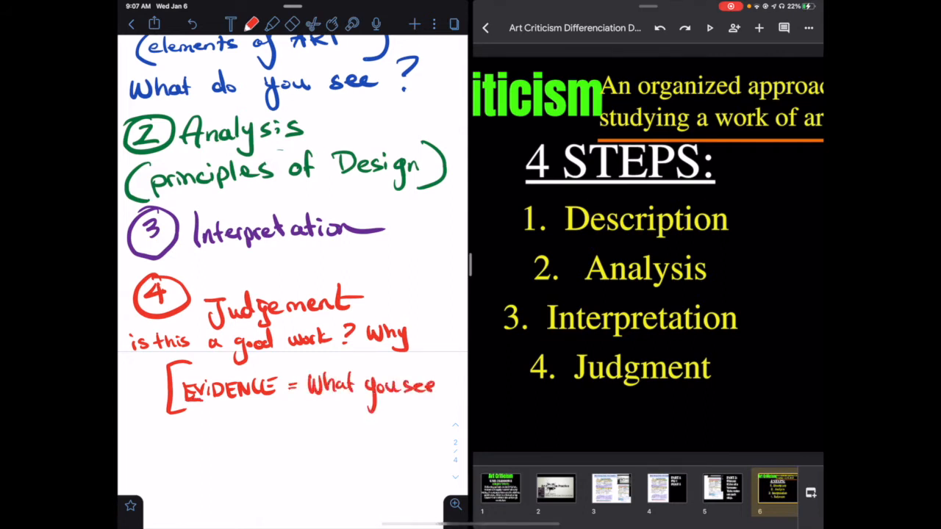
{"action": "left_click_drag", "start_coordinate": [441, 372], "coordinate": [452, 405]}
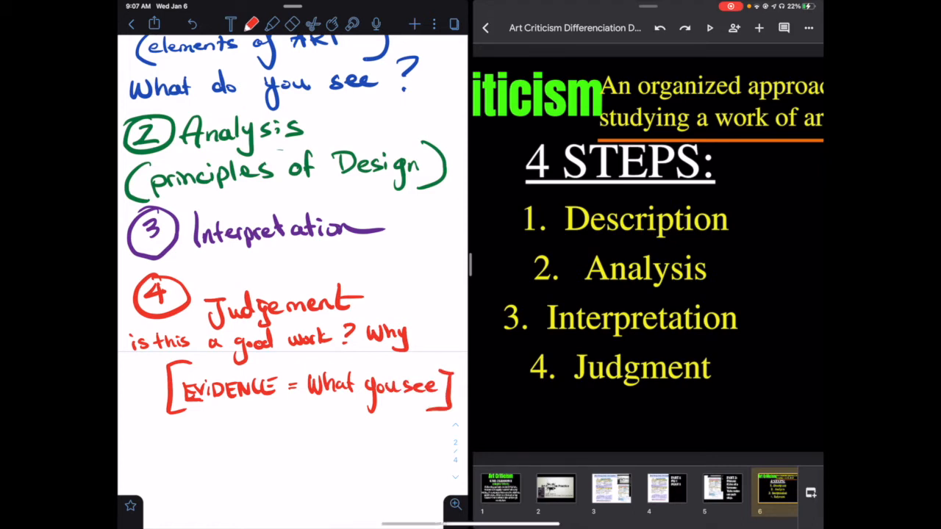
{"action": "left_click", "coordinate": [249, 24]}
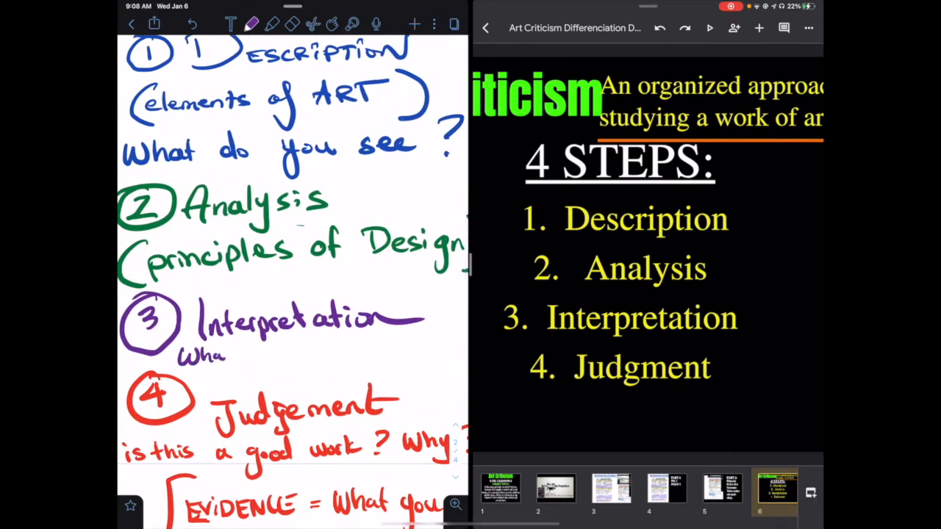
Handwrite 'What is the Artist saying?' in purple under Interpretation.
{"action": "type", "text": "is the Artis"}
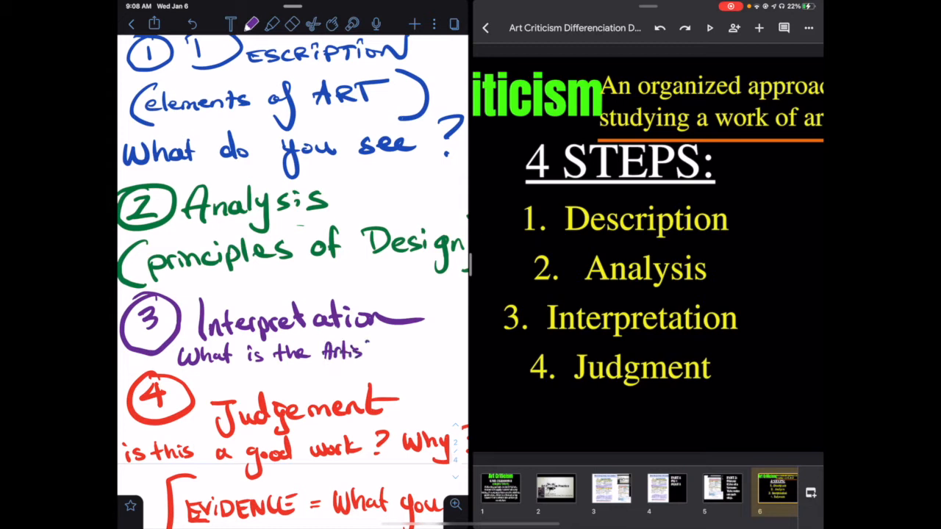
{"action": "type", "text": "SAyn"}
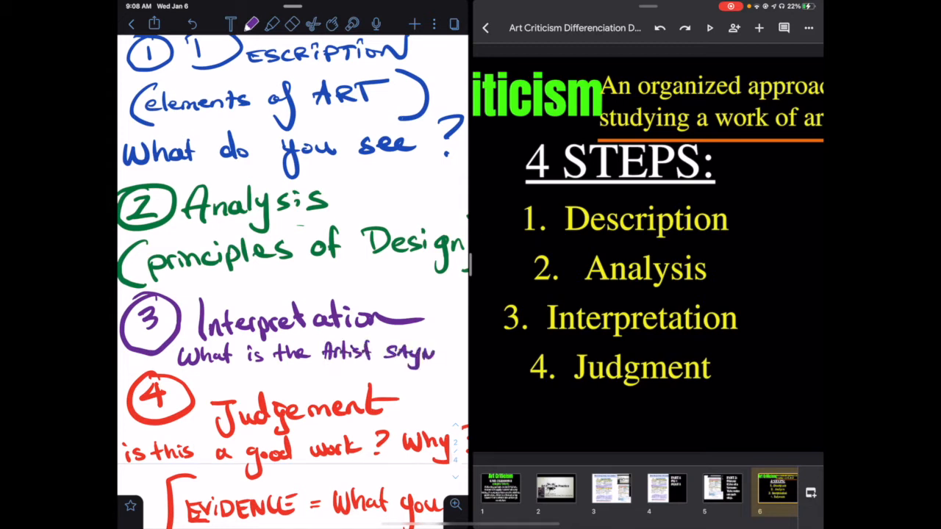
{"action": "scroll", "scroll_direction": "down", "scroll_amount": 3}
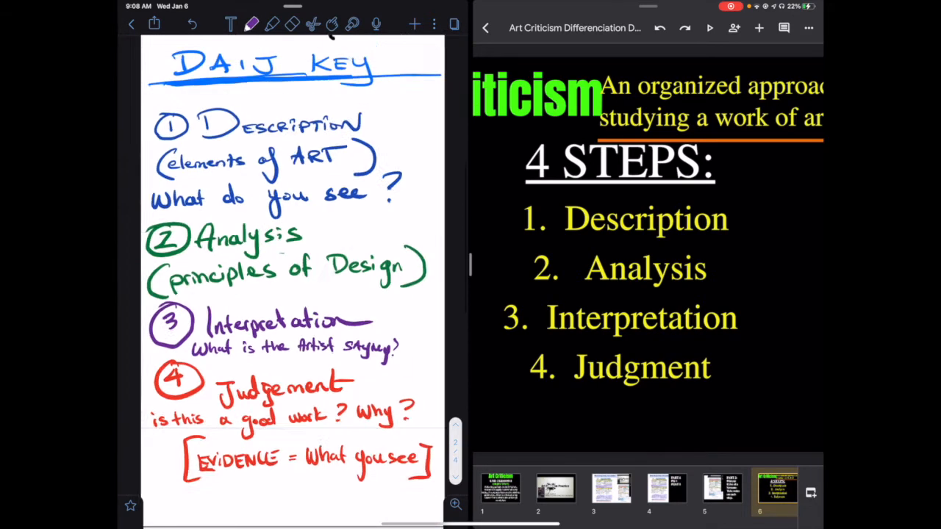
{"action": "scroll", "scroll_direction": "down", "scroll_amount": 3}
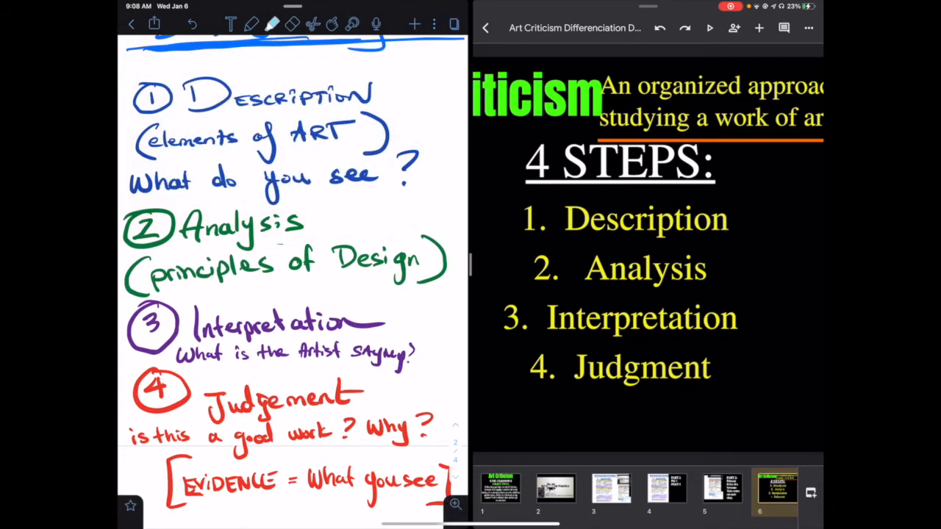
Highlight Description in light blue and Analysis in green, choosing red for Judgement.
{"action": "left_click_drag", "start_coordinate": [140, 155], "coordinate": [427, 180]}
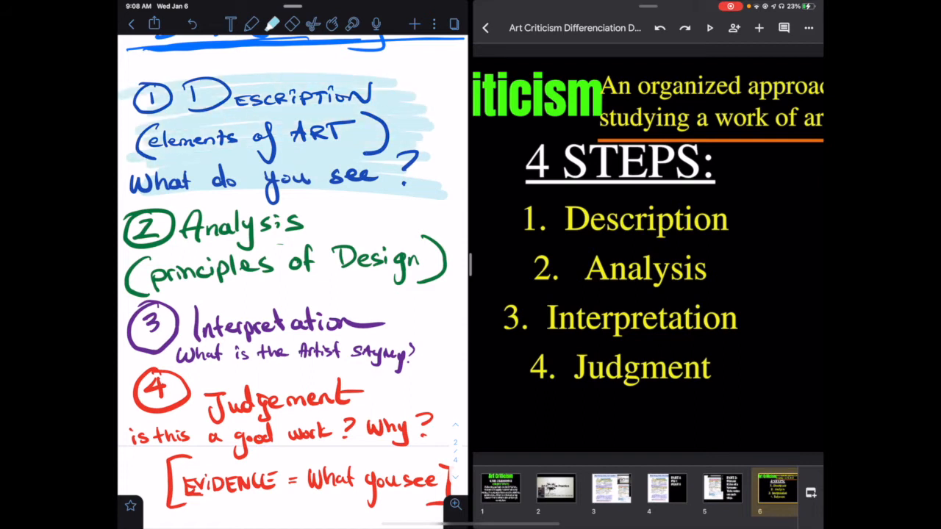
{"action": "left_click", "coordinate": [262, 24]}
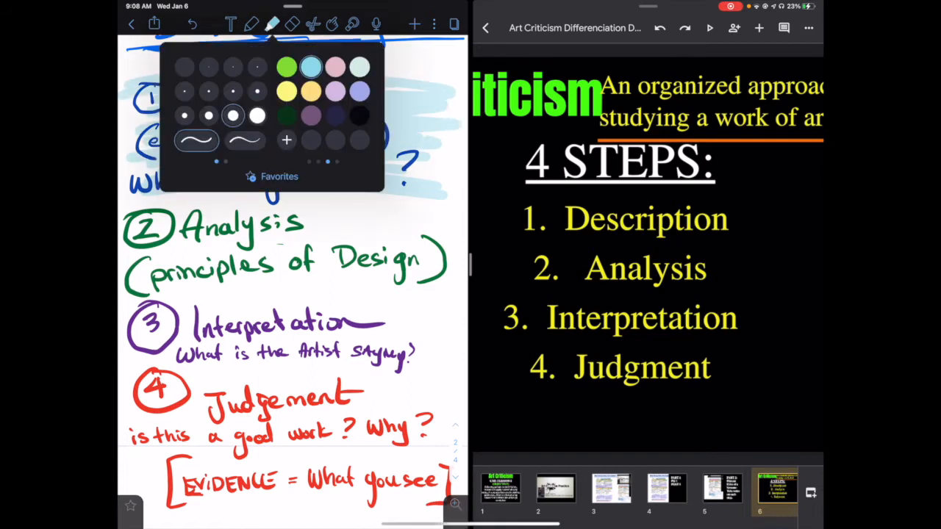
{"action": "left_click", "coordinate": [272, 25]}
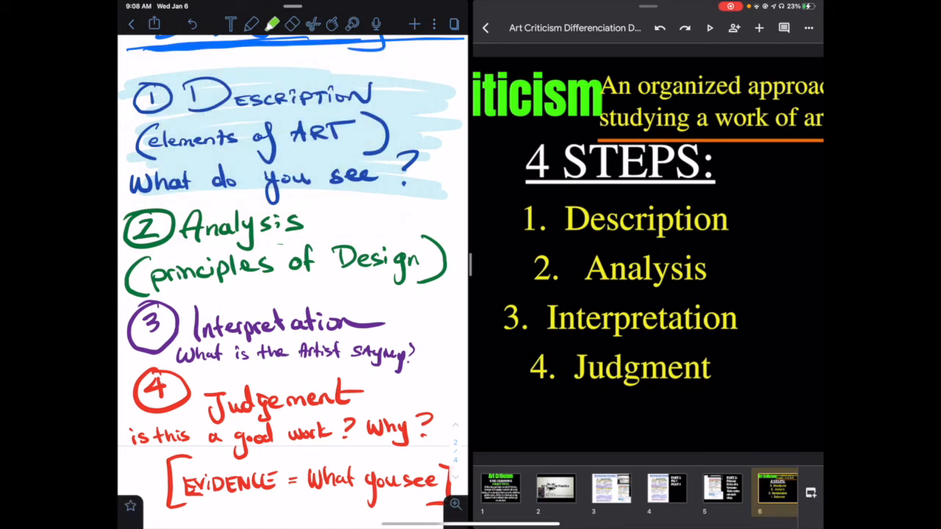
{"action": "left_click", "coordinate": [269, 25]}
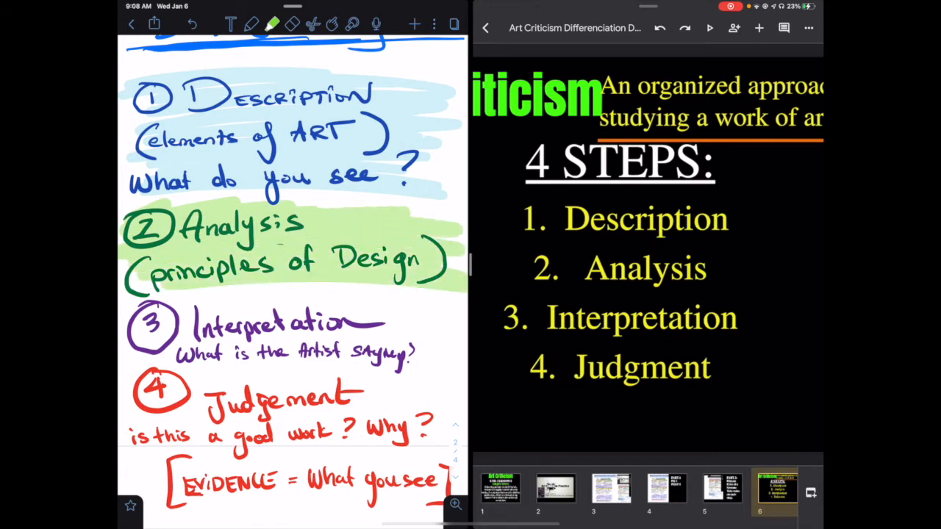
{"action": "left_click", "coordinate": [269, 25]}
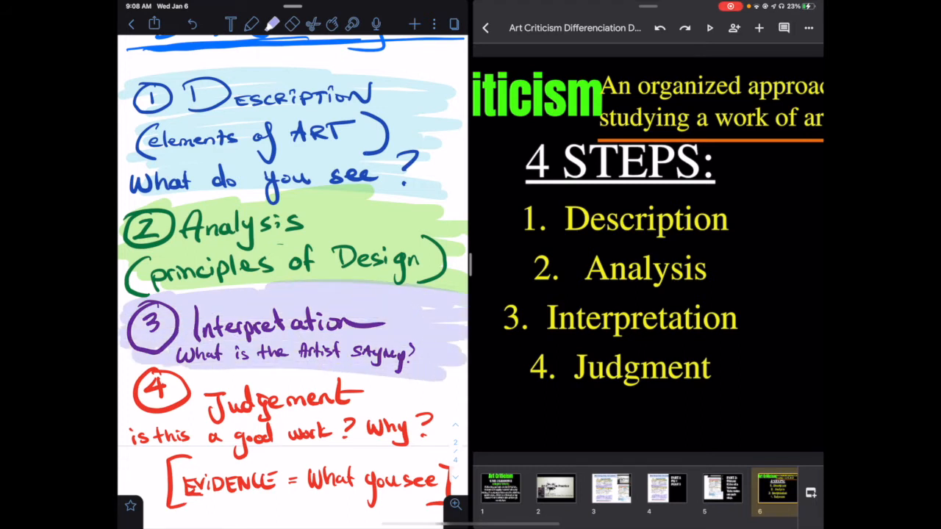
{"action": "left_click", "coordinate": [268, 24]}
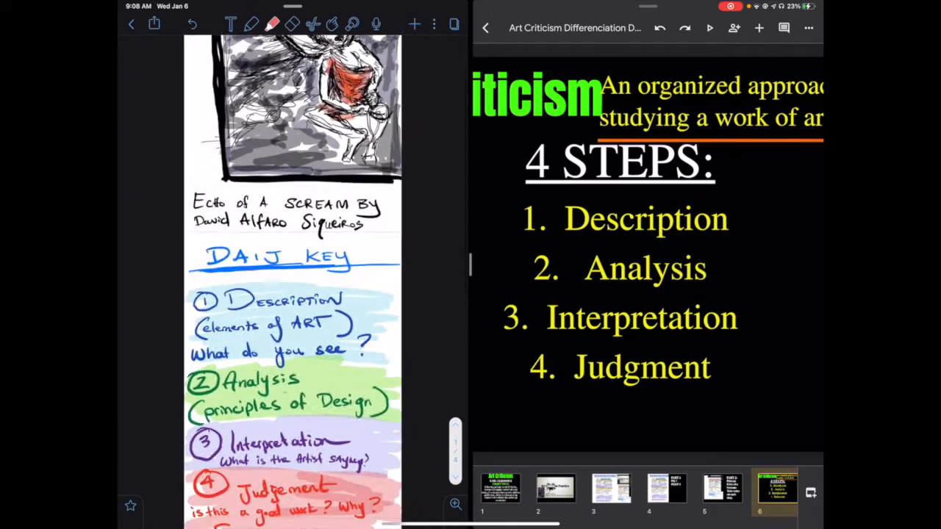
Scroll to the DAIJ KEY heading and add a highlight band around it.
{"action": "scroll", "scroll_direction": "down", "scroll_amount": 3}
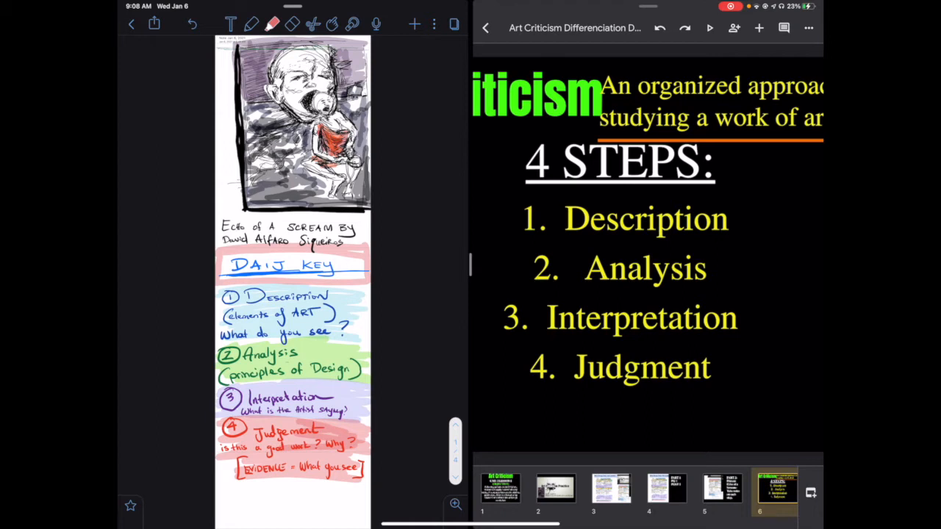
{"action": "scroll", "scroll_direction": "down", "scroll_amount": 3}
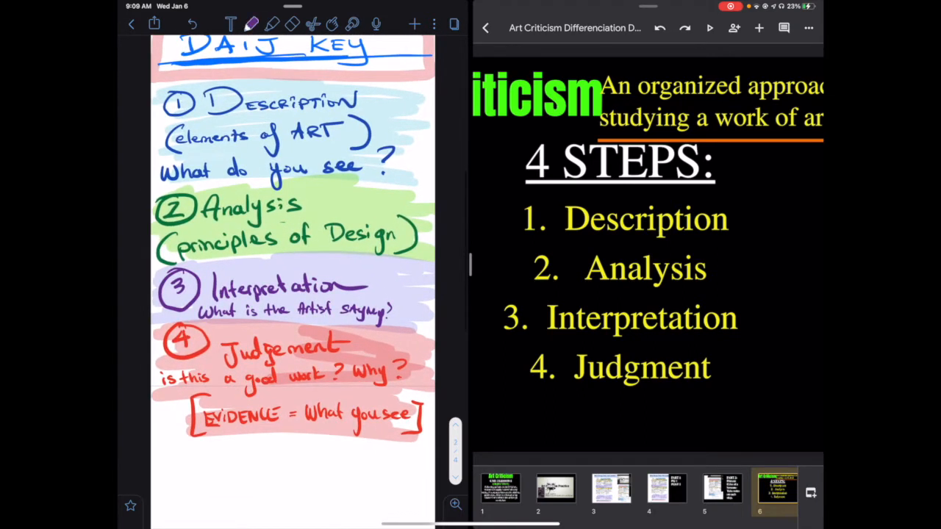
{"action": "left_click", "coordinate": [253, 23]}
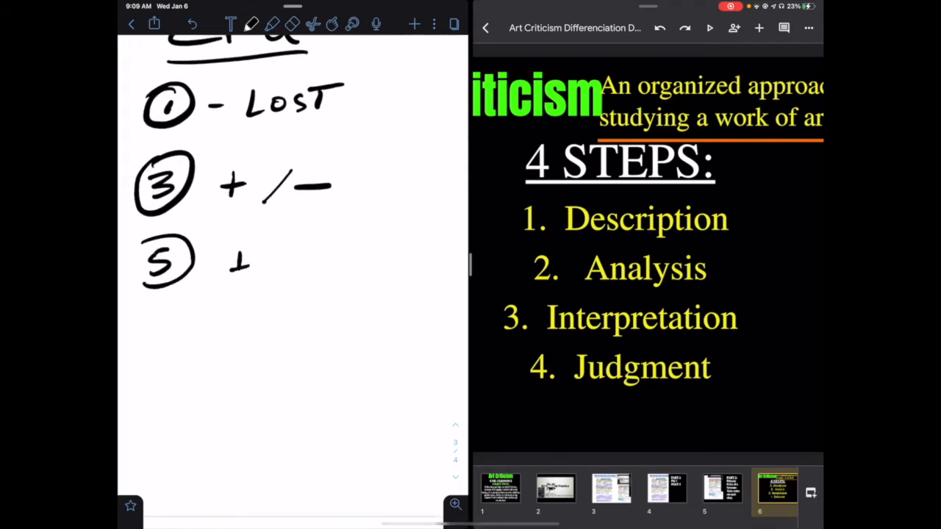
Handwrite a note beside the number 5 on the rating scale page.
{"action": "left_click_drag", "start_coordinate": [235, 261], "coordinate": [375, 261]}
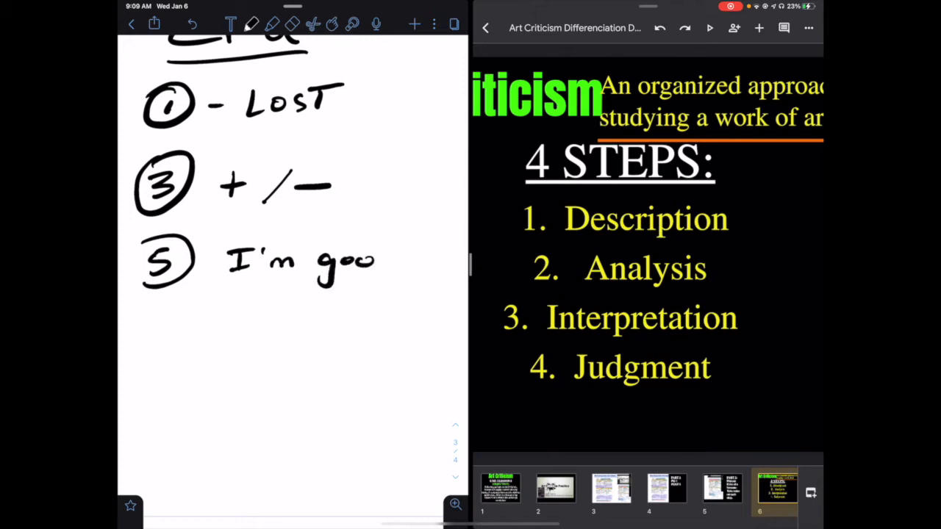
{"action": "scroll", "scroll_direction": "down", "scroll_amount": 3}
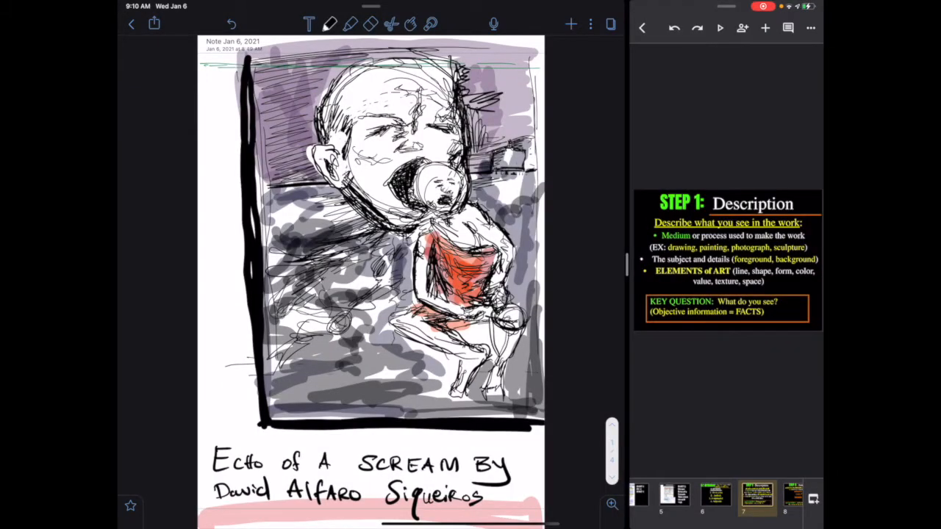
Label the sketch's dark area 'DARK VALUE' in blue ink.
{"action": "left_click", "coordinate": [330, 22]}
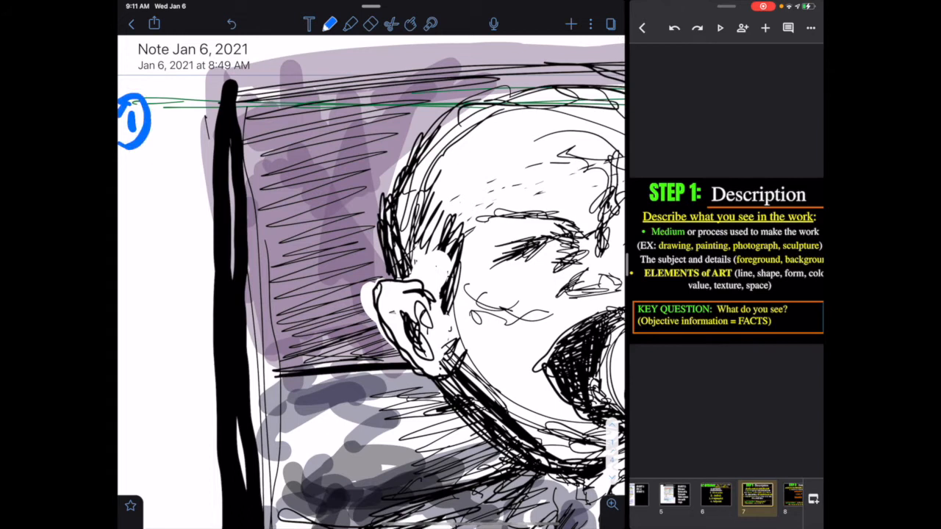
{"action": "left_click", "coordinate": [329, 24]}
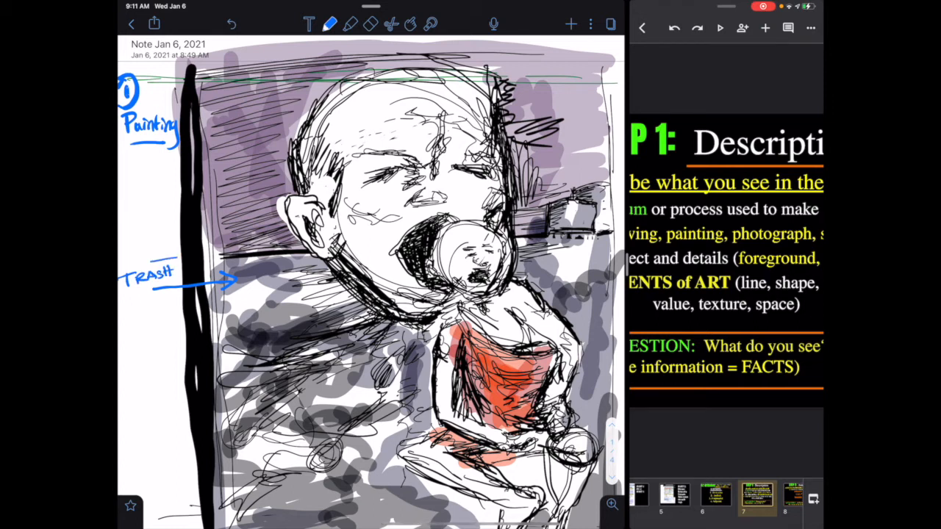
{"action": "left_click_drag", "start_coordinate": [117, 265], "coordinate": [128, 328]}
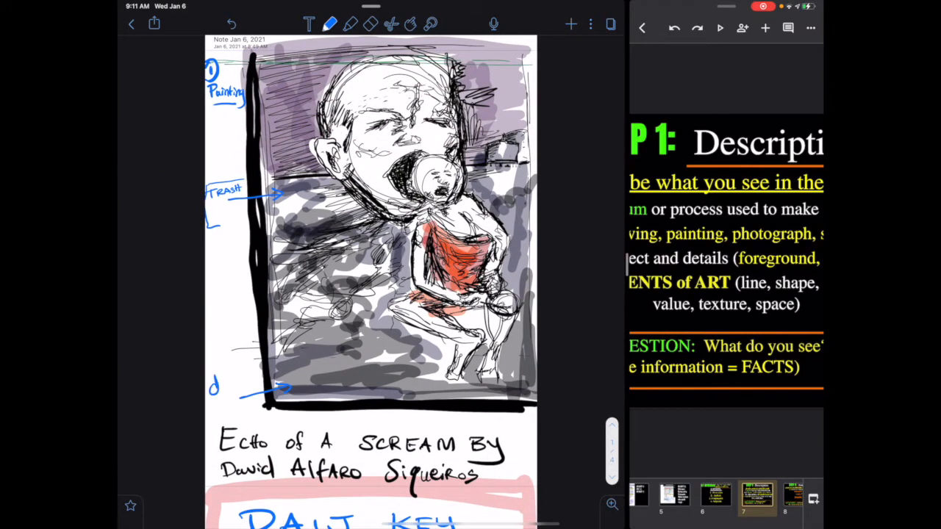
{"action": "type", "text": "dARK"}
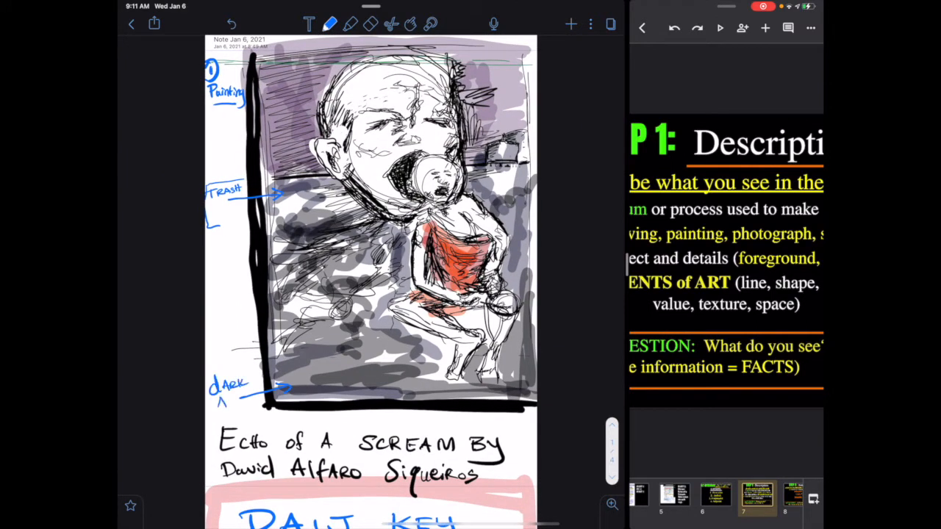
{"action": "type", "text": "VALUE"}
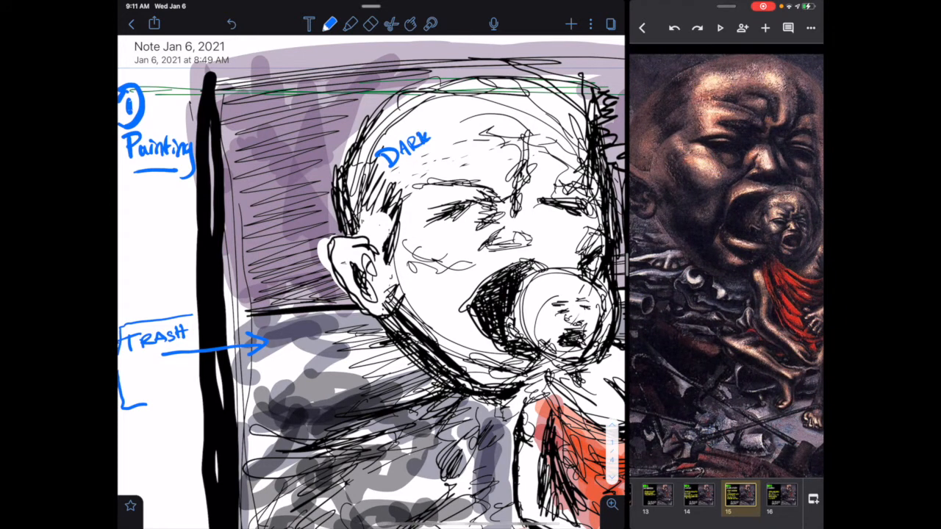
Add 'WALL', an arrow and 'BLACK' at the mouth, and 'SPACE Foreground' with arrows.
{"action": "type", "text": "WALL"}
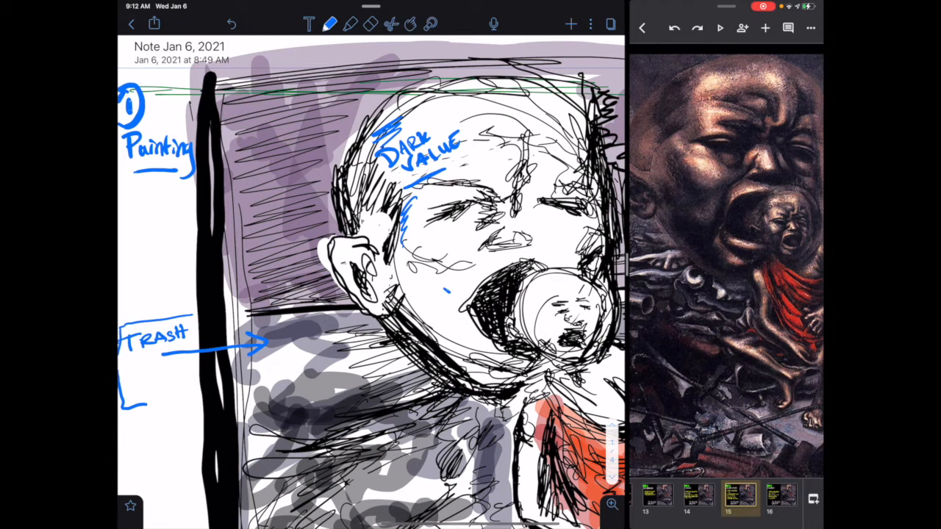
{"action": "left_click_drag", "start_coordinate": [423, 286], "coordinate": [485, 305]}
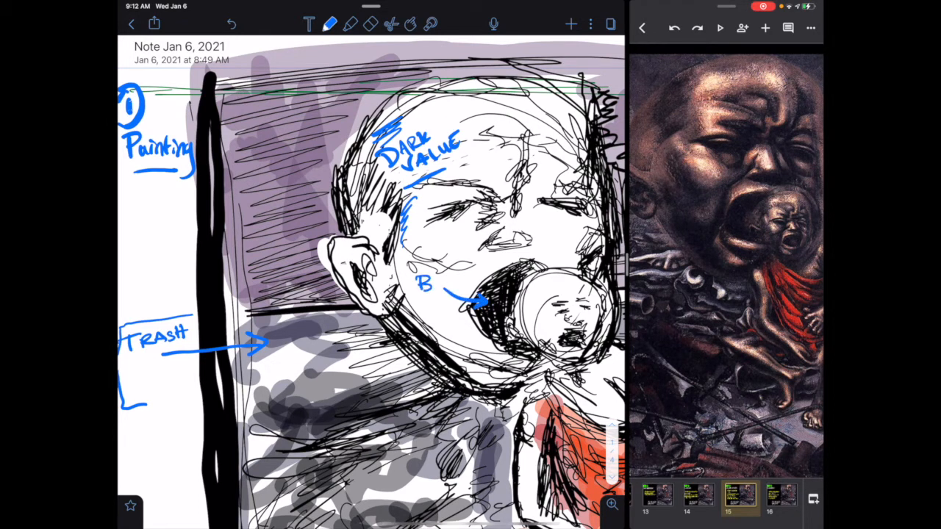
{"action": "type", "text": "BLACK"}
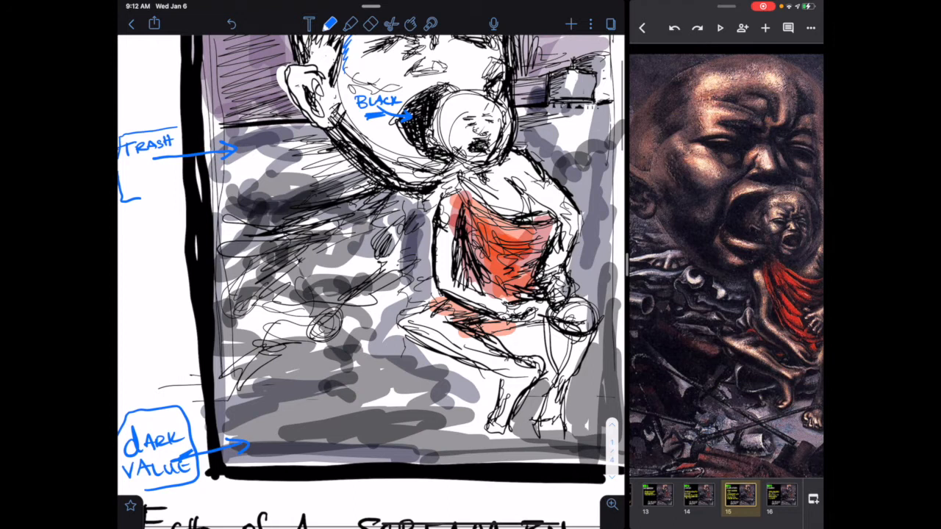
{"action": "type", "text": "SPA"}
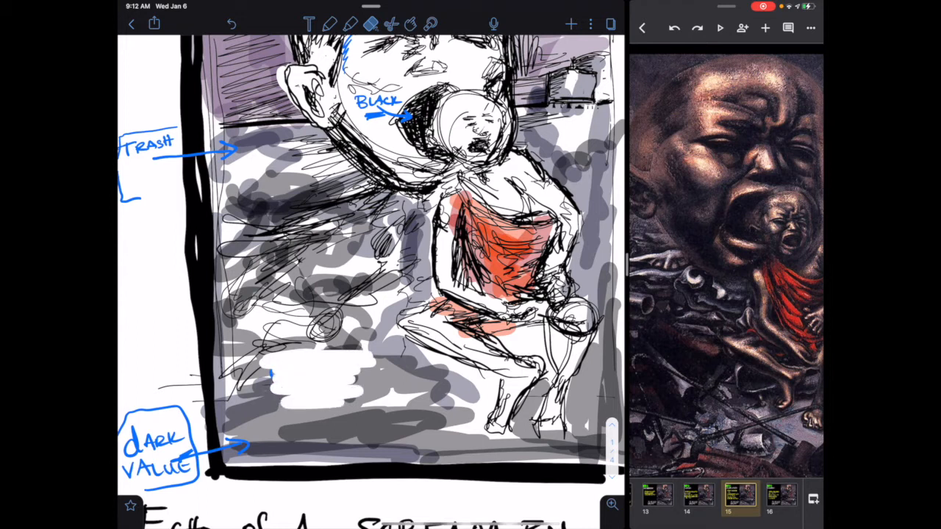
{"action": "type", "text": "ST"}
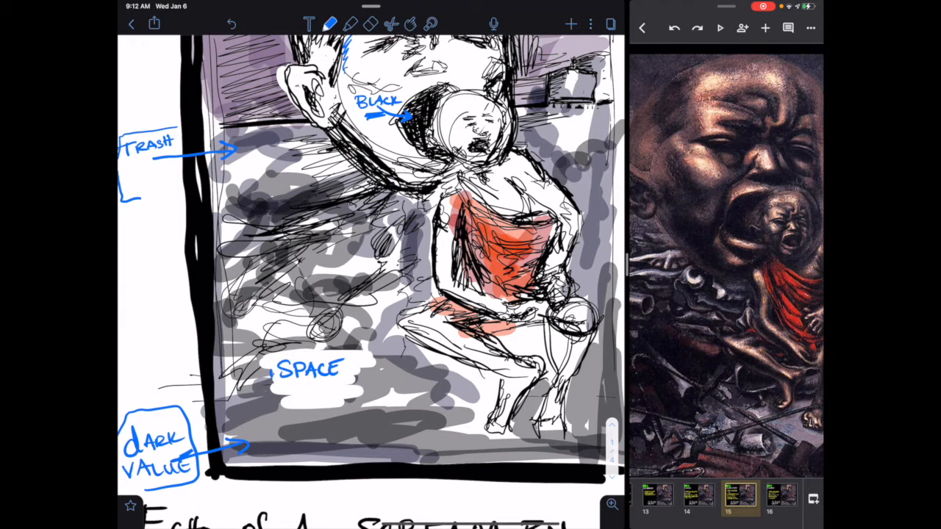
{"action": "left_click_drag", "start_coordinate": [214, 360], "coordinate": [456, 331]}
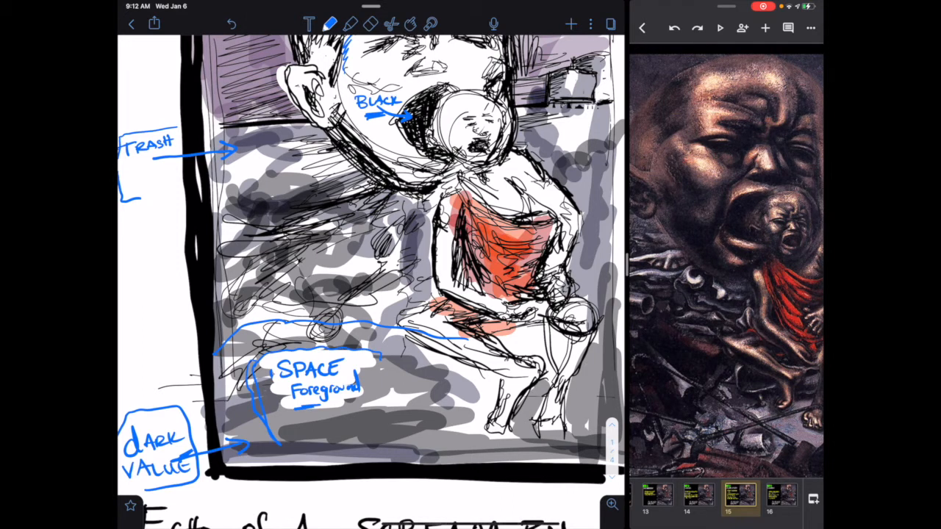
{"action": "left_click_drag", "start_coordinate": [360, 386], "coordinate": [471, 393]}
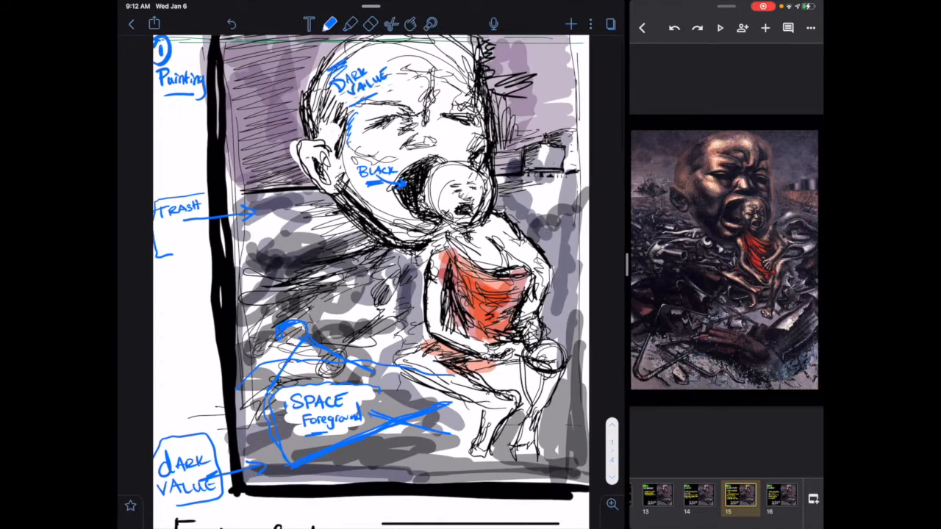
Write 'details' above SPACE Foreground and begin a symbolism question below it.
{"action": "left_click", "coordinate": [326, 23]}
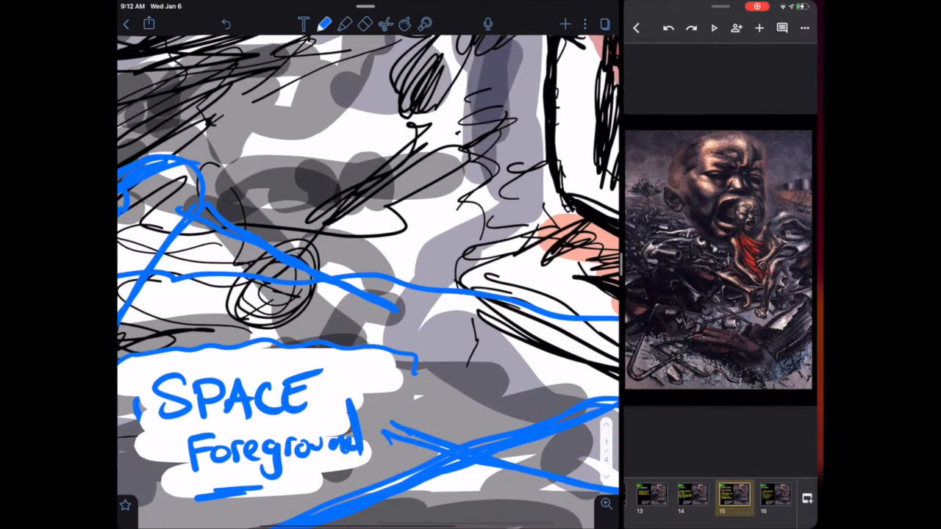
{"action": "type", "text": "detail"}
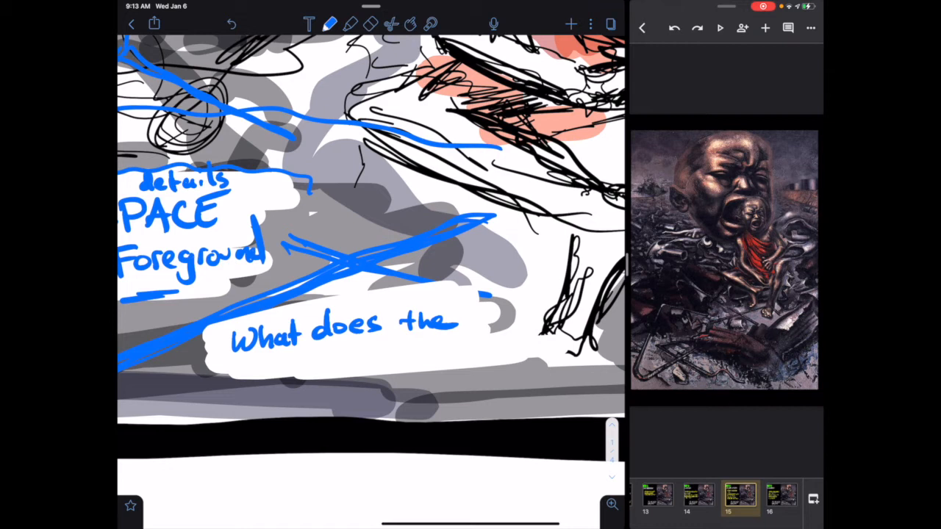
{"action": "left_click_drag", "start_coordinate": [235, 360], "coordinate": [301, 364]}
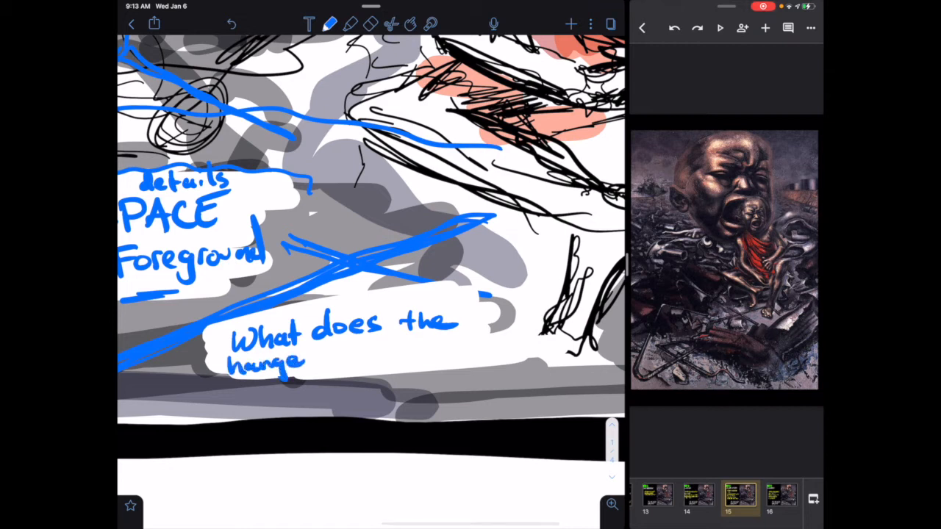
{"action": "type", "text": "symb"}
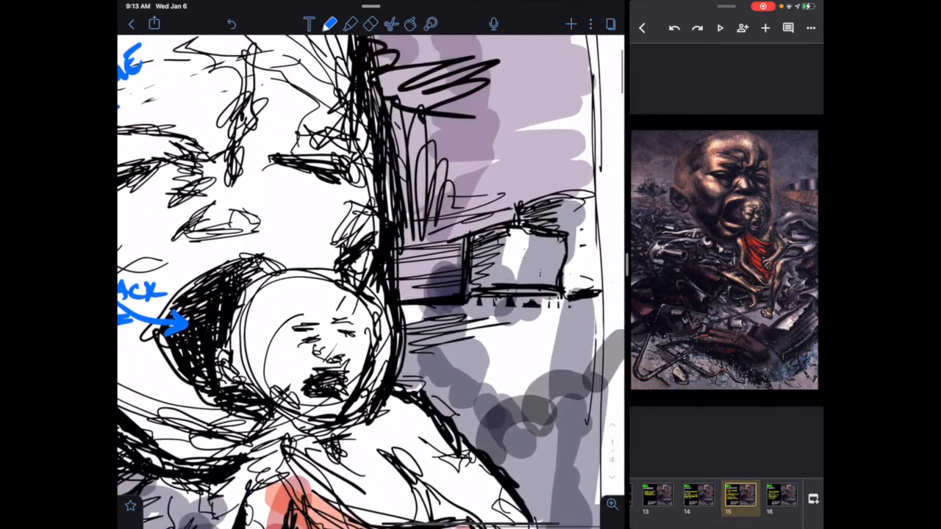
Handwrite a blue label for the dark splat left of the head.
{"action": "left_click", "coordinate": [329, 23]}
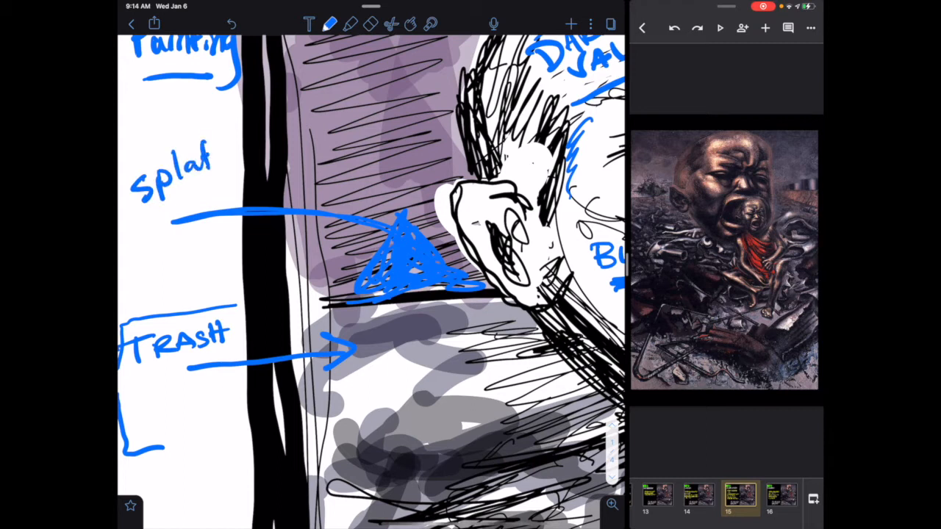
{"action": "left_click_drag", "start_coordinate": [136, 224], "coordinate": [169, 232]}
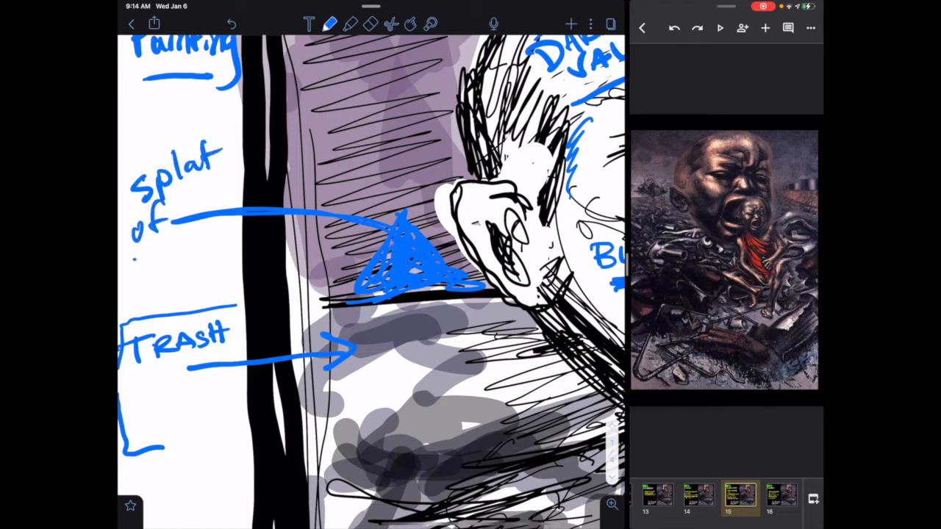
{"action": "left_click_drag", "start_coordinate": [136, 243], "coordinate": [220, 243]}
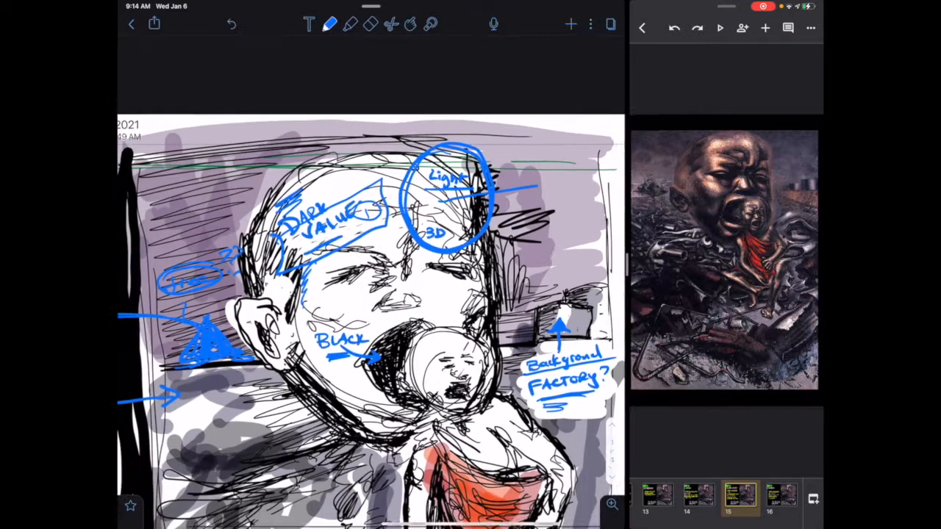
Label the light areas on the faces, then scroll to the title and DAIJ KEY heading.
{"action": "scroll", "scroll_direction": "down", "scroll_amount": 3}
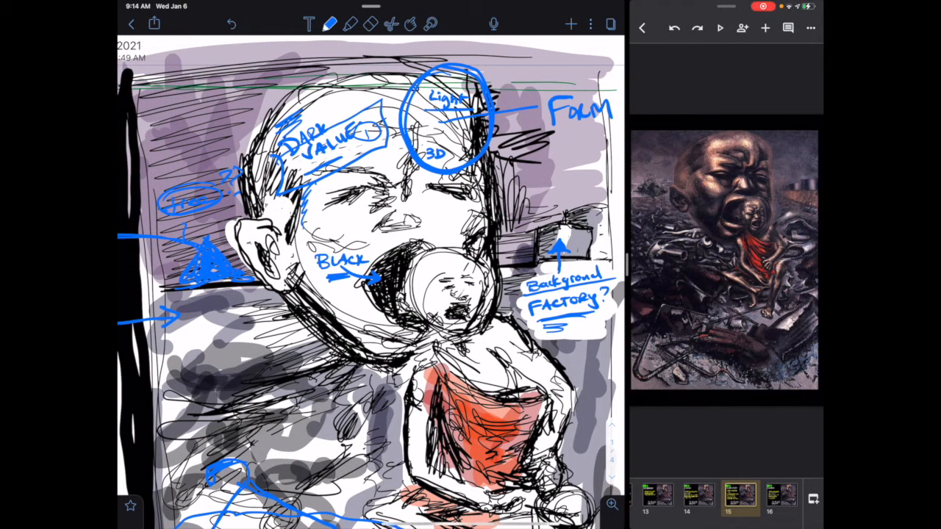
{"action": "left_click_drag", "start_coordinate": [338, 220], "coordinate": [375, 239]}
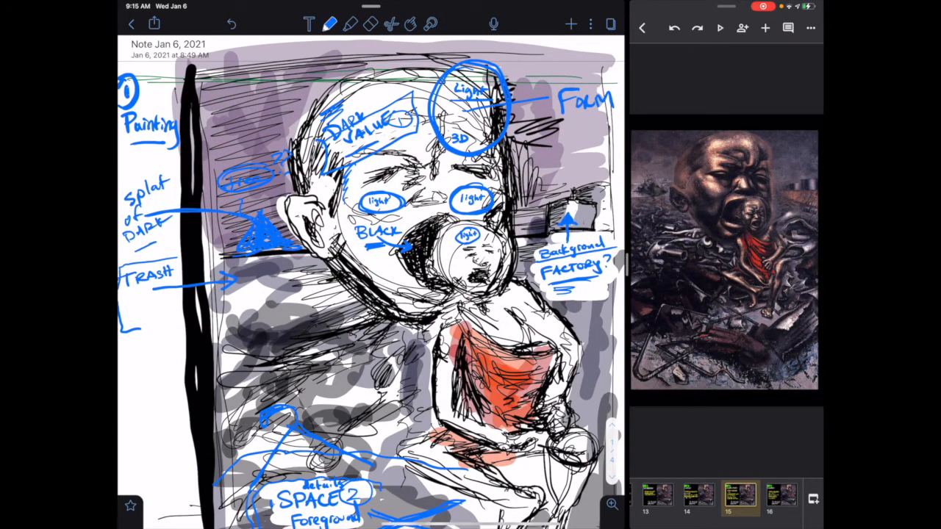
{"action": "left_click_drag", "start_coordinate": [243, 294], "coordinate": [286, 294]}
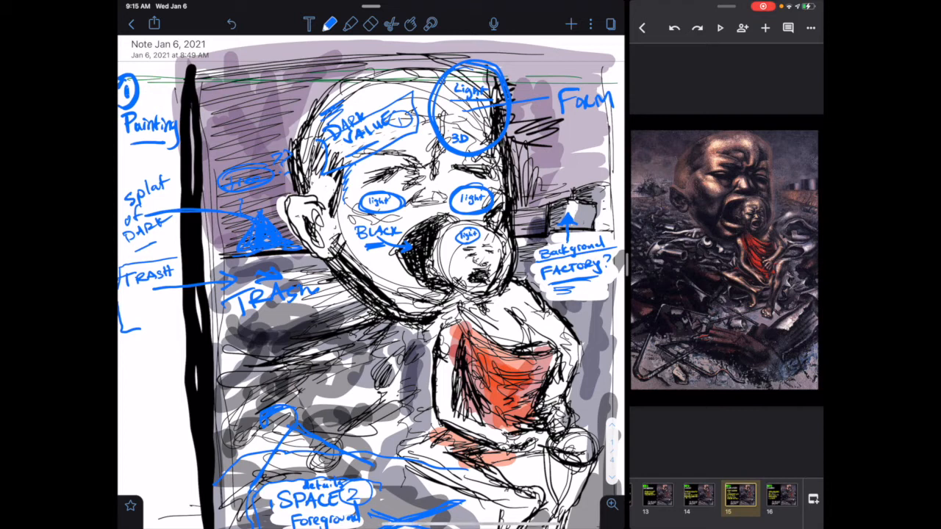
{"action": "left_click_drag", "start_coordinate": [276, 309], "coordinate": [276, 382]}
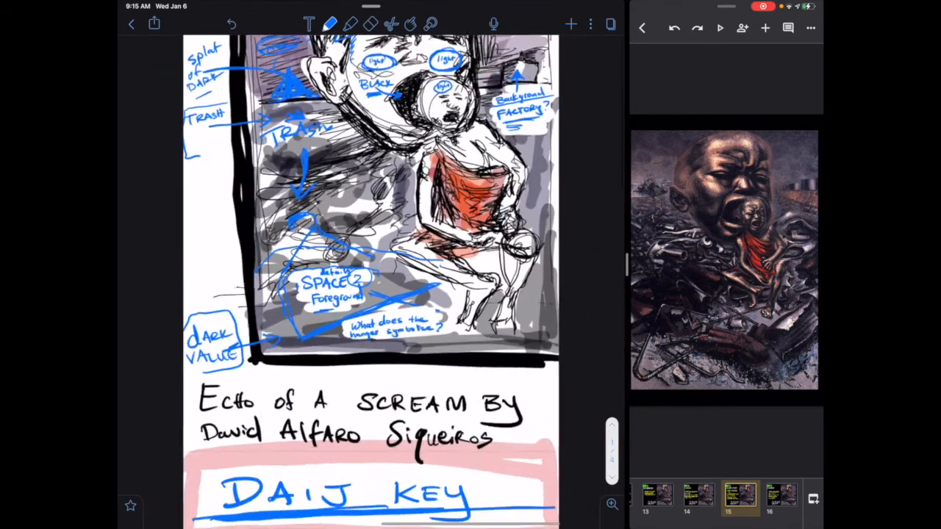
{"action": "scroll", "scroll_direction": "down", "scroll_amount": 3}
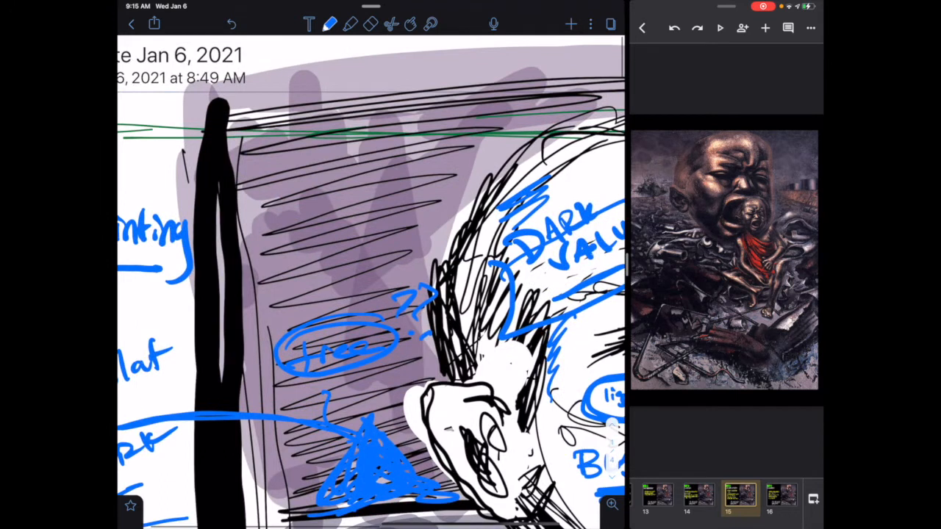
{"action": "left_click_drag", "start_coordinate": [275, 198], "coordinate": [390, 205]}
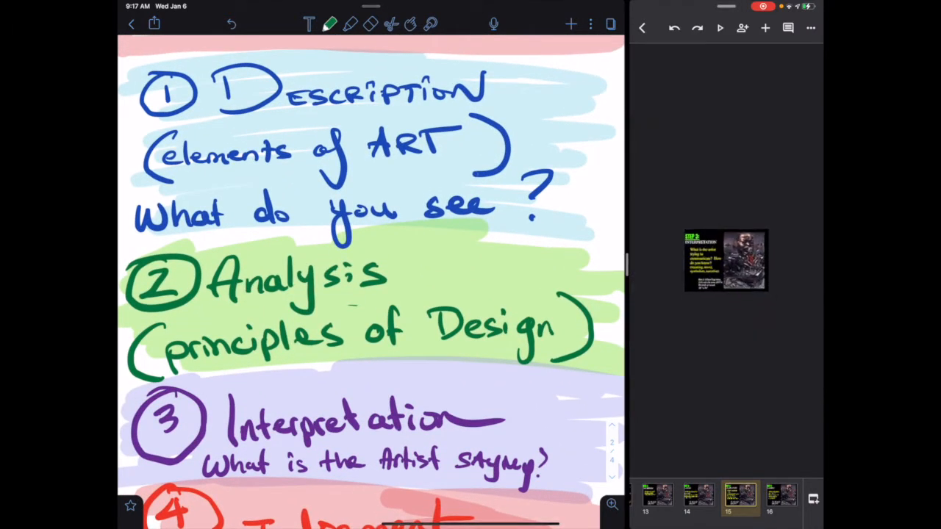
Show the Analysis step on emphasis, unity and balance from the DAIJ key.
{"action": "left_click", "coordinate": [701, 500]}
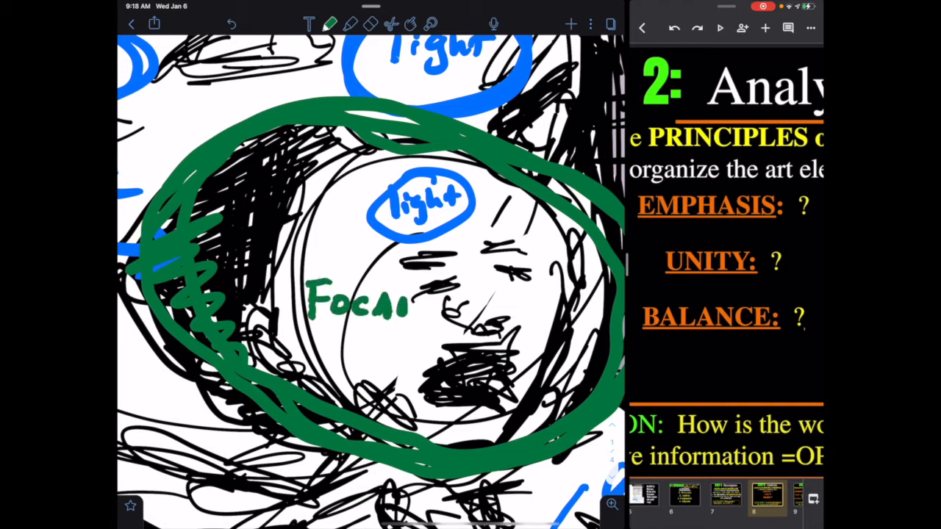
Label the circled baby 'Focal Point' and add an arrow noting 'Eye = attracted to Humans'.
{"action": "left_click_drag", "start_coordinate": [353, 331], "coordinate": [412, 345]}
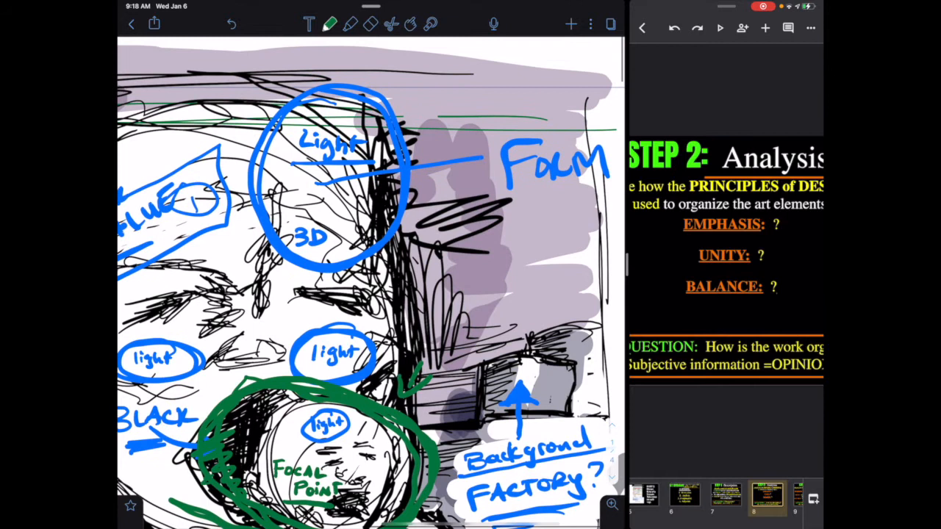
{"action": "left_click_drag", "start_coordinate": [500, 265], "coordinate": [412, 397]}
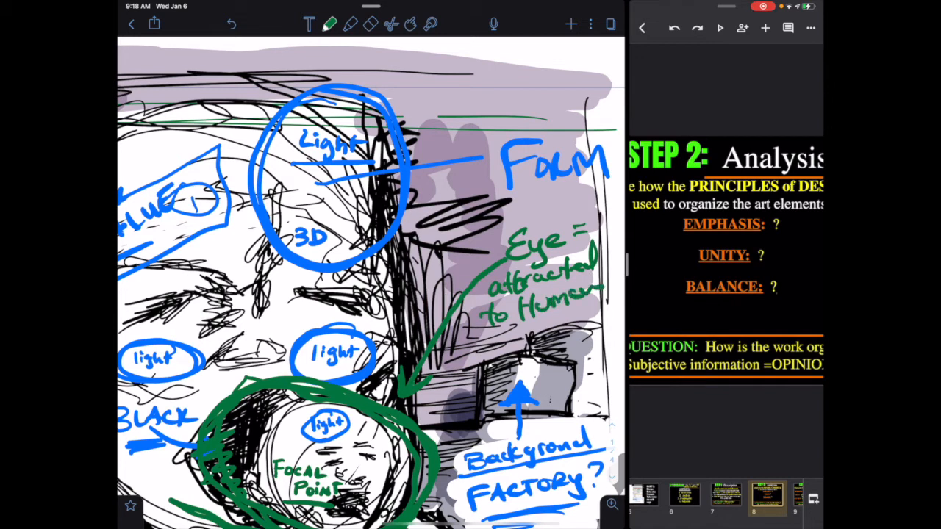
{"action": "scroll", "scroll_direction": "down", "scroll_amount": 3}
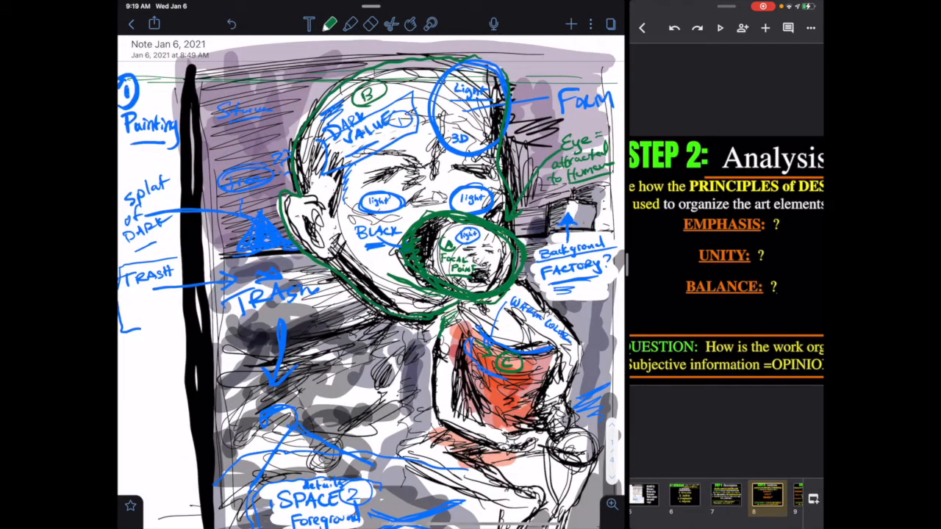
Circle a spot in the trash area of the sketch in green.
{"action": "scroll", "scroll_direction": "down", "scroll_amount": 3}
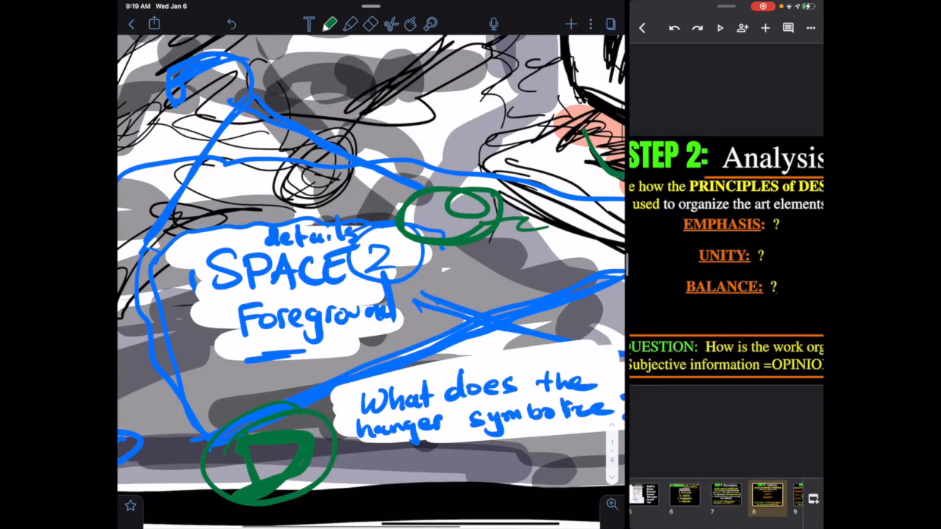
{"action": "scroll", "scroll_direction": "down", "scroll_amount": 3}
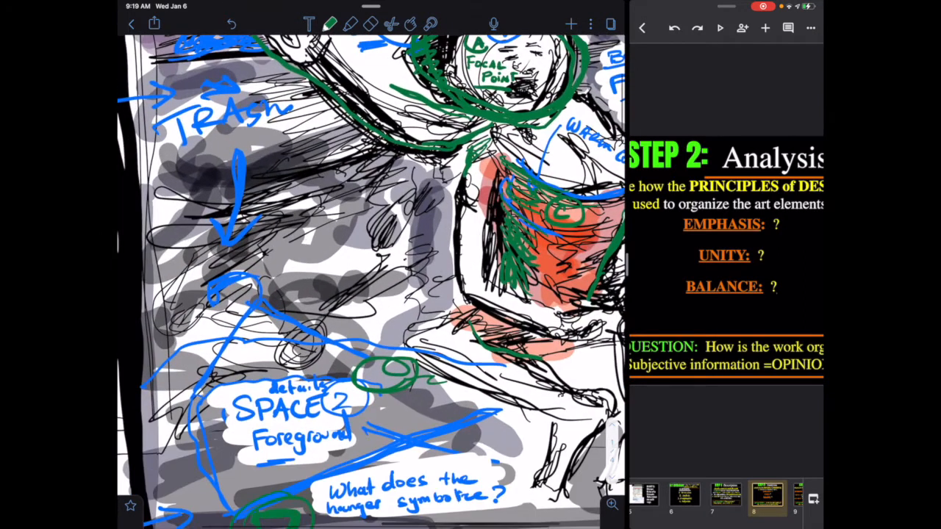
{"action": "left_click_drag", "start_coordinate": [331, 198], "coordinate": [353, 220]}
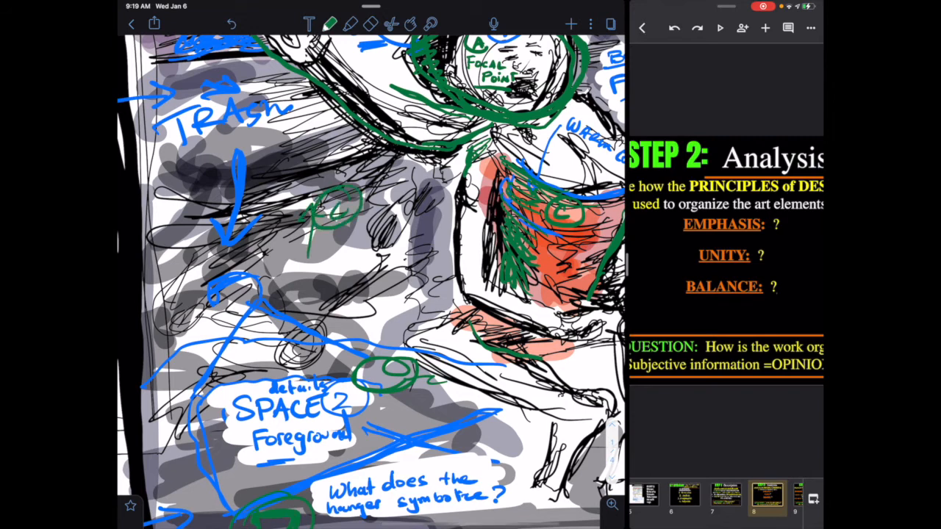
{"action": "scroll", "scroll_direction": "down", "scroll_amount": 3}
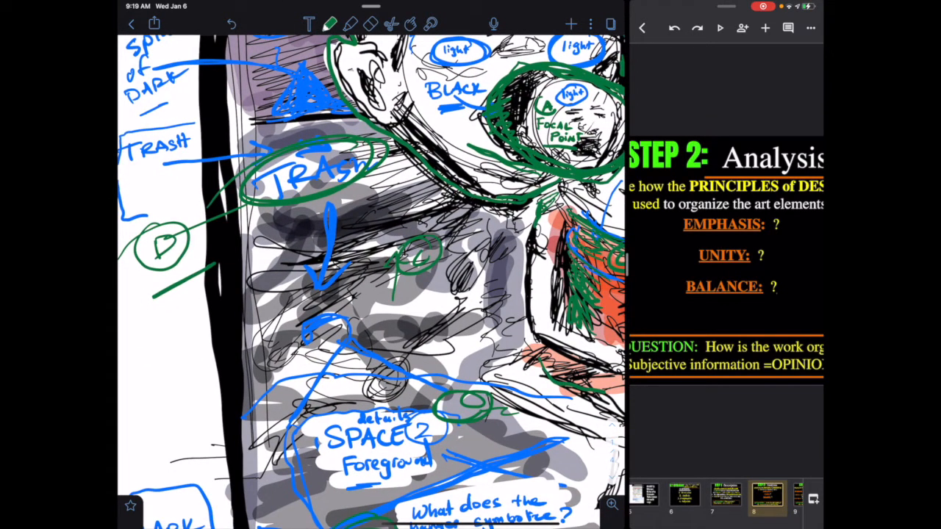
Write 'FP = baby' and 'Unity → Repetition: Babies, Trash' in the left margin.
{"action": "type", "text": "FP="}
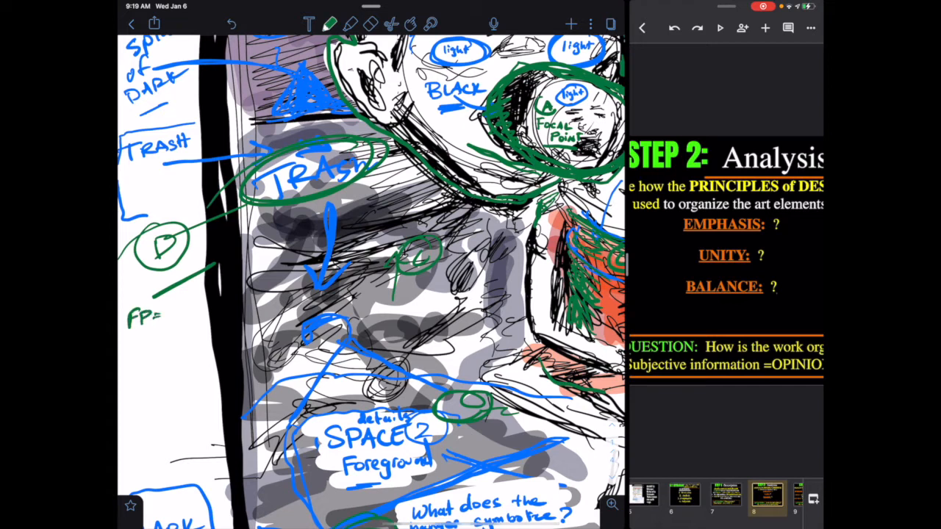
{"action": "type", "text": "baby"}
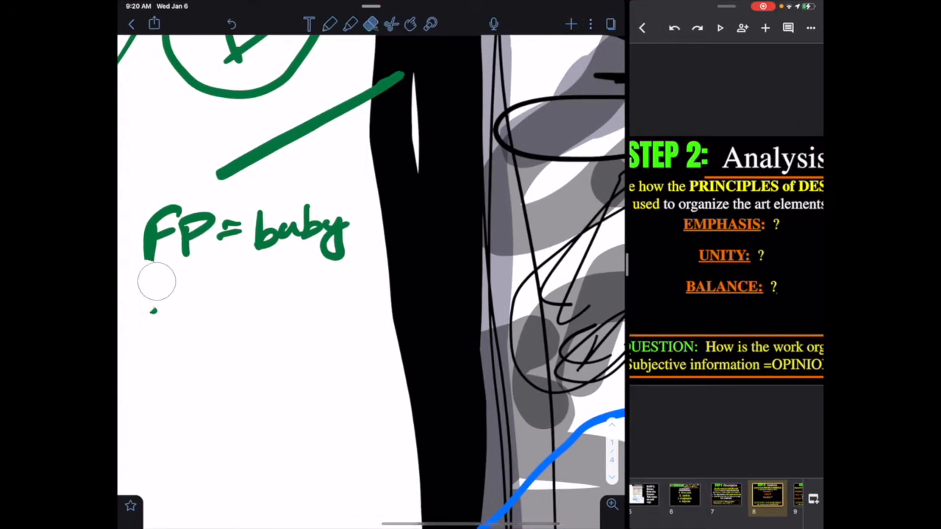
{"action": "left_click_drag", "start_coordinate": [132, 294], "coordinate": [169, 331]}
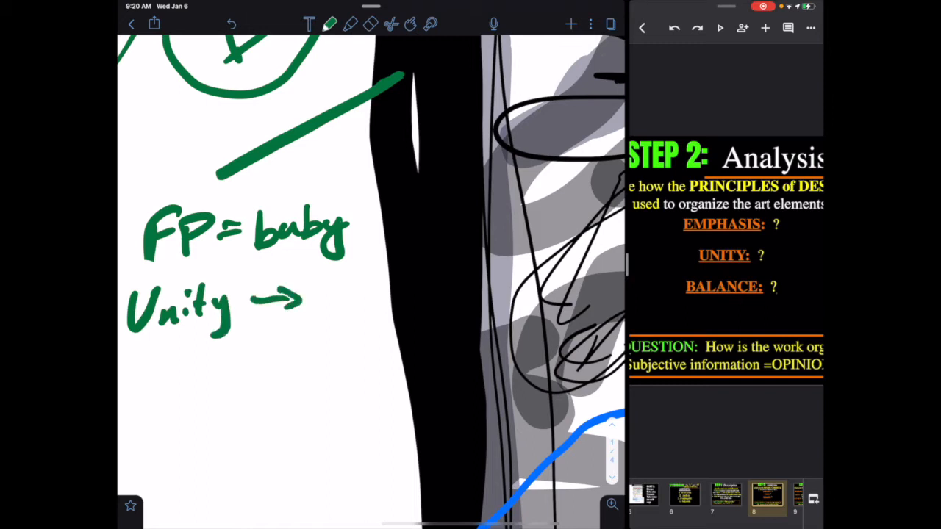
{"action": "left_click_drag", "start_coordinate": [136, 353], "coordinate": [235, 412]}
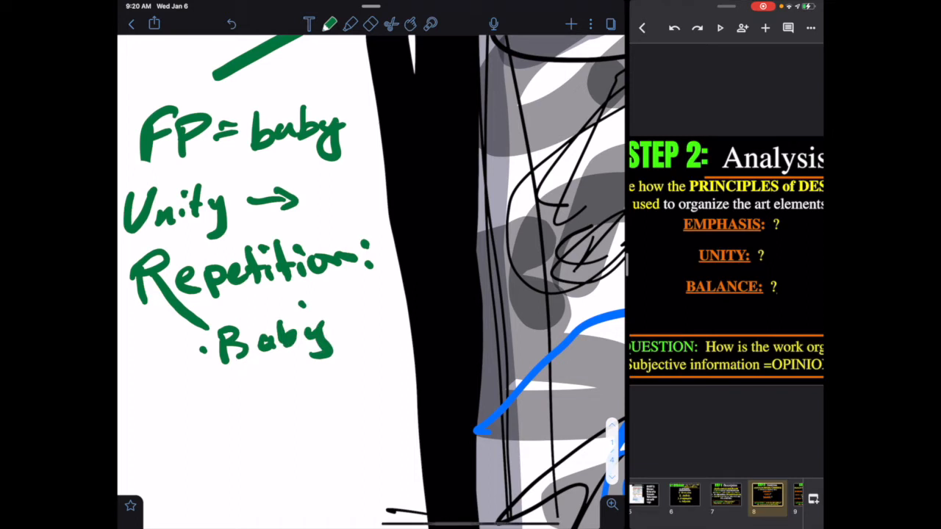
Add the margin note 'limited color palette GREYS/RED'.
{"action": "left_click", "coordinate": [372, 25]}
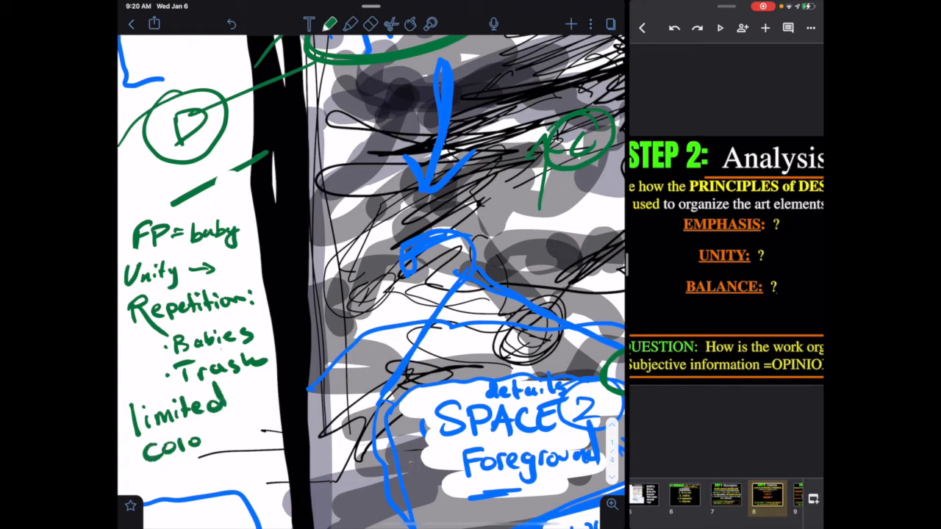
{"action": "left_click_drag", "start_coordinate": [213, 430], "coordinate": [280, 423]}
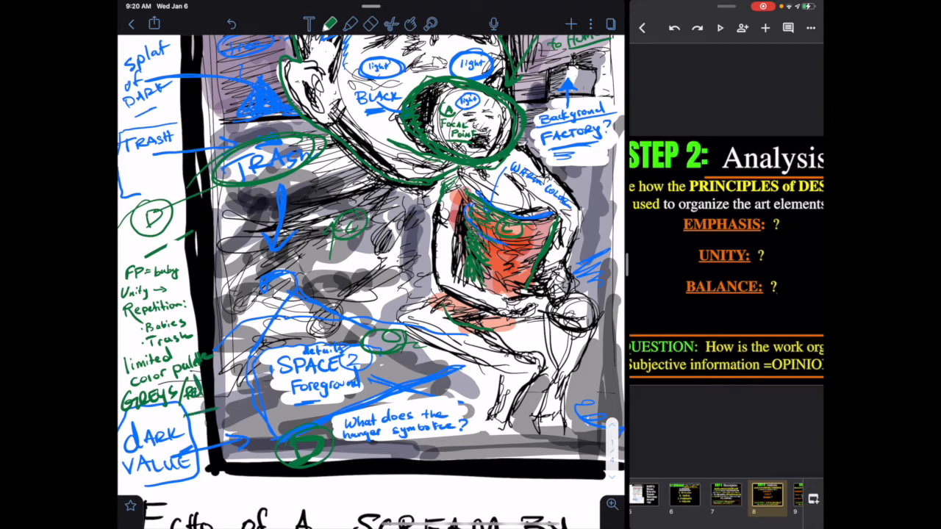
{"action": "scroll", "scroll_direction": "down", "scroll_amount": 3}
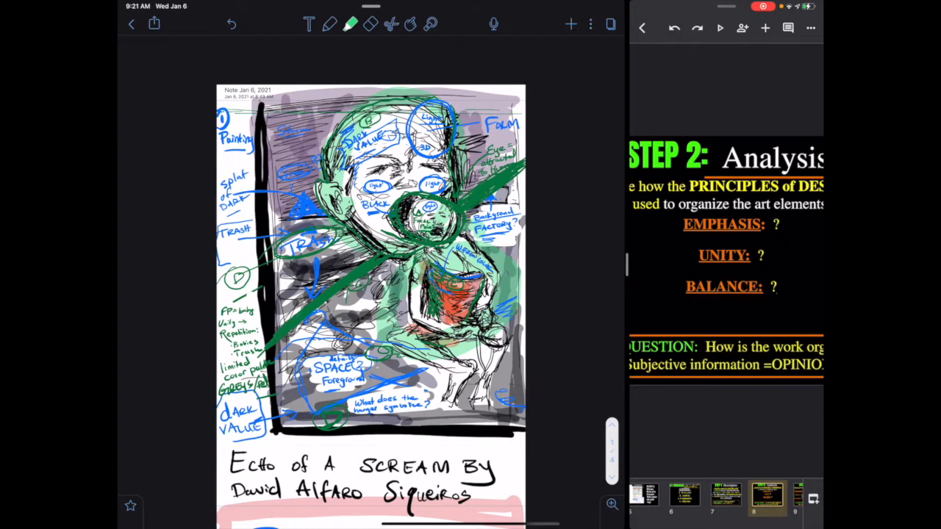
Choose a green highlighter colour and view the whole sketch and DAIJ key.
{"action": "left_click", "coordinate": [343, 24]}
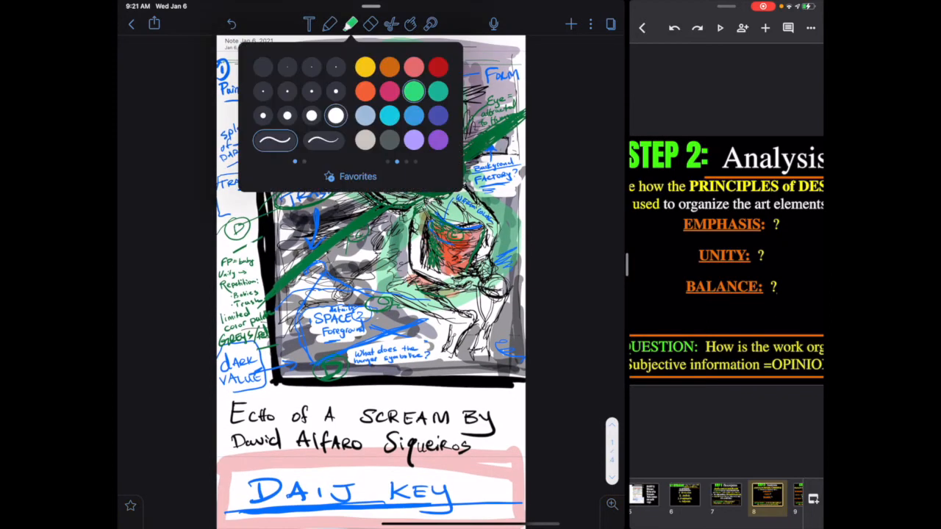
{"action": "left_click", "coordinate": [348, 22]}
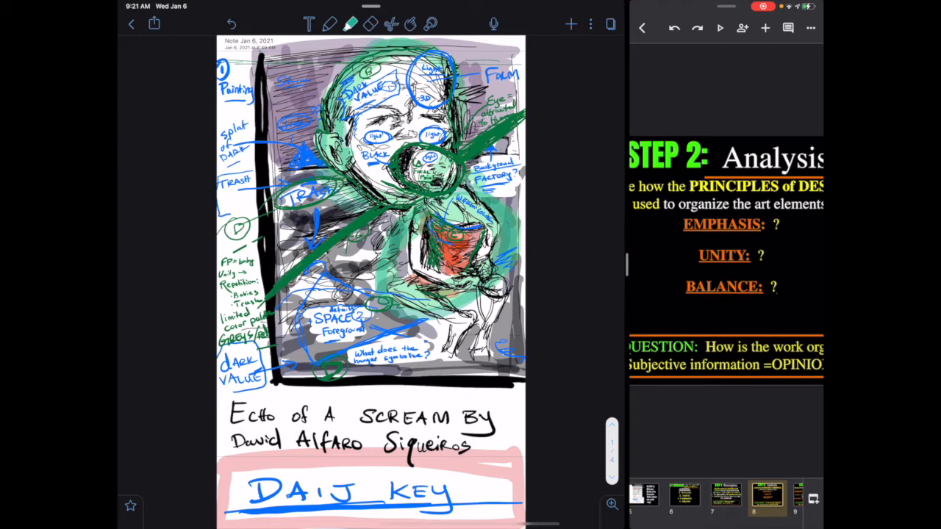
{"action": "scroll", "scroll_direction": "down", "scroll_amount": 3}
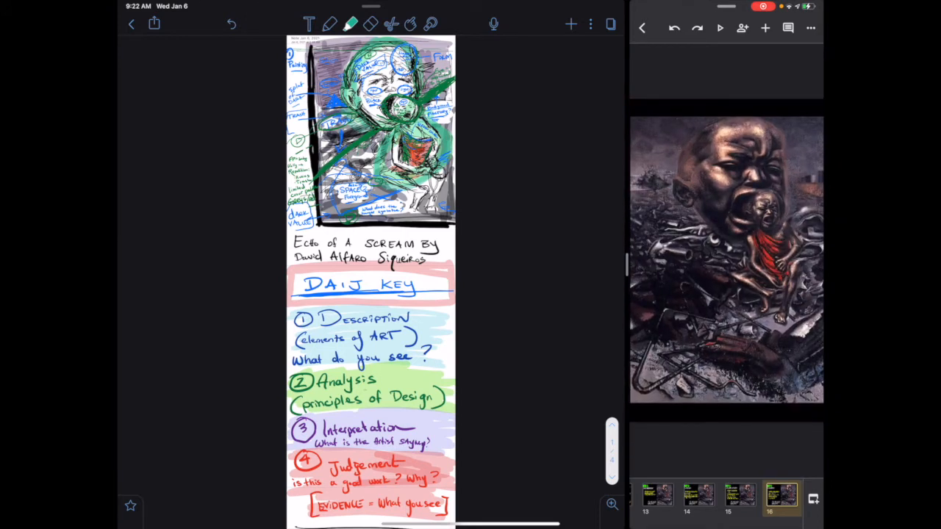
Add a green circled 4 between ratings 3 and 5, and a circled 2 between 1 and 3.
{"action": "scroll", "scroll_direction": "down", "scroll_amount": 3}
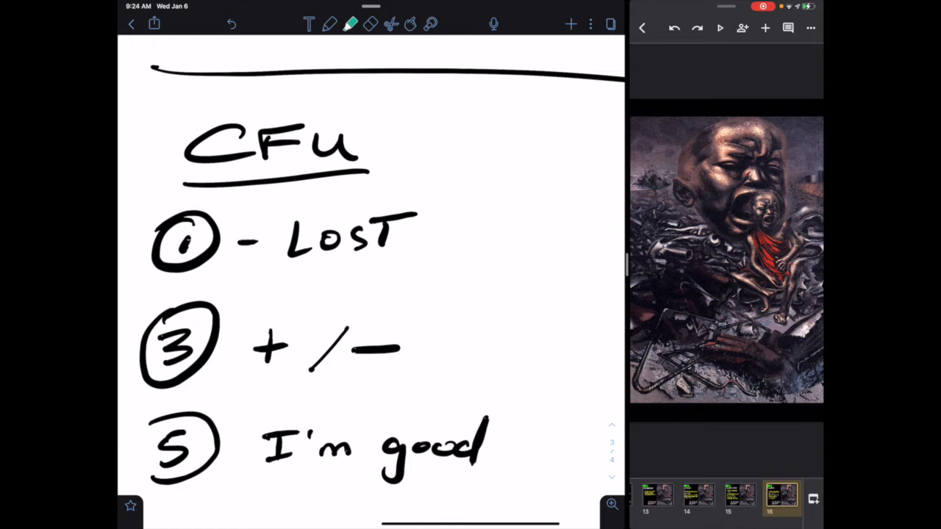
{"action": "left_click_drag", "start_coordinate": [221, 383], "coordinate": [243, 394]}
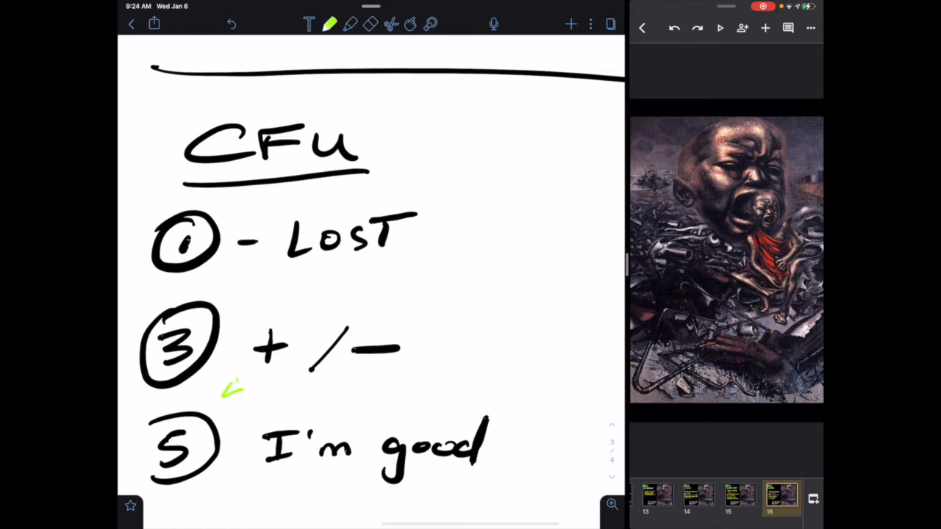
{"action": "left_click_drag", "start_coordinate": [220, 382], "coordinate": [526, 394]}
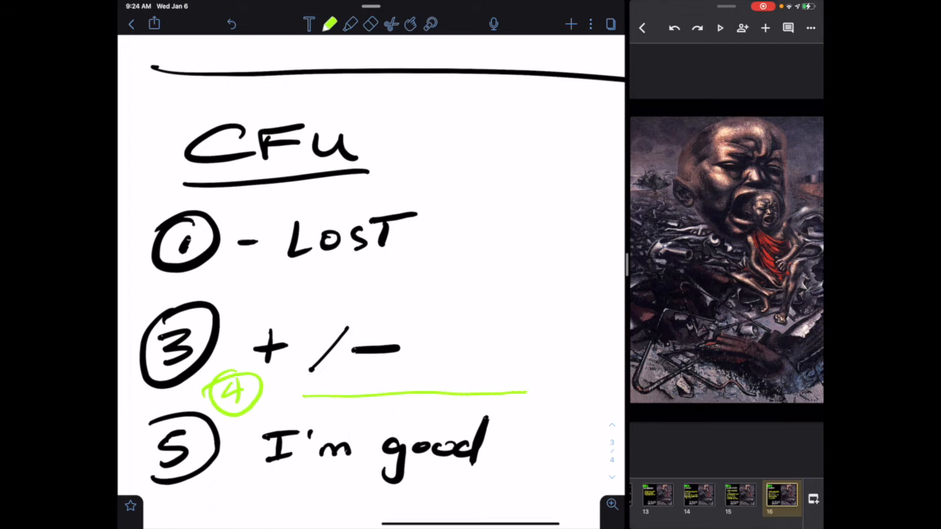
{"action": "left_click_drag", "start_coordinate": [250, 280], "coordinate": [279, 302]}
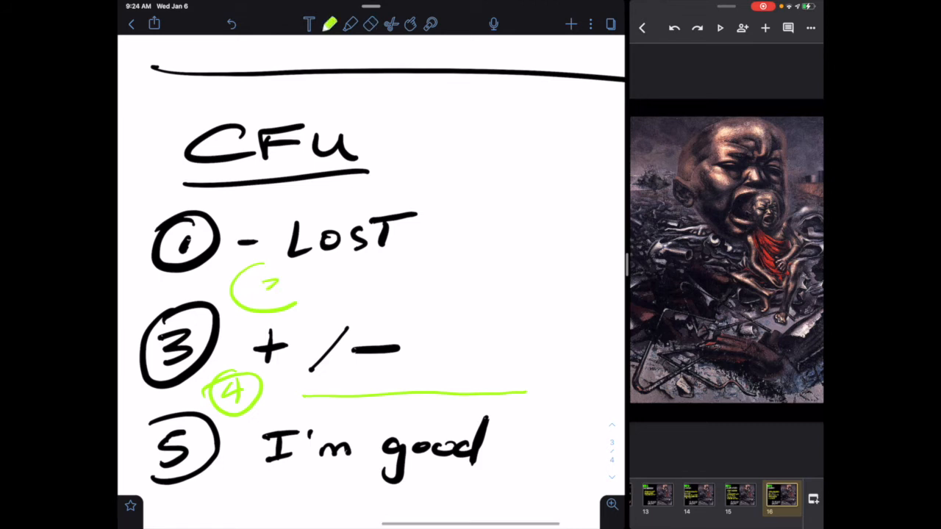
{"action": "left_click_drag", "start_coordinate": [242, 286], "coordinate": [301, 287]}
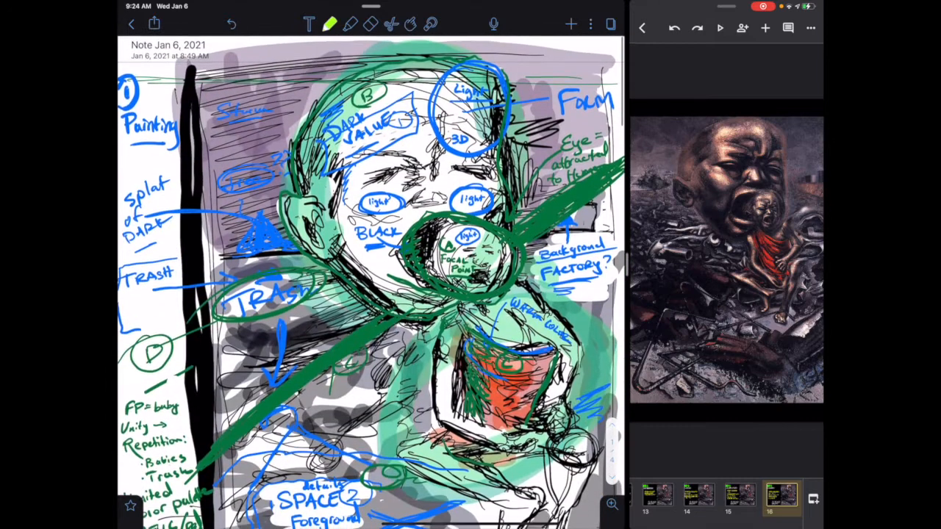
Scroll back to the sketch where the Topics/Words box goes.
{"action": "scroll", "scroll_direction": "down", "scroll_amount": 3}
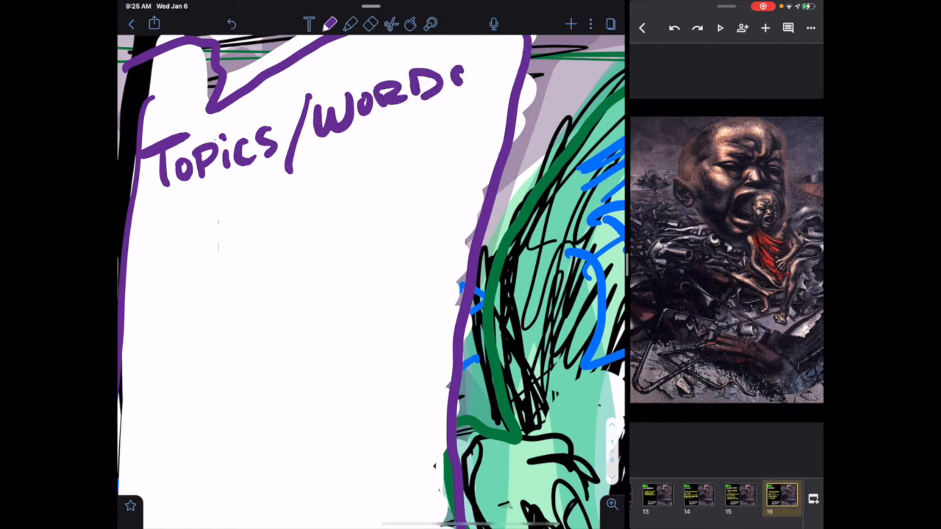
List war, children, cycle of life, generations, industrial revolution and 1937; show slide 15.
{"action": "left_click", "coordinate": [330, 22]}
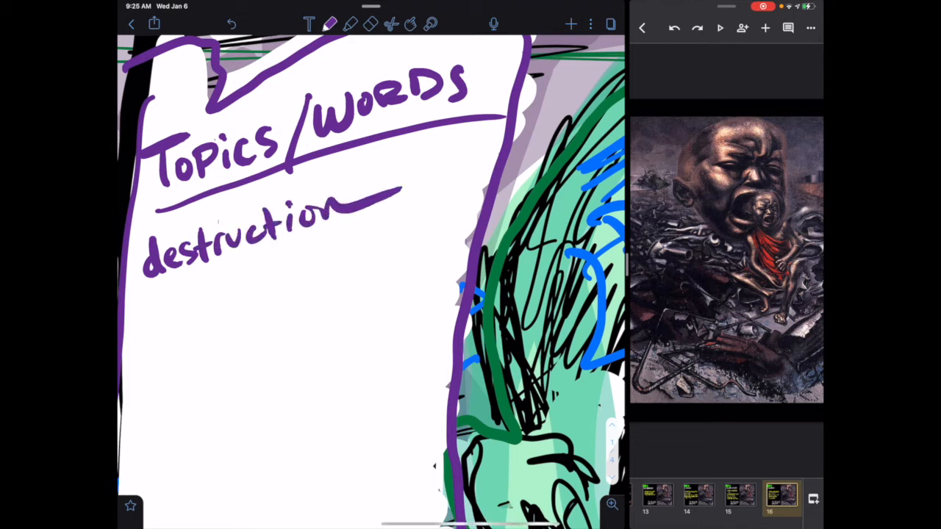
{"action": "left_click_drag", "start_coordinate": [147, 295], "coordinate": [272, 287]}
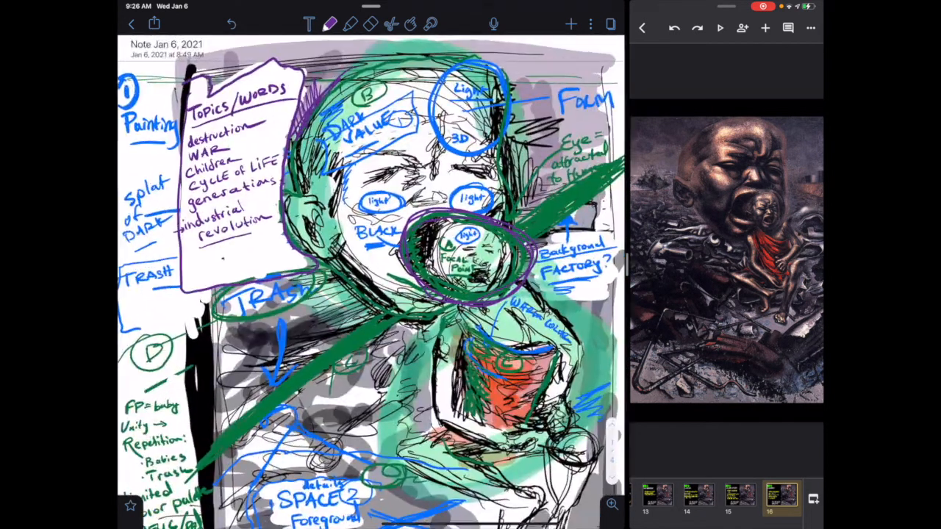
{"action": "left_click", "coordinate": [737, 492]}
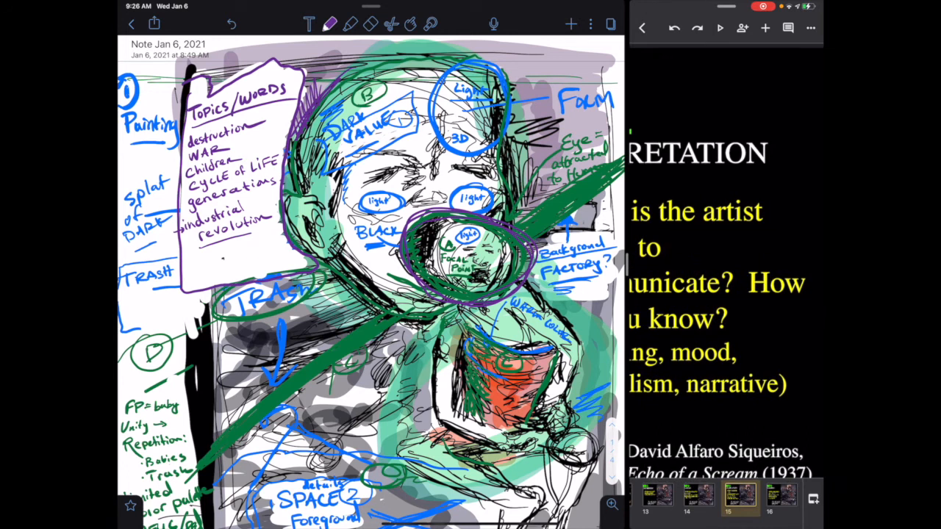
{"action": "type", "text": "1937"}
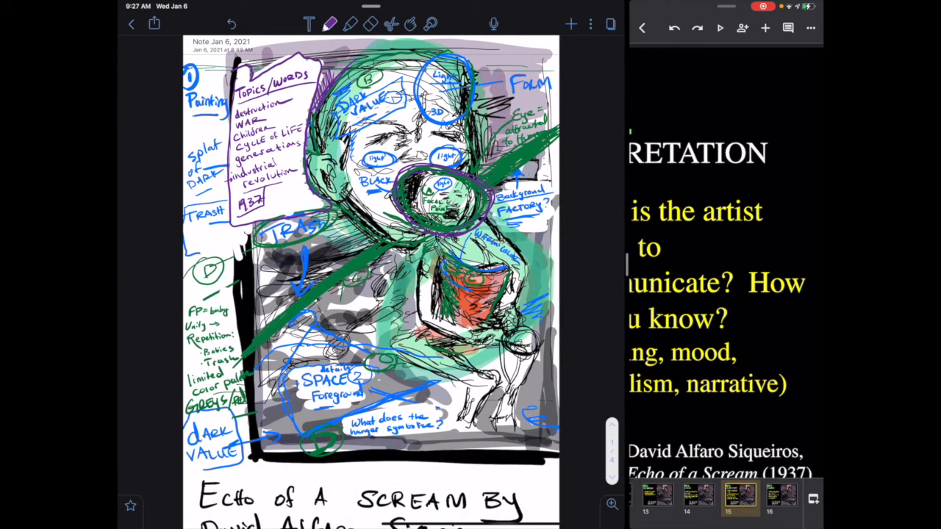
Switch ink colour, write and underline 'When' in the Theme box, and number topics 1–5.
{"action": "left_click", "coordinate": [327, 21]}
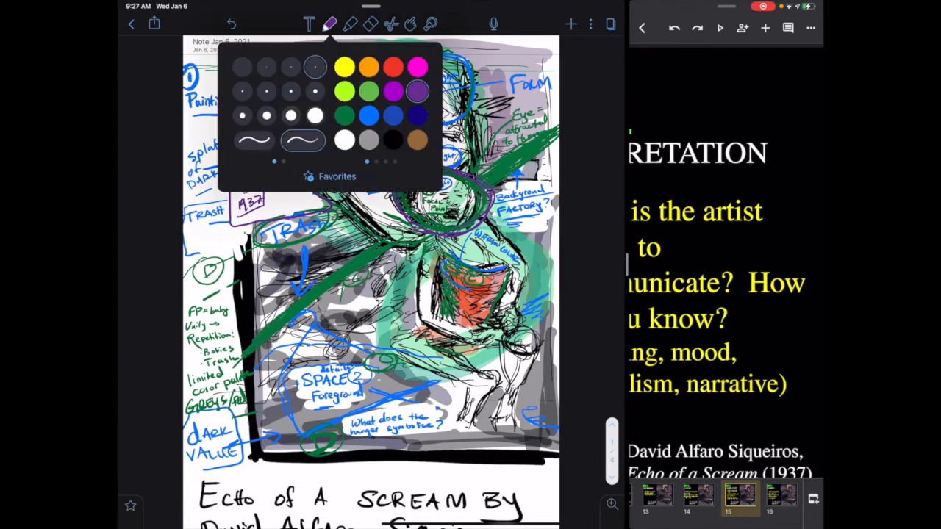
{"action": "left_click", "coordinate": [331, 23]}
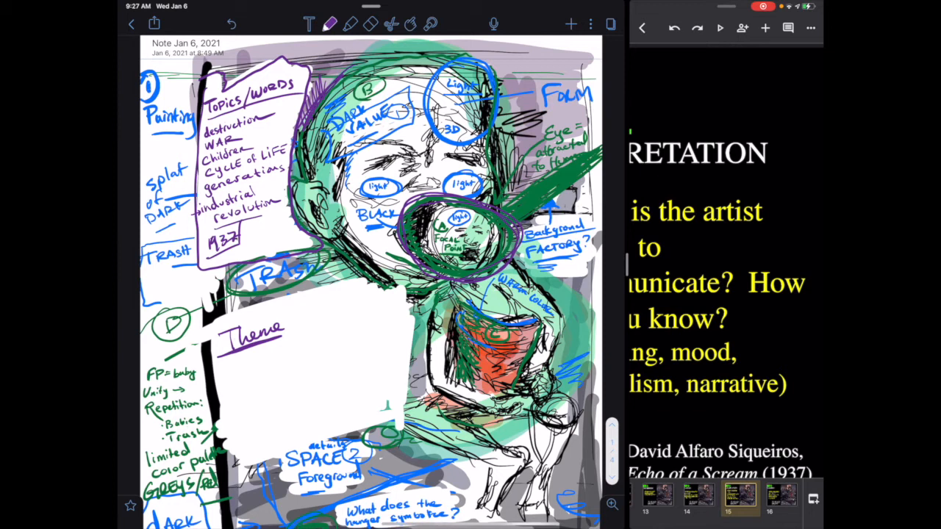
{"action": "left_click_drag", "start_coordinate": [253, 232], "coordinate": [275, 236]}
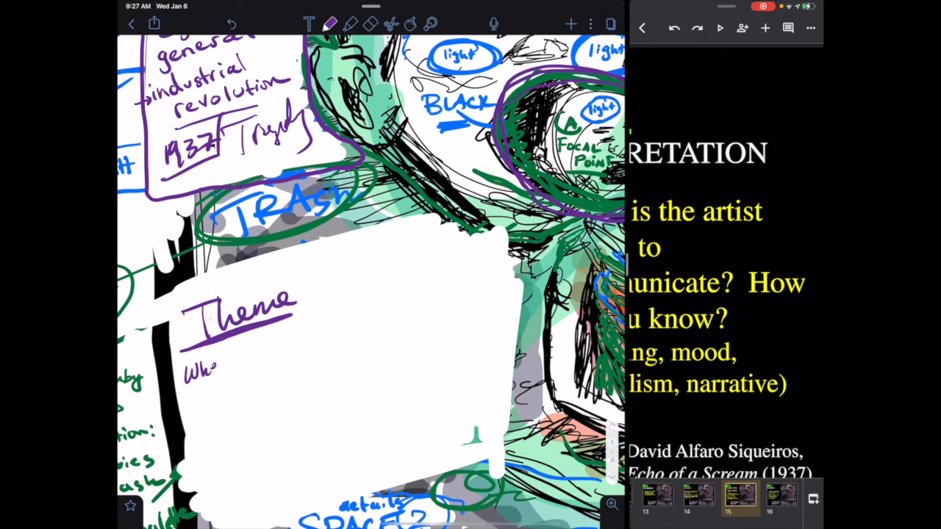
{"action": "type", "text": "When"}
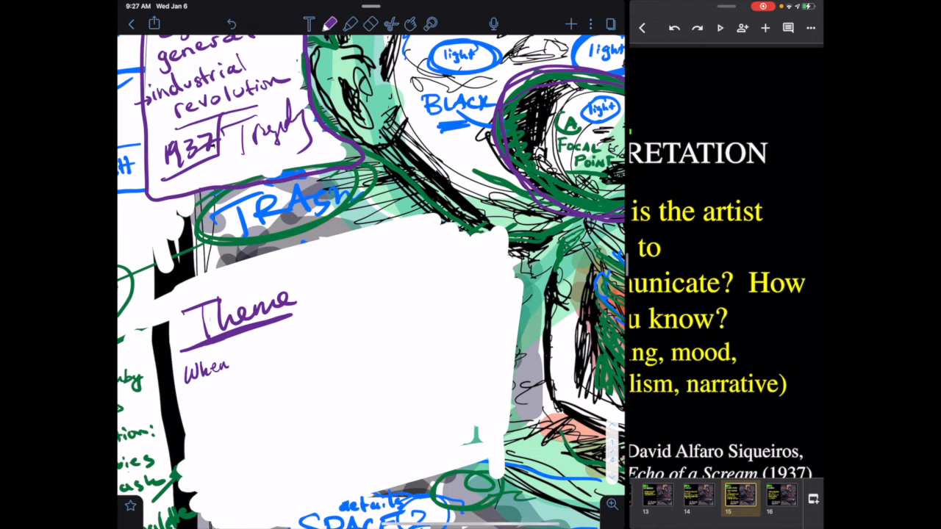
{"action": "left_click_drag", "start_coordinate": [188, 379], "coordinate": [232, 379]}
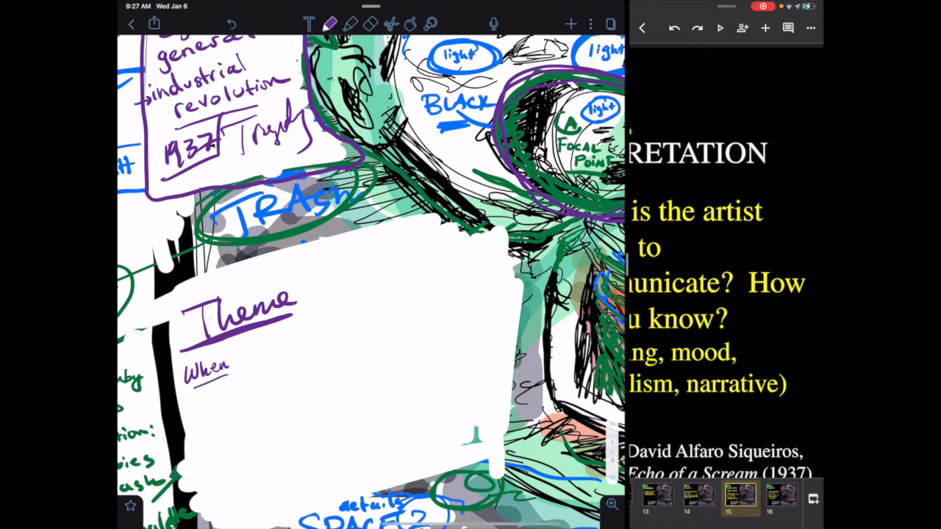
{"action": "scroll", "scroll_direction": "down", "scroll_amount": 3}
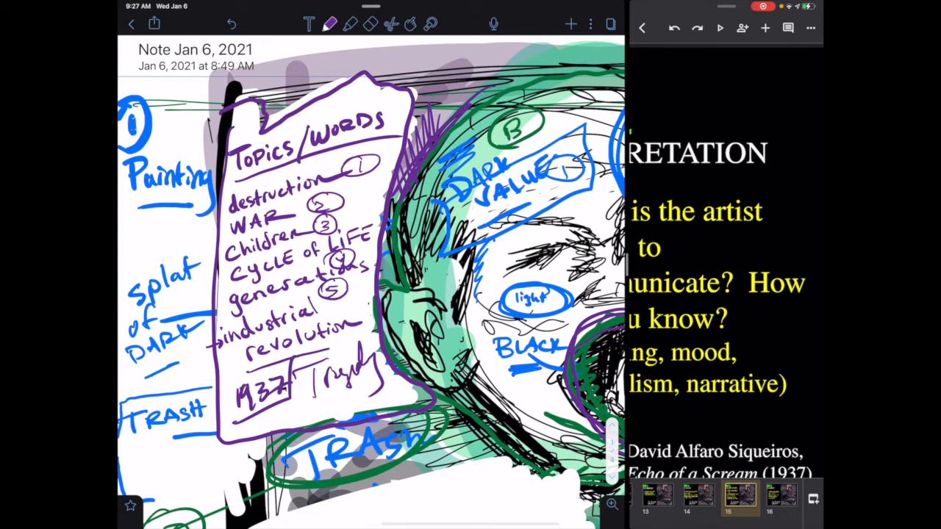
Circle-number topics 6, 7 and 8, and write 'PAIN' beside 8.
{"action": "left_click_drag", "start_coordinate": [327, 306], "coordinate": [335, 316]}
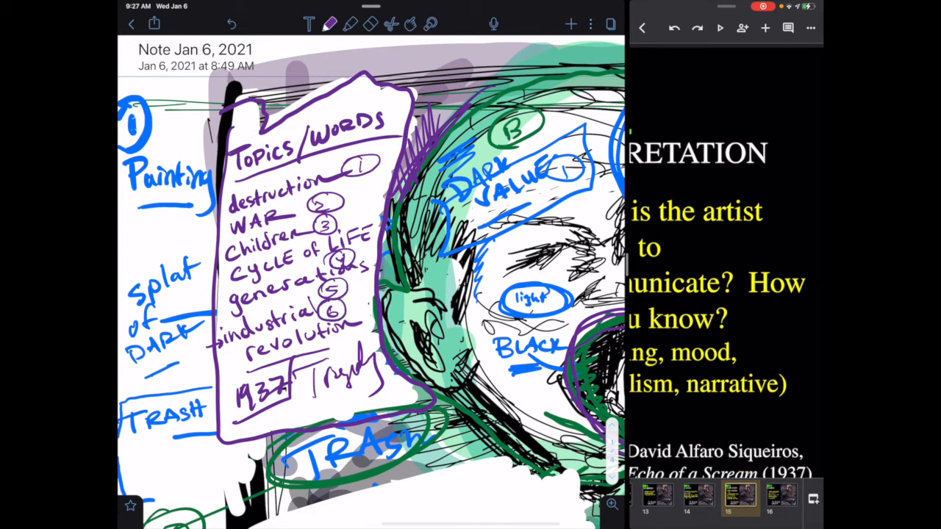
{"action": "left_click_drag", "start_coordinate": [316, 353], "coordinate": [338, 353]}
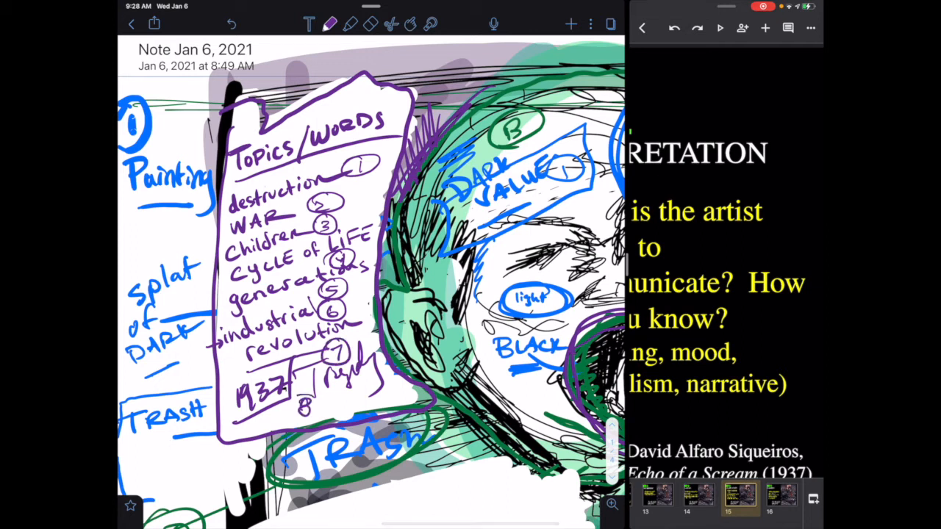
{"action": "type", "text": "PAIN"}
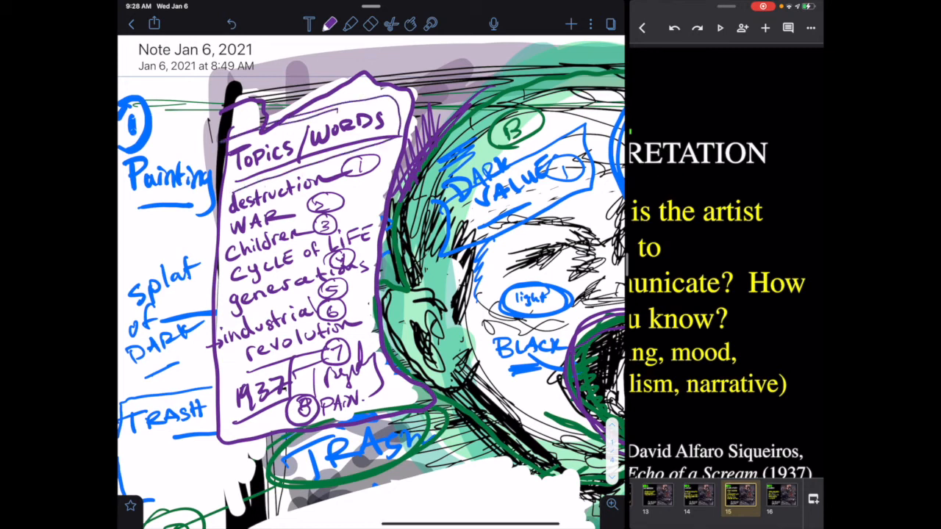
{"action": "scroll", "scroll_direction": "down", "scroll_amount": 3}
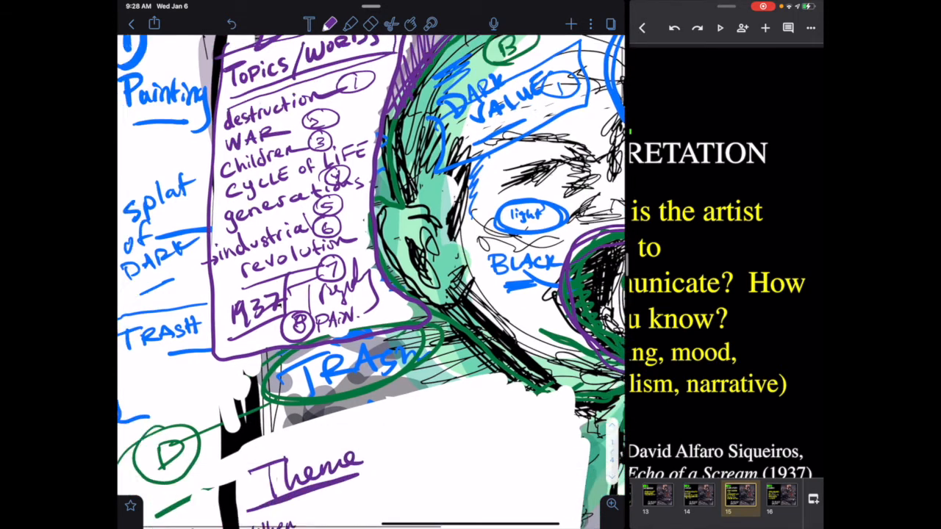
Scroll to the Theme box and handwrite 'David' in purple above the Theme heading.
{"action": "scroll", "scroll_direction": "down", "scroll_amount": 3}
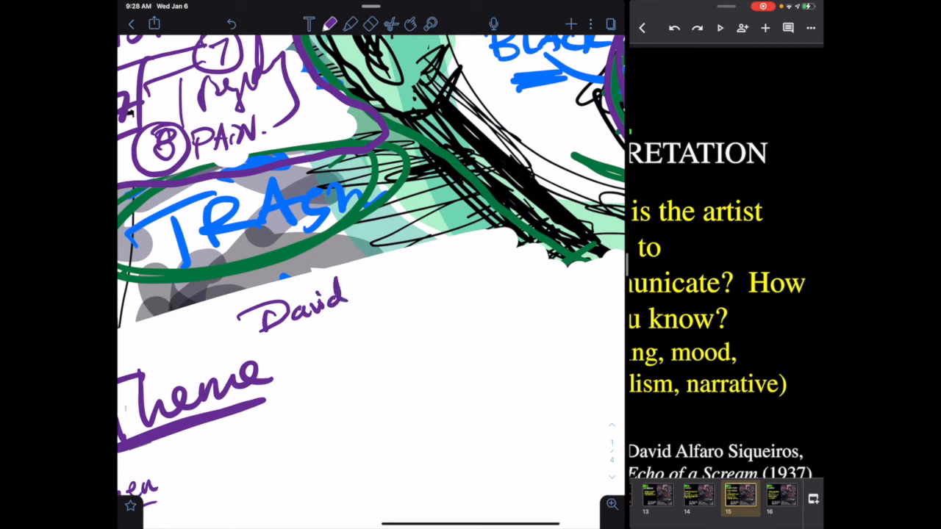
Handwrite 'Siqueiros is conveying the idea that' in purple, beginning 'When one gen' below.
{"action": "left_click_drag", "start_coordinate": [360, 294], "coordinate": [433, 302]}
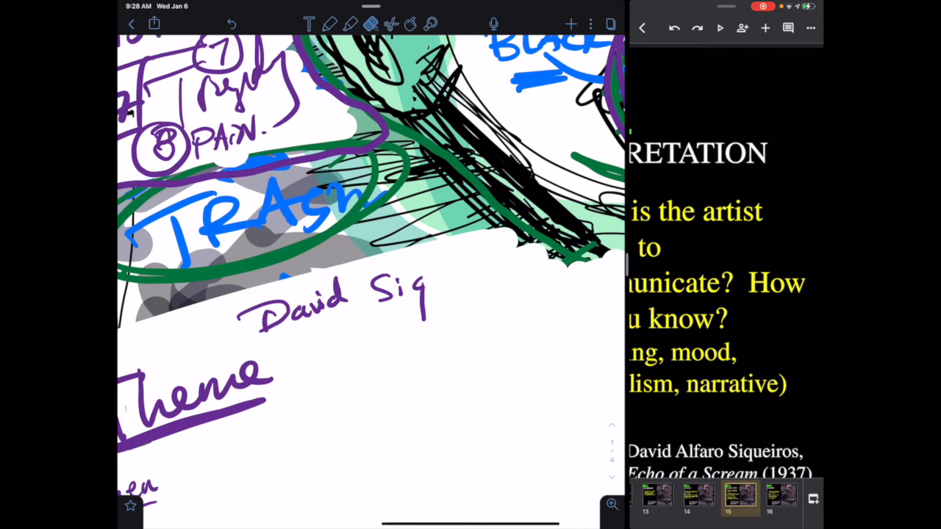
{"action": "left_click_drag", "start_coordinate": [422, 298], "coordinate": [478, 287]}
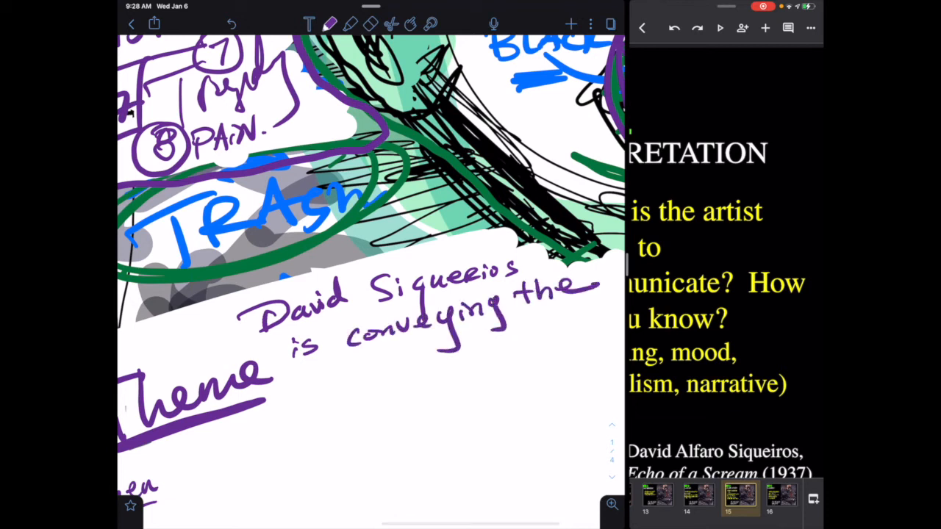
{"action": "type", "text": "idea that"}
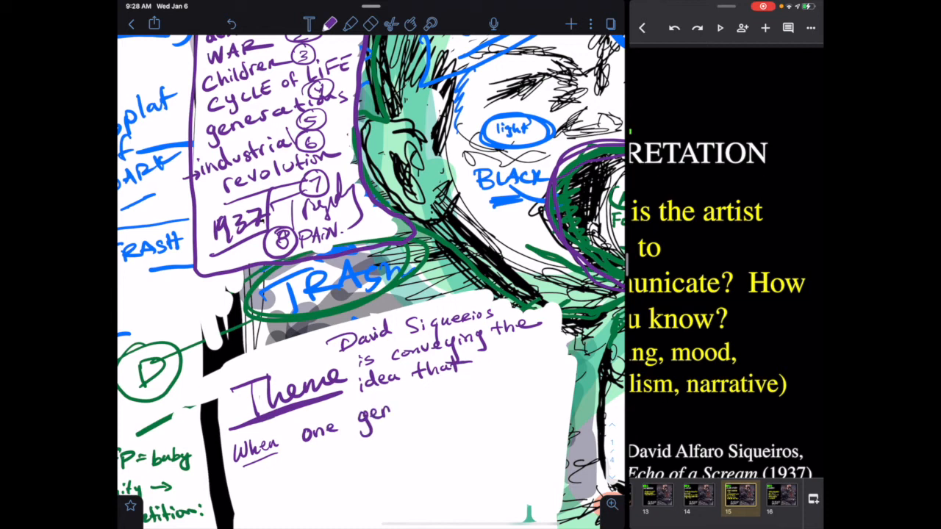
Finish the purple line: 'When one generation suffers during a war, the next generation suffers as well.'.
{"action": "left_click_drag", "start_coordinate": [397, 411], "coordinate": [449, 390]}
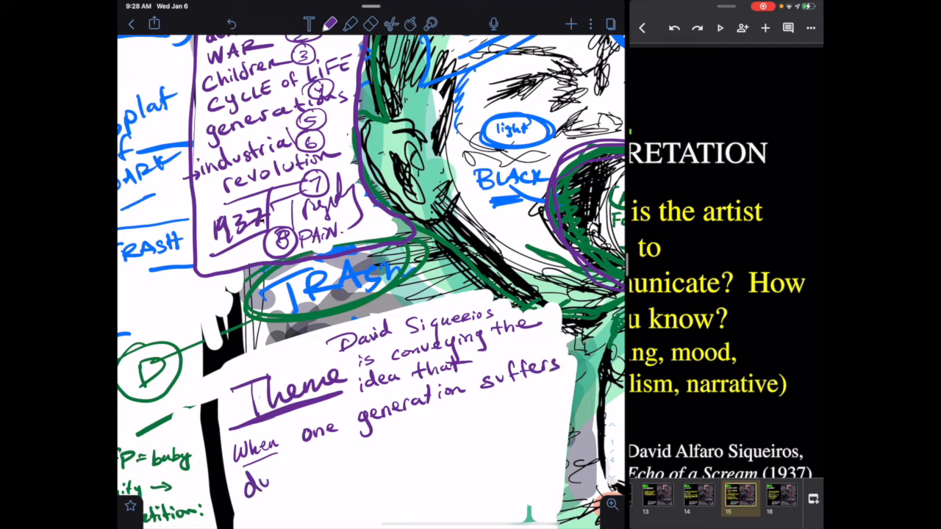
{"action": "type", "text": "during a"}
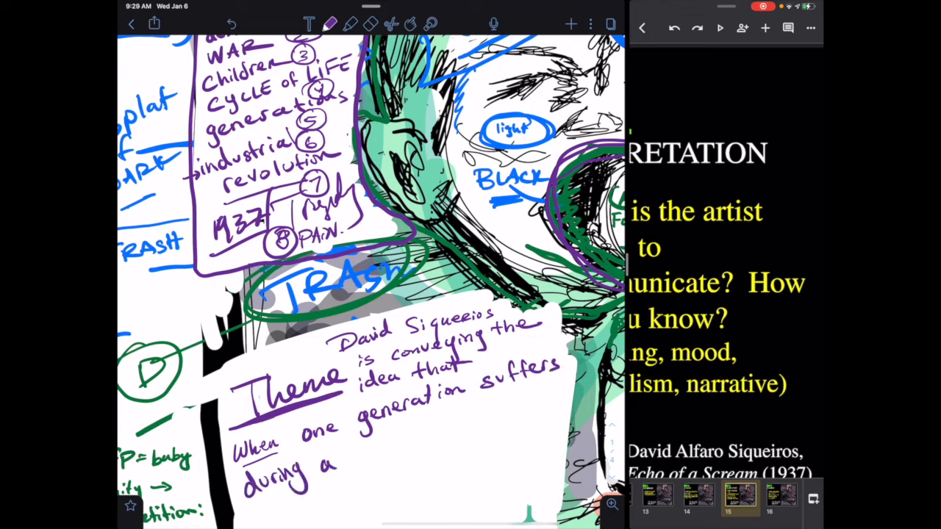
{"action": "type", "text": "war, a"}
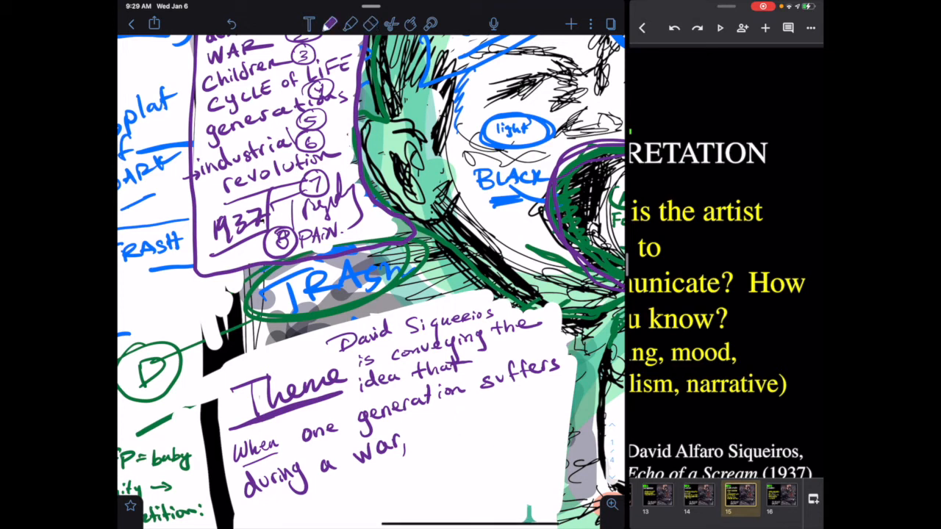
{"action": "type", "text": "the nex"}
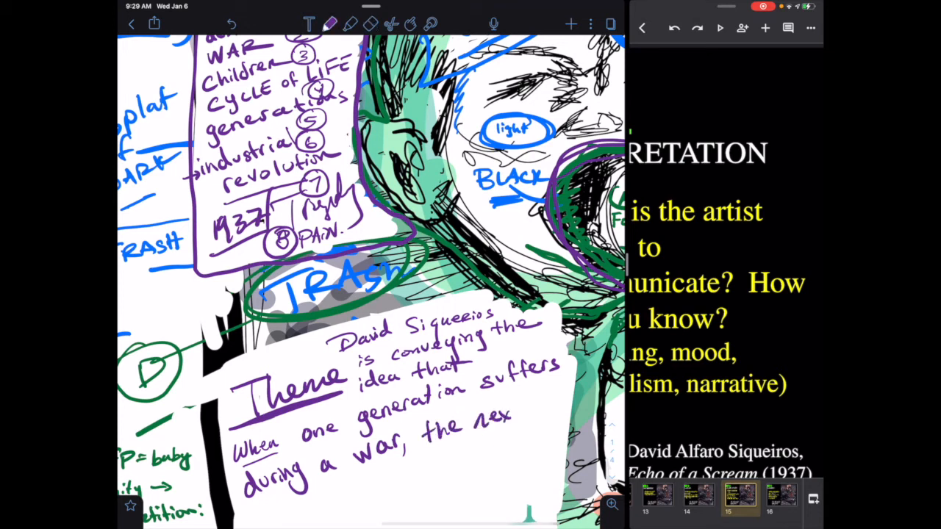
{"action": "scroll", "scroll_direction": "down", "scroll_amount": 3}
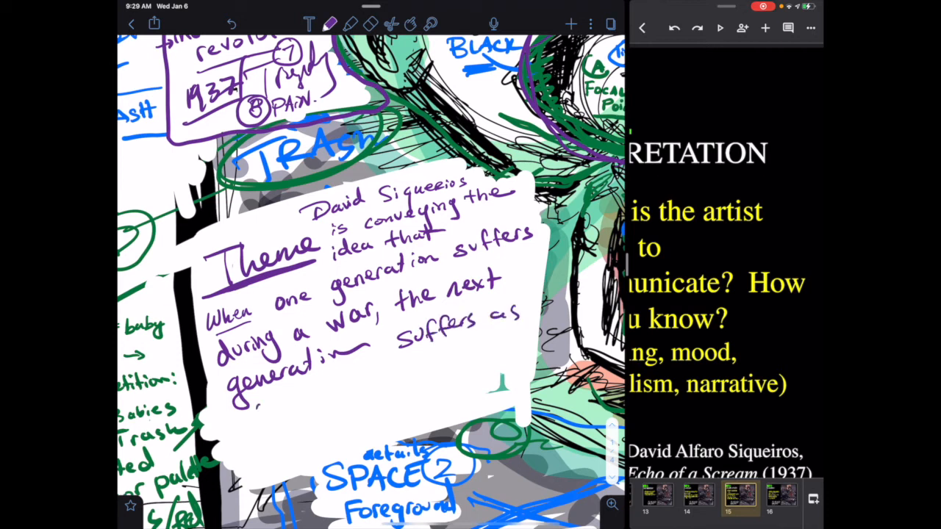
{"action": "type", "text": "well."}
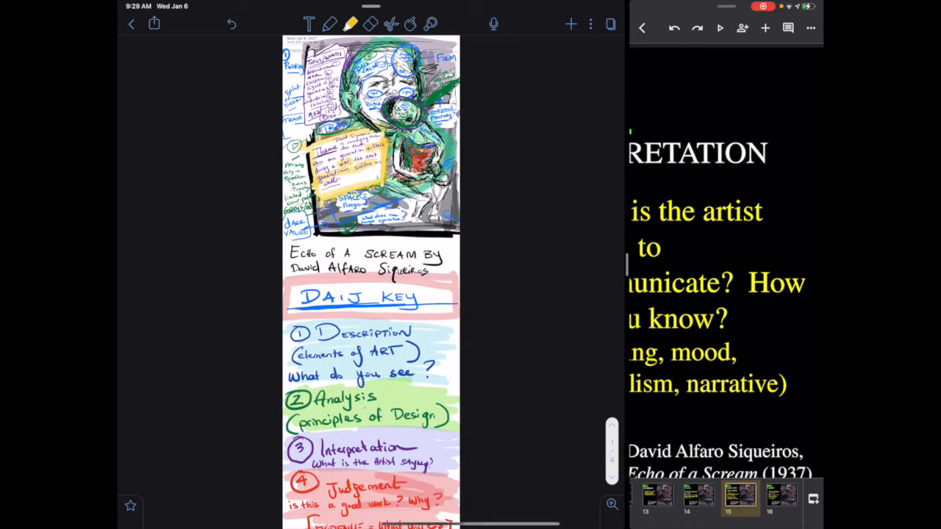
{"action": "scroll", "scroll_direction": "down", "scroll_amount": 3}
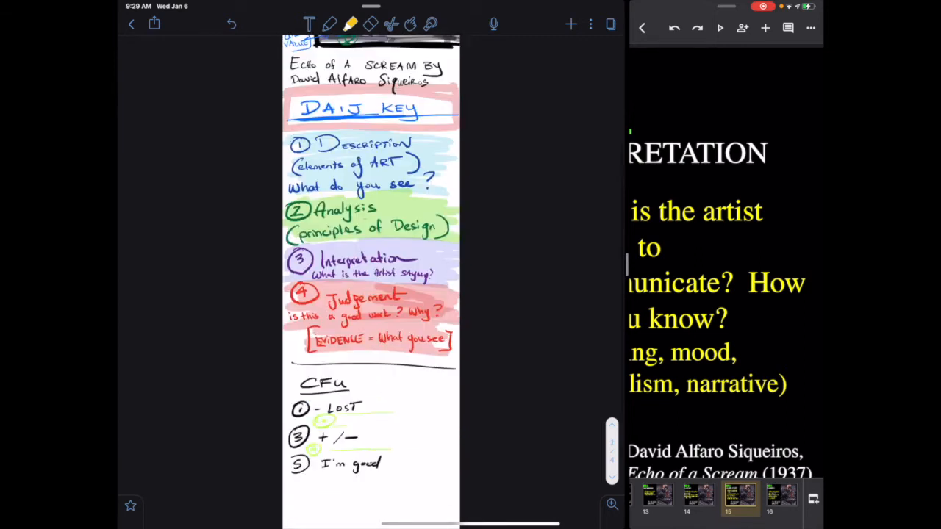
{"action": "scroll", "scroll_direction": "down", "scroll_amount": 3}
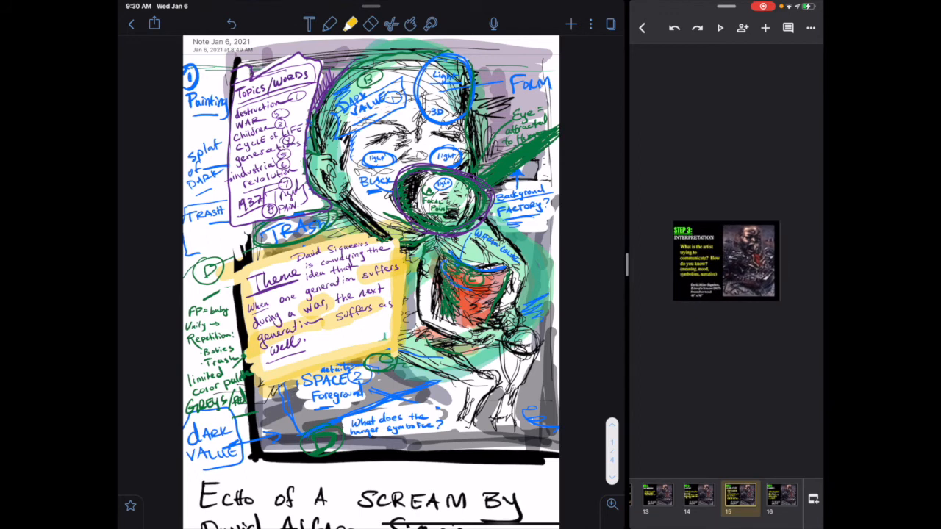
{"action": "left_click", "coordinate": [658, 490]}
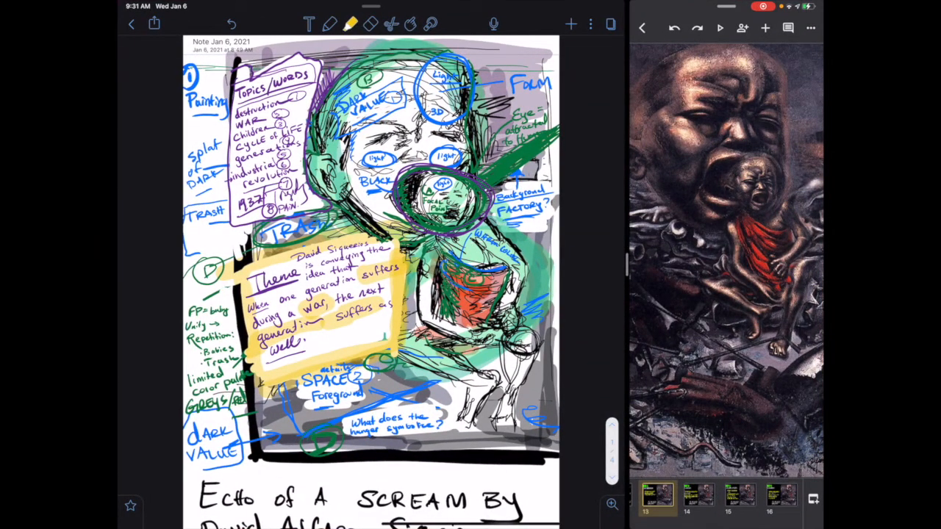
{"action": "scroll", "scroll_direction": "down", "scroll_amount": 3}
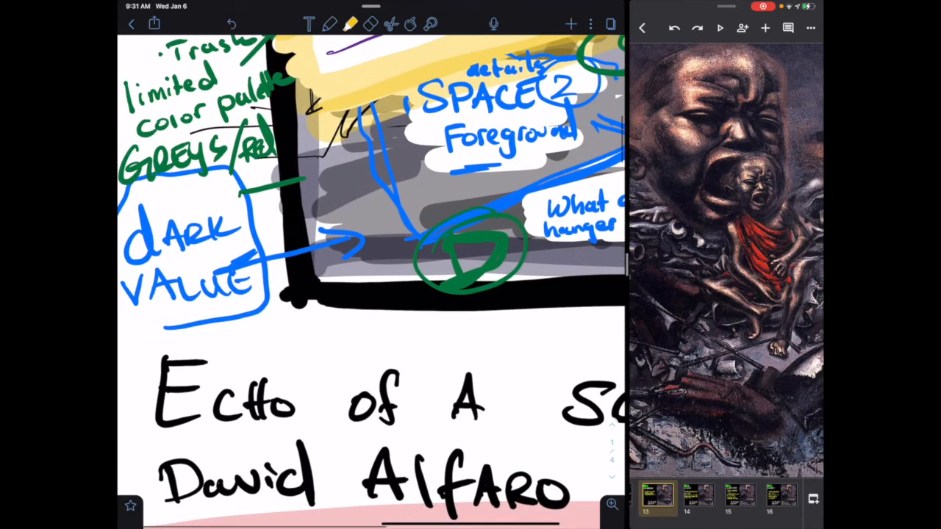
Close the split-view Slides window and continue the red judgment with 'is an'.
{"action": "left_click", "coordinate": [329, 23]}
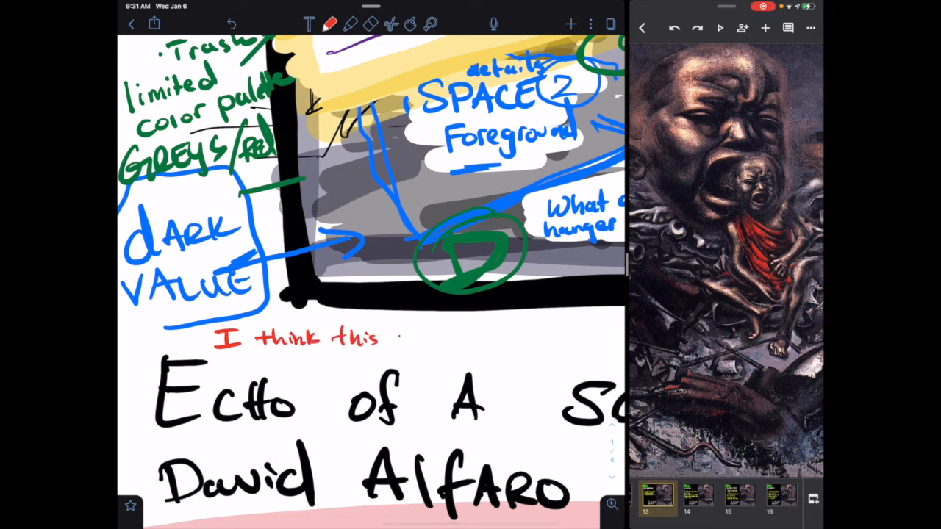
{"action": "type", "text": "is an r"}
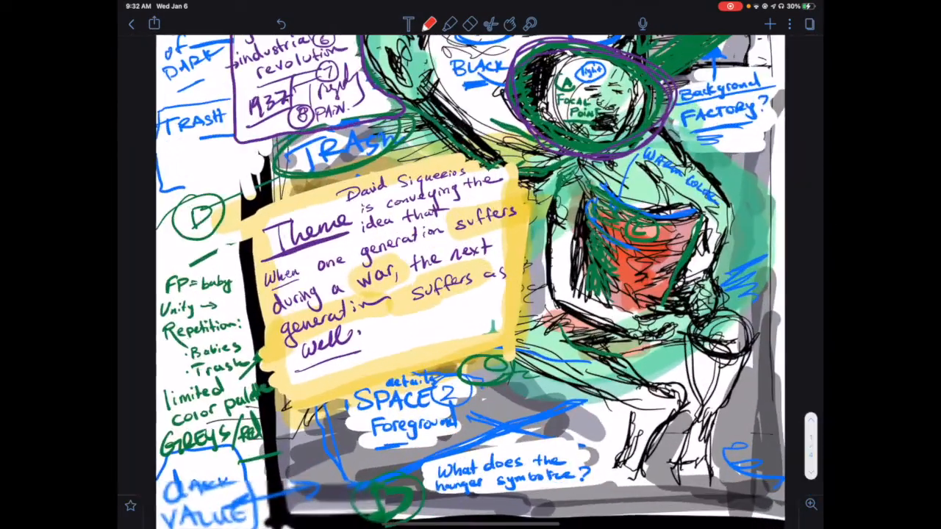
Handwrite 'keeps me interested and makes me feel strong emotions' in red below the sketch.
{"action": "scroll", "scroll_direction": "down", "scroll_amount": 3}
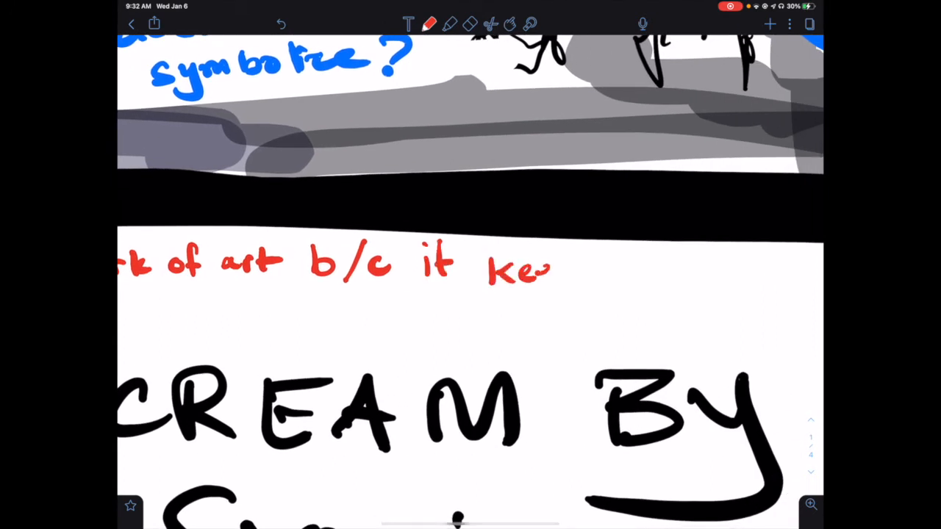
{"action": "left_click_drag", "start_coordinate": [515, 272], "coordinate": [669, 272]}
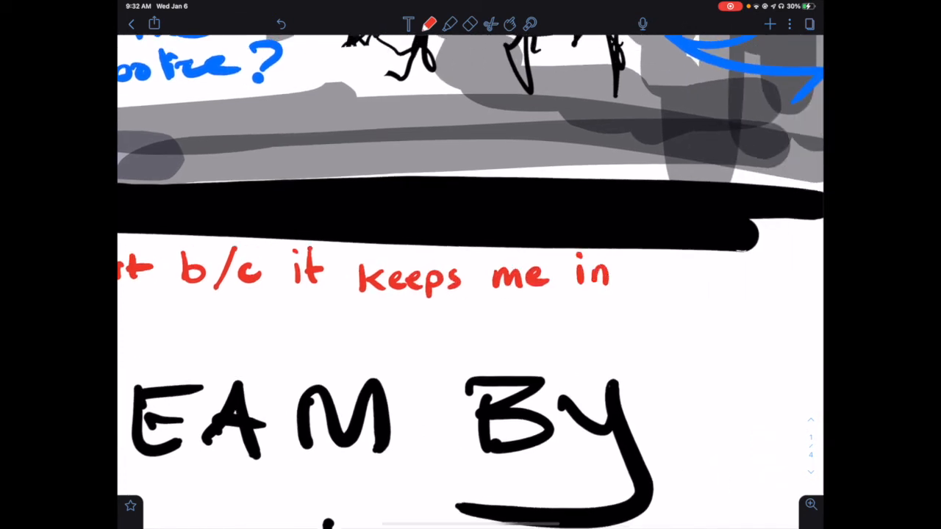
{"action": "type", "text": "interest"}
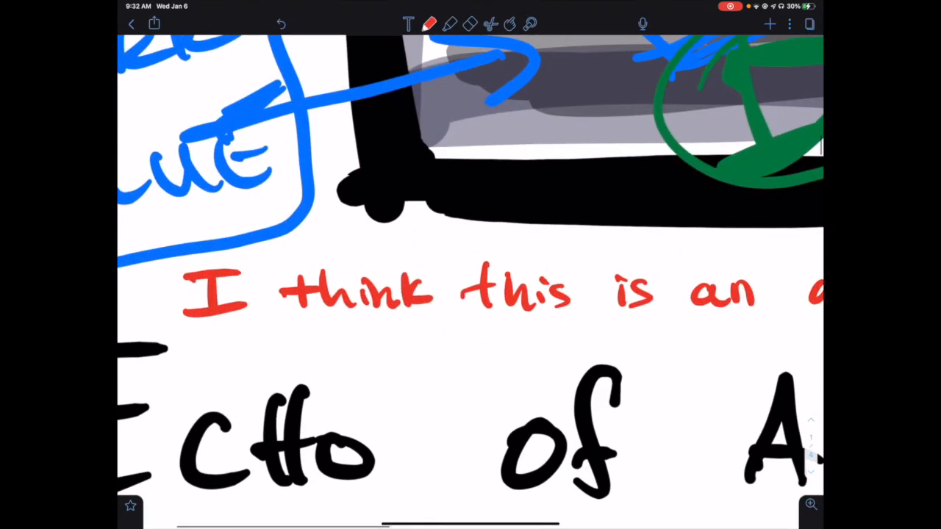
{"action": "left_click_drag", "start_coordinate": [198, 345], "coordinate": [331, 346]}
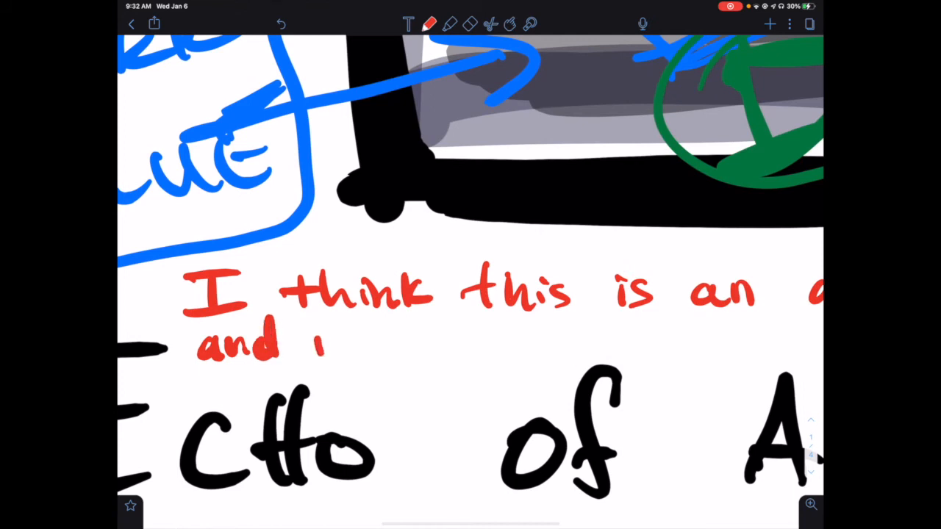
{"action": "left_click_drag", "start_coordinate": [324, 338], "coordinate": [485, 338]}
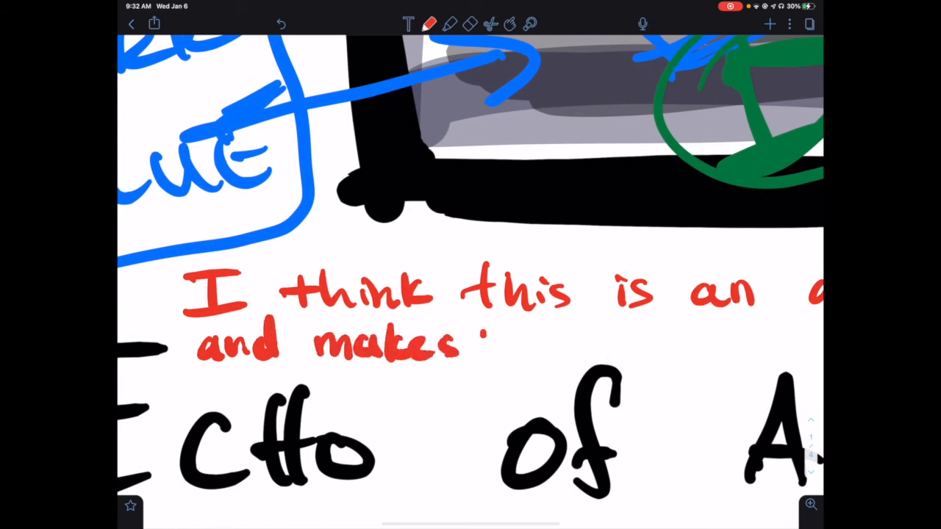
{"action": "left_click_drag", "start_coordinate": [485, 338], "coordinate": [669, 339]}
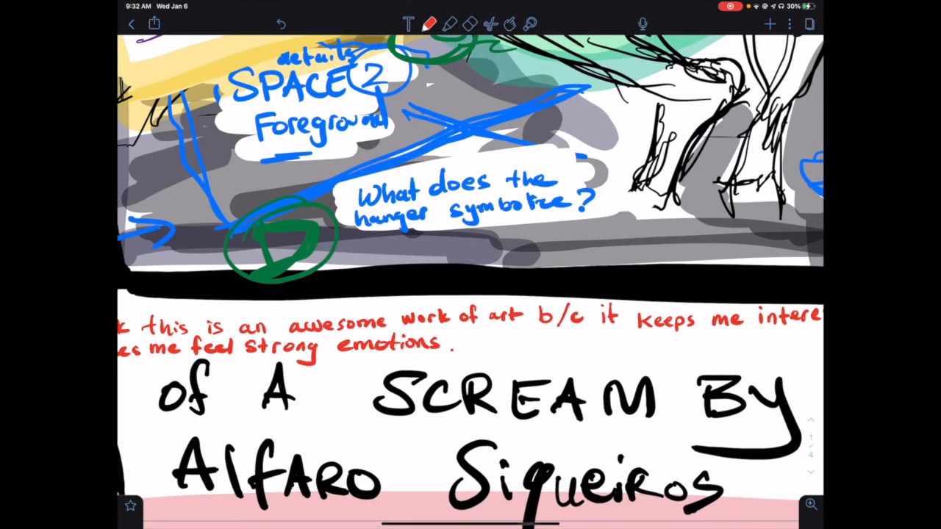
Write in red 'DS makes me think of war and also the'.
{"action": "type", "text": "DS"}
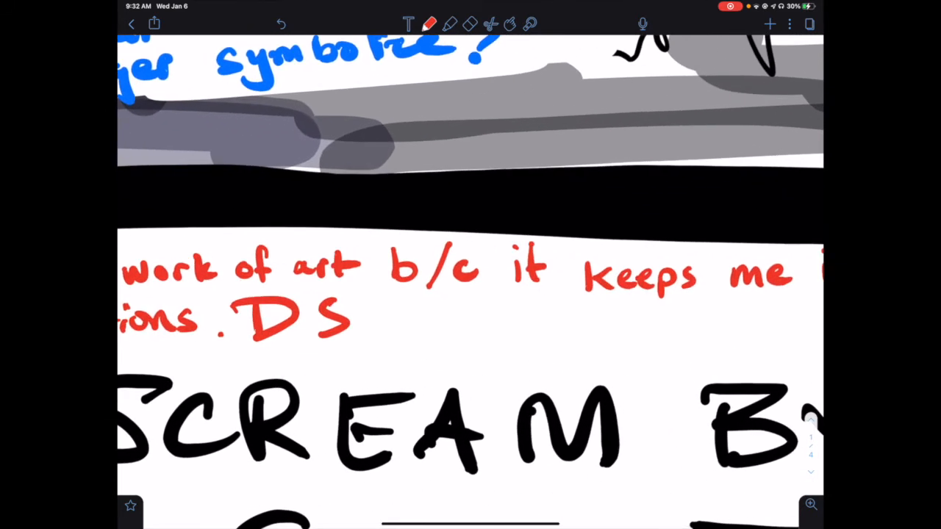
{"action": "left_click_drag", "start_coordinate": [382, 316], "coordinate": [441, 302]}
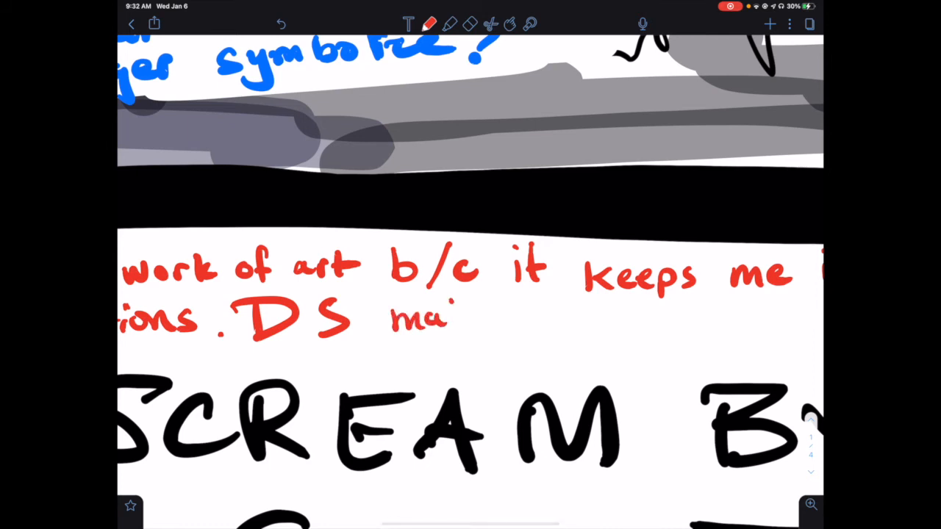
{"action": "left_click_drag", "start_coordinate": [442, 316], "coordinate": [574, 316]}
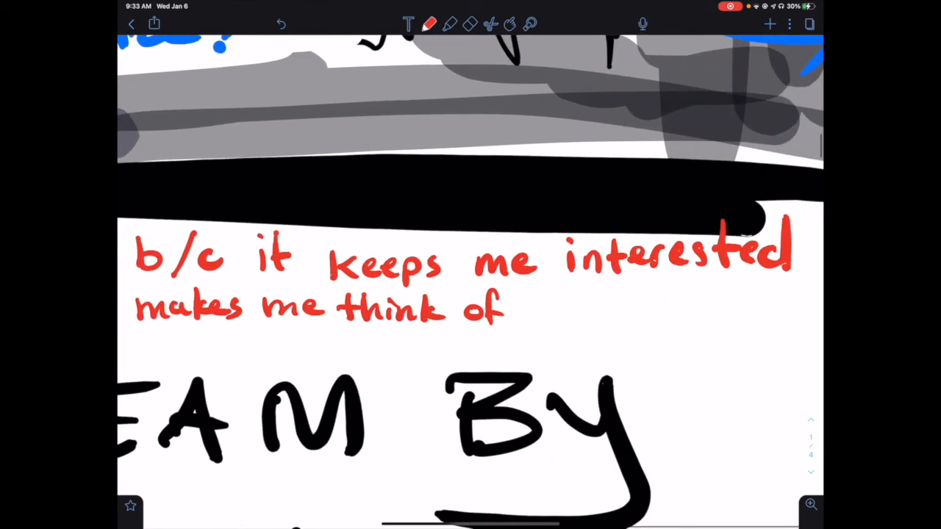
{"action": "left_click_drag", "start_coordinate": [529, 305], "coordinate": [676, 305]}
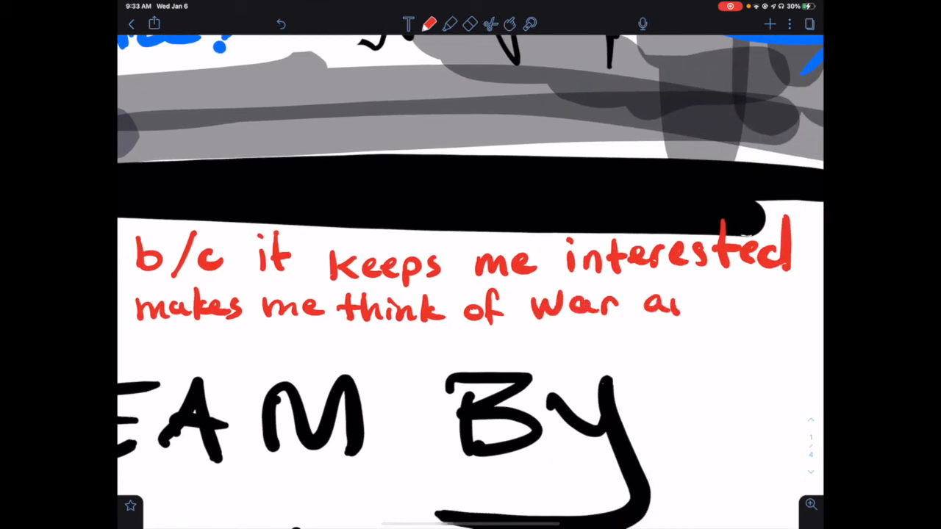
{"action": "left_click_drag", "start_coordinate": [676, 305], "coordinate": [816, 319]}
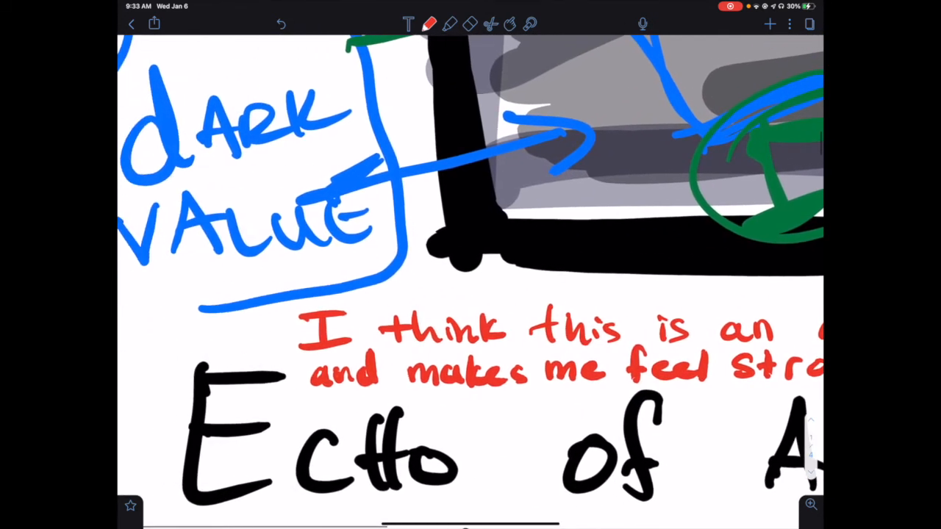
{"action": "type", "text": "the tra"}
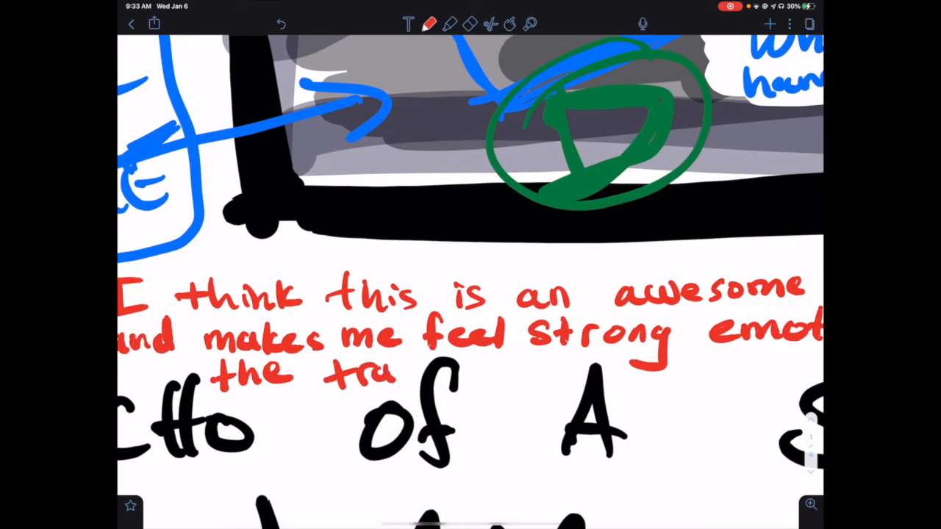
Add red 'trauma of the pandemic and how it hurts kids' and begin 'It is a timeless'.
{"action": "left_click_drag", "start_coordinate": [397, 371], "coordinate": [559, 371]}
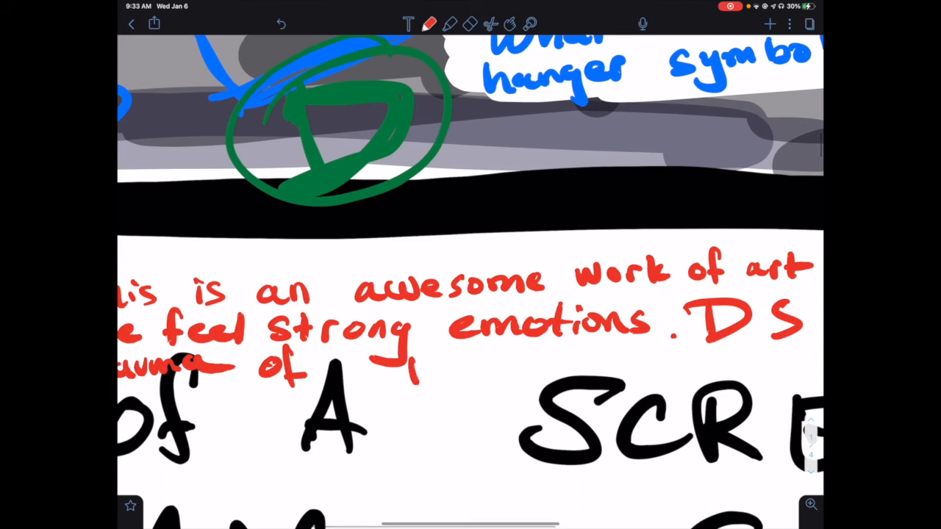
{"action": "left_click_drag", "start_coordinate": [397, 368], "coordinate": [566, 367]}
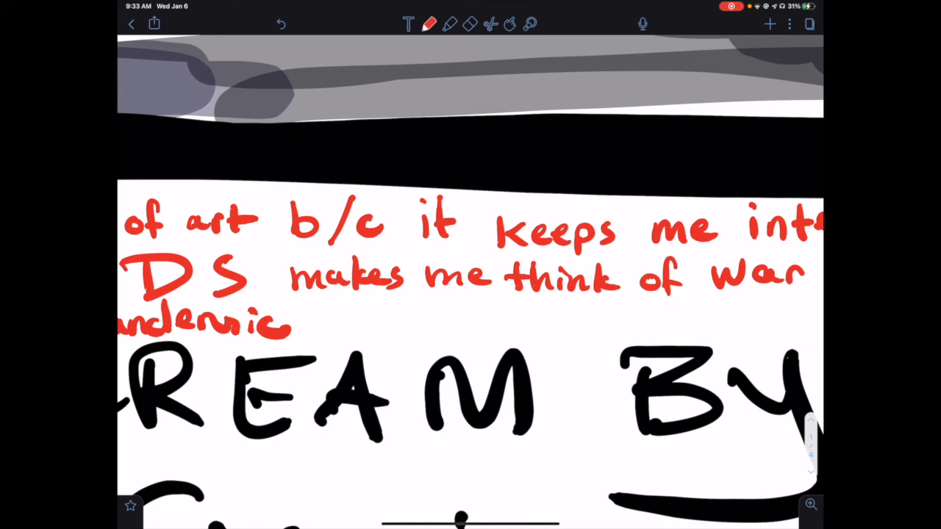
{"action": "left_click_drag", "start_coordinate": [316, 324], "coordinate": [397, 324]}
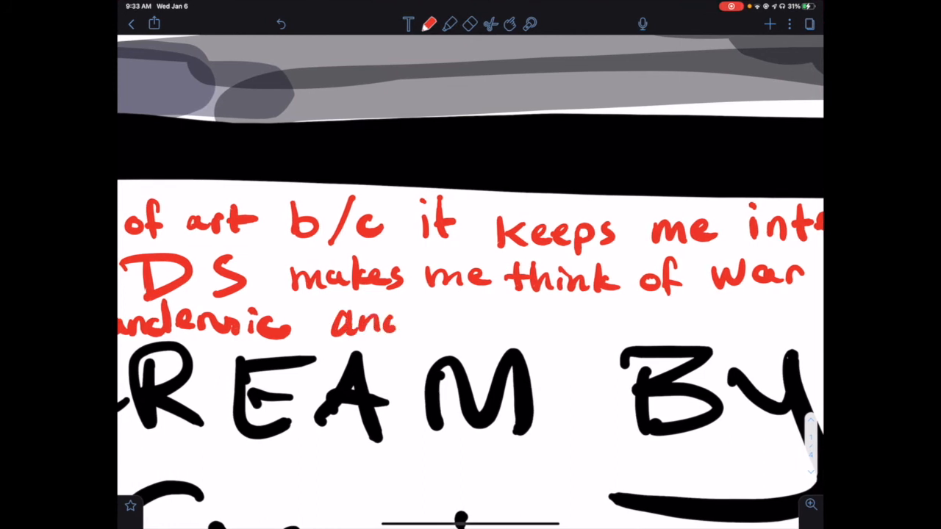
{"action": "left_click_drag", "start_coordinate": [404, 320], "coordinate": [547, 316]}
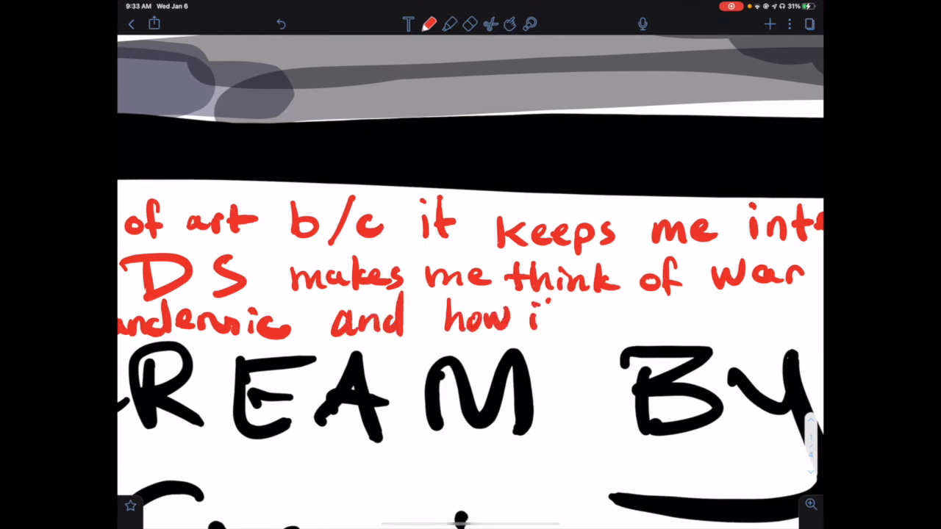
{"action": "left_click_drag", "start_coordinate": [536, 316], "coordinate": [684, 316]}
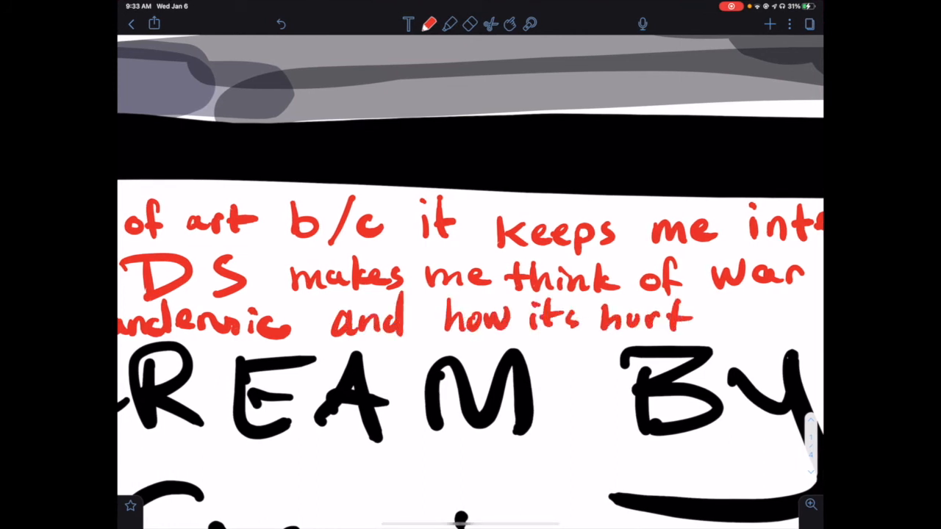
{"action": "type", "text": "s kids. It it"}
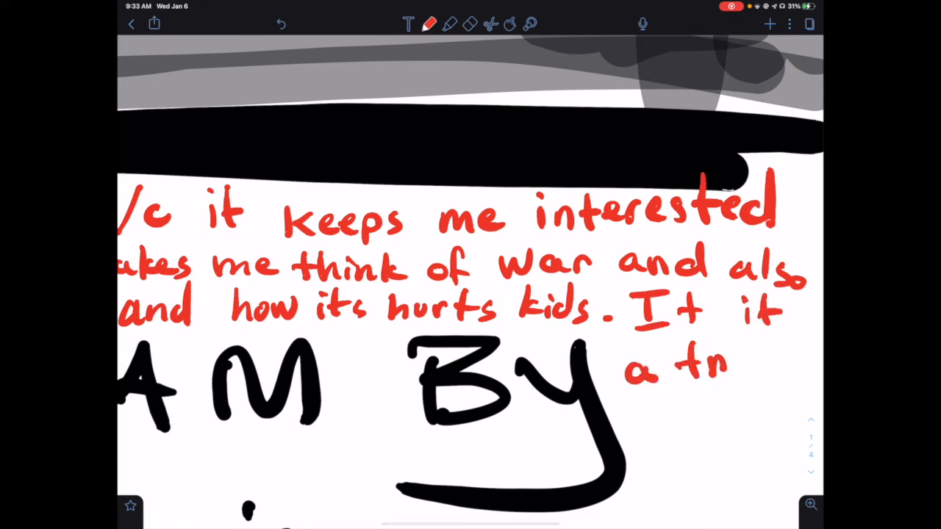
{"action": "left_click_drag", "start_coordinate": [705, 361], "coordinate": [786, 360]}
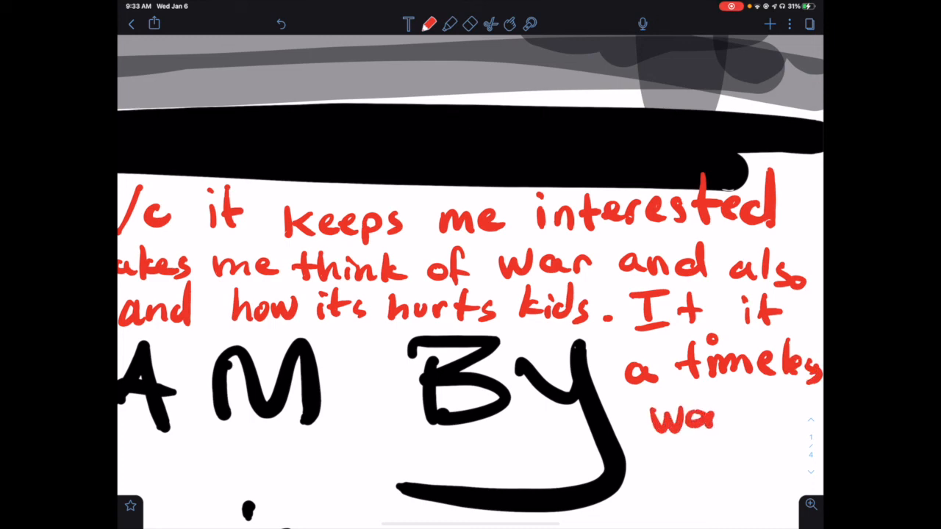
Zoom out to show the whole paragraph and label it 'Step 4' in red.
{"action": "scroll", "scroll_direction": "down", "scroll_amount": 3}
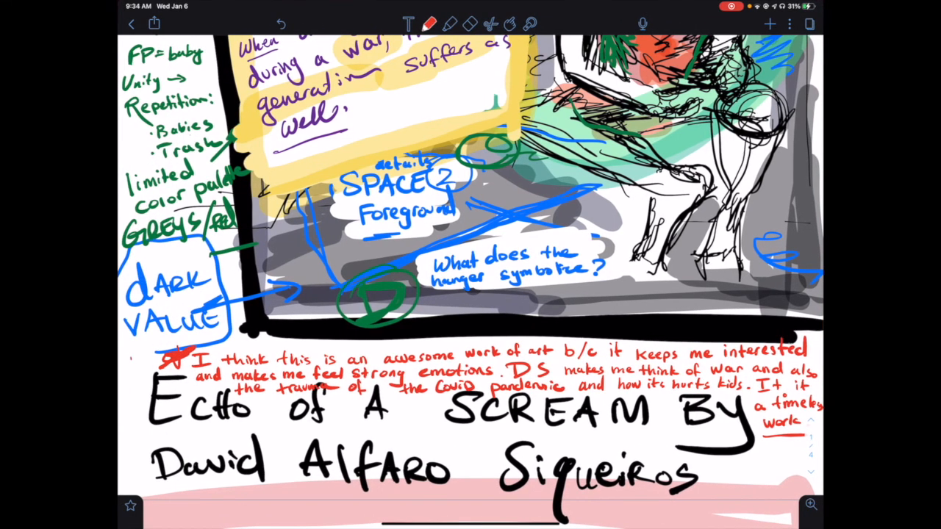
{"action": "type", "text": "step 4"}
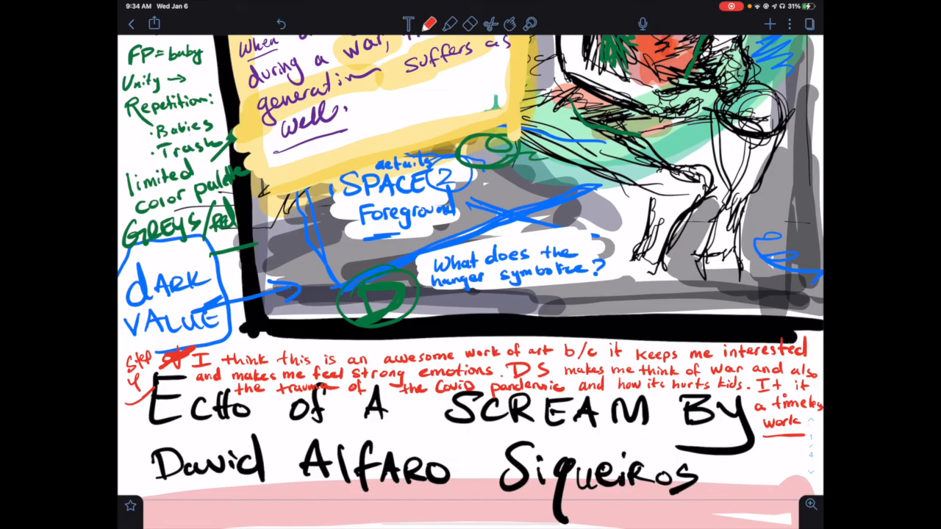